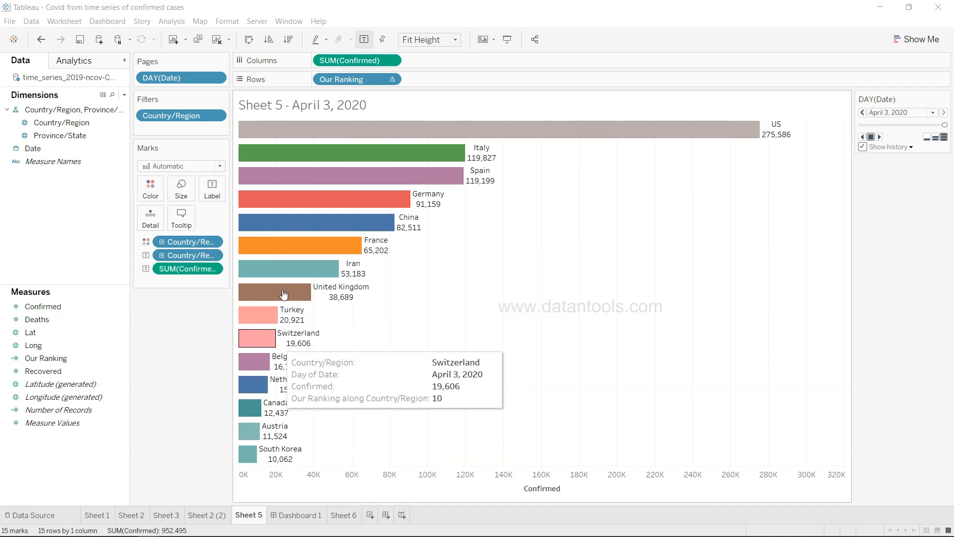
mouse_move(296, 263)
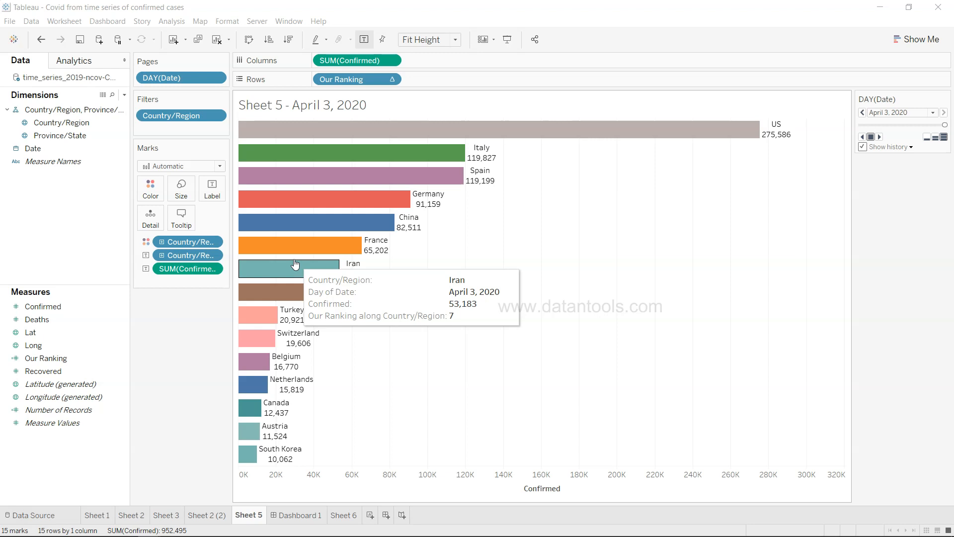
mouse_move(409, 323)
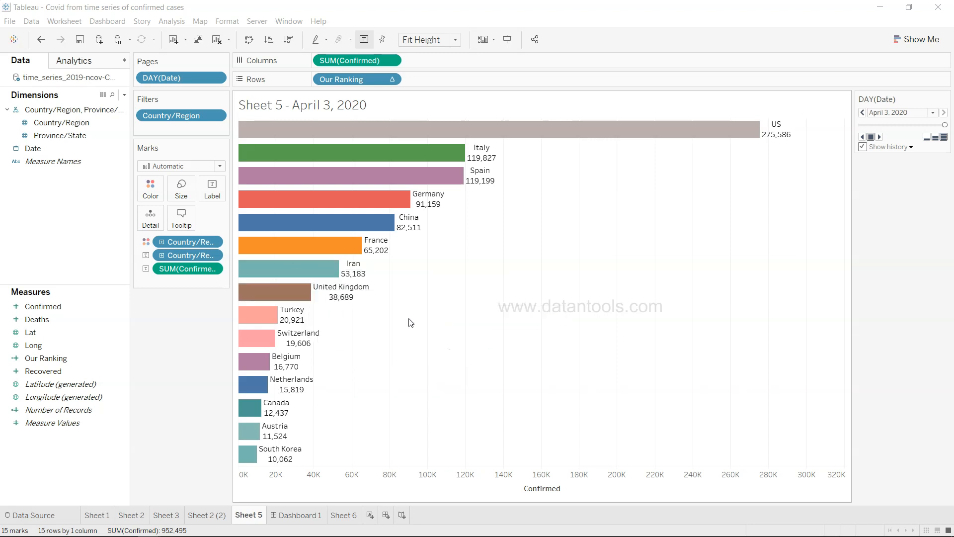
mouse_move(753, 161)
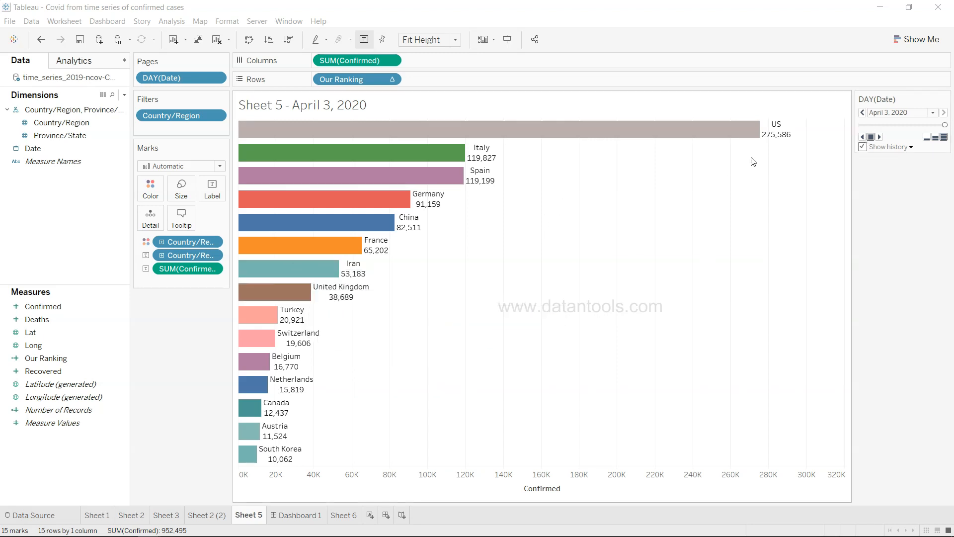
mouse_move(329, 252)
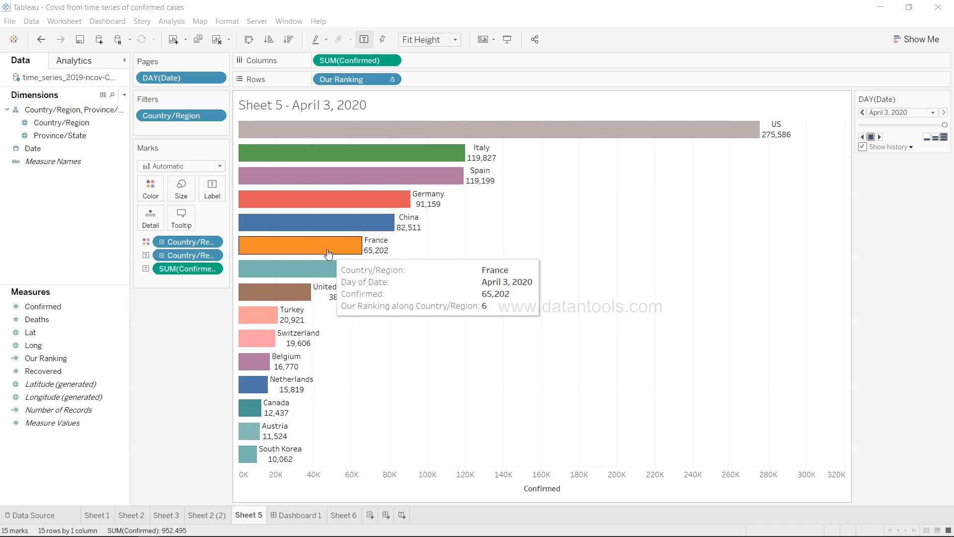
mouse_move(452, 266)
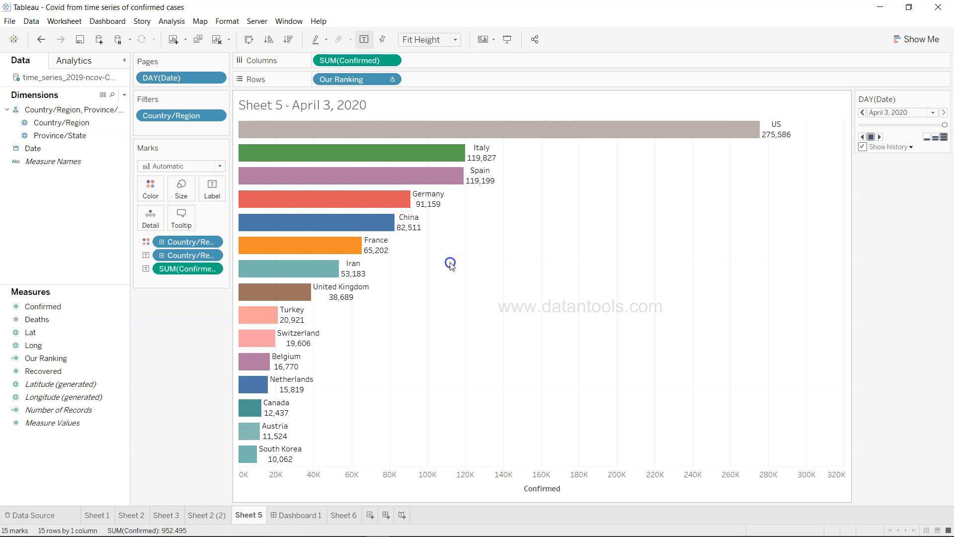
mouse_move(203, 293)
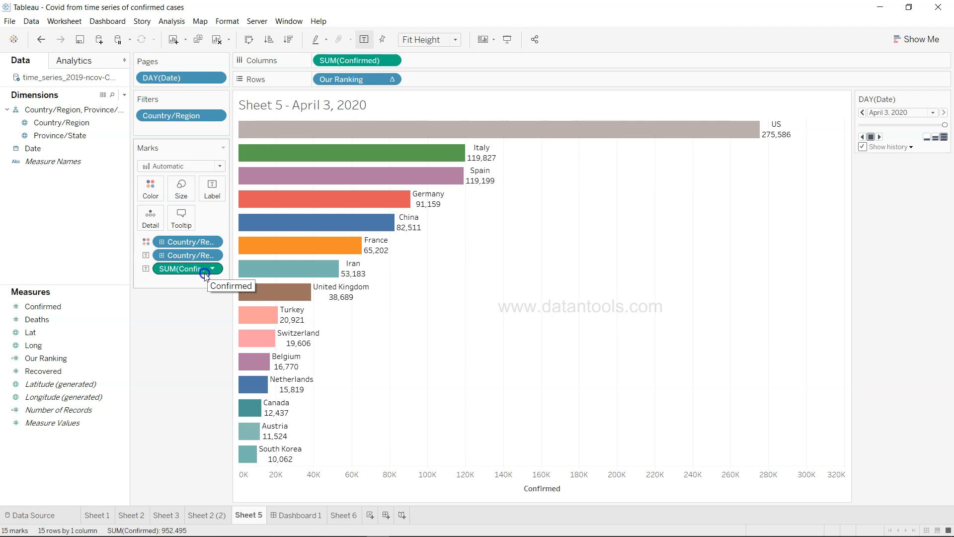
mouse_move(371, 129)
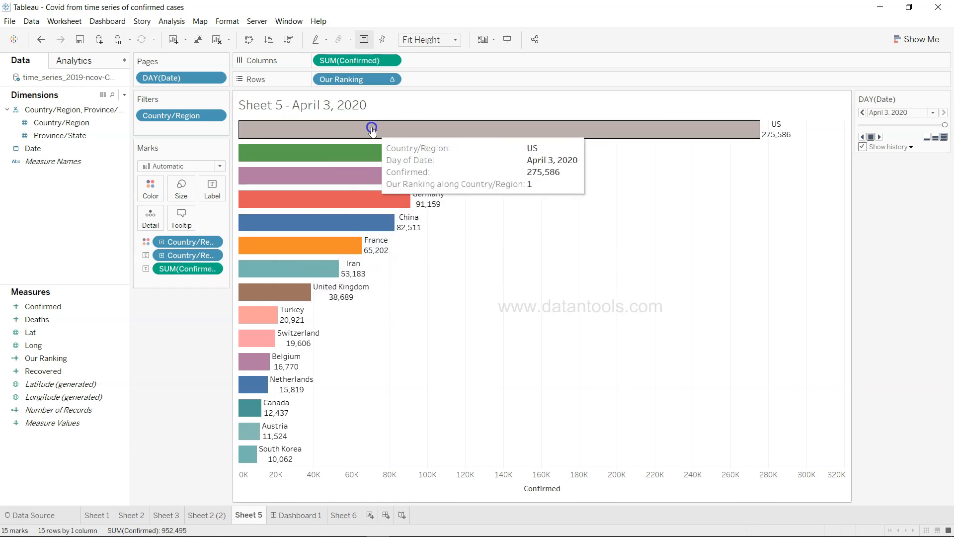
Play the daily pages from January to April 3, 2020, then restart from late January.
left_click(932, 113)
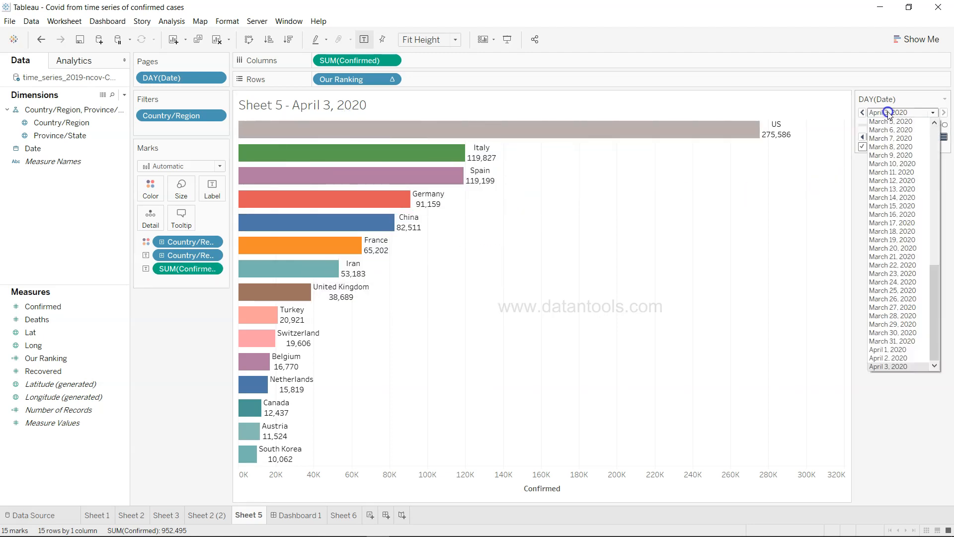
scroll("up", 3)
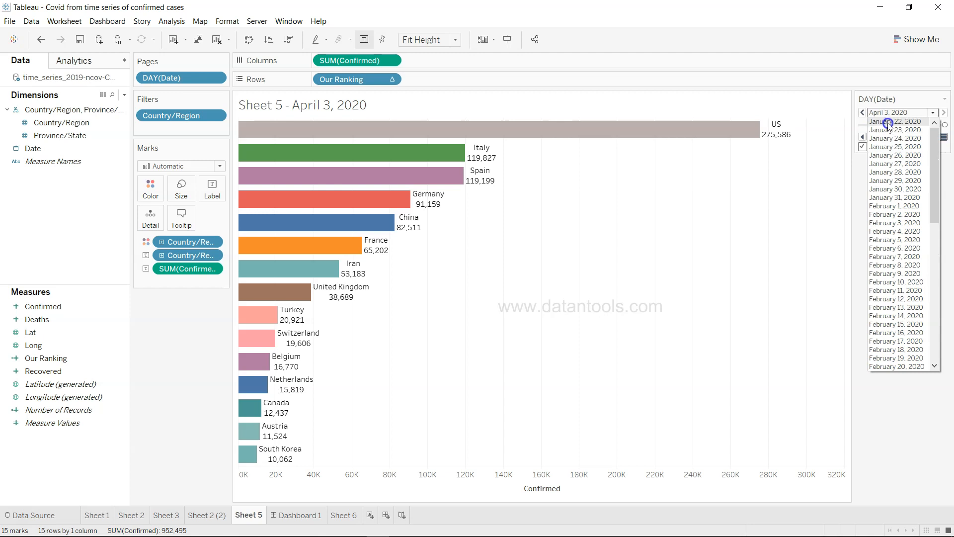
mouse_move(907, 231)
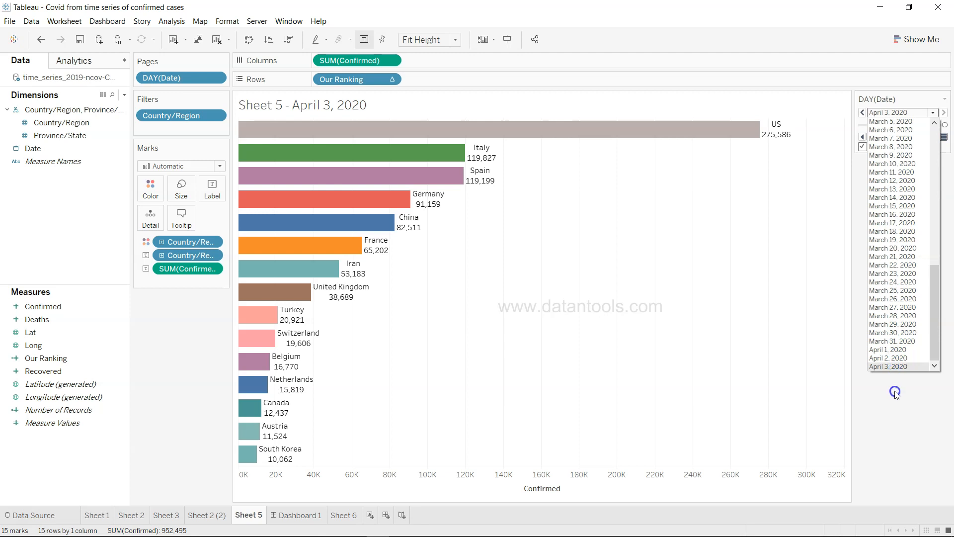
mouse_move(895, 372)
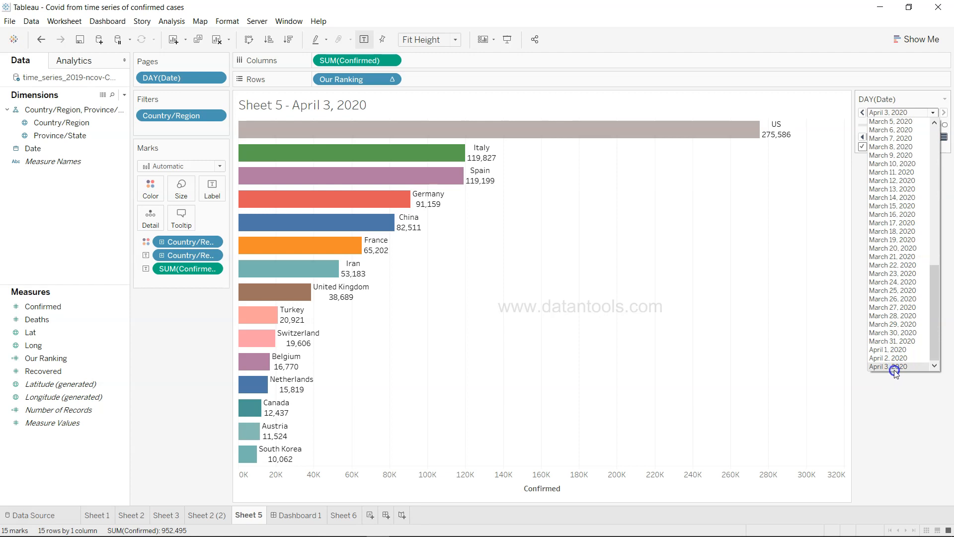
mouse_move(895, 400)
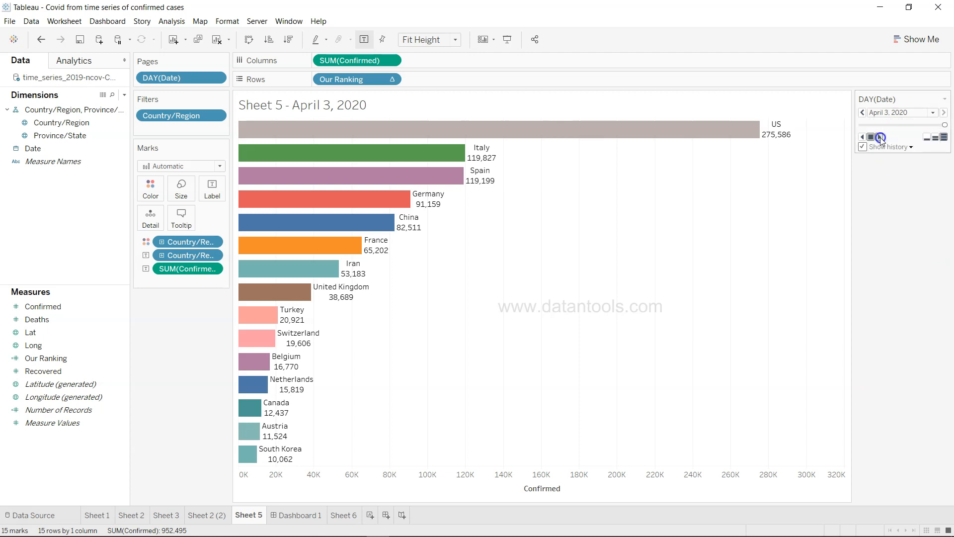
left_click(863, 113)
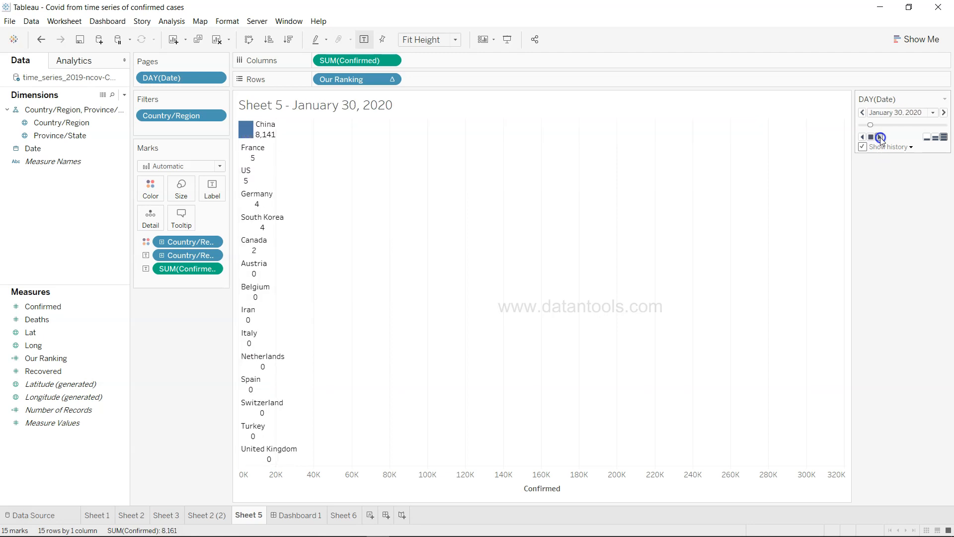
left_click(879, 136)
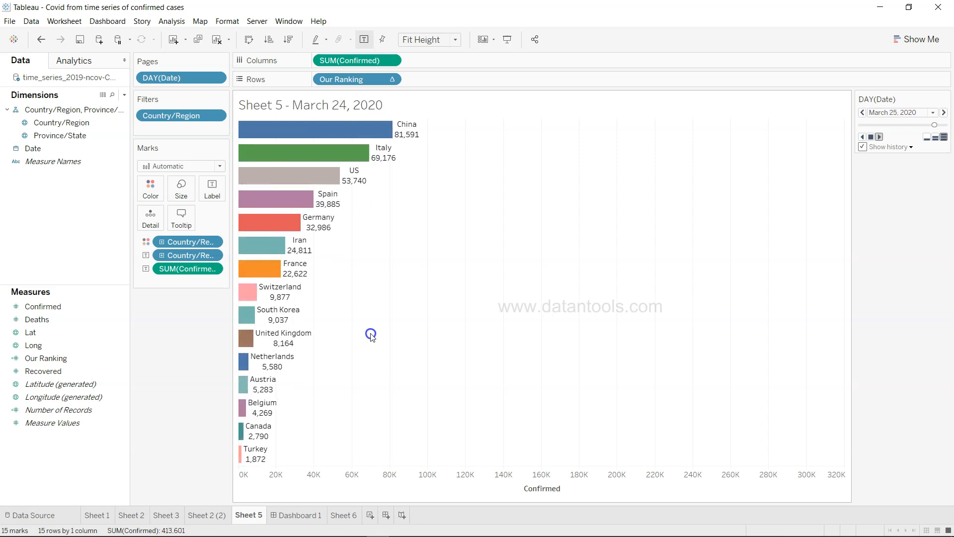
left_click(879, 137)
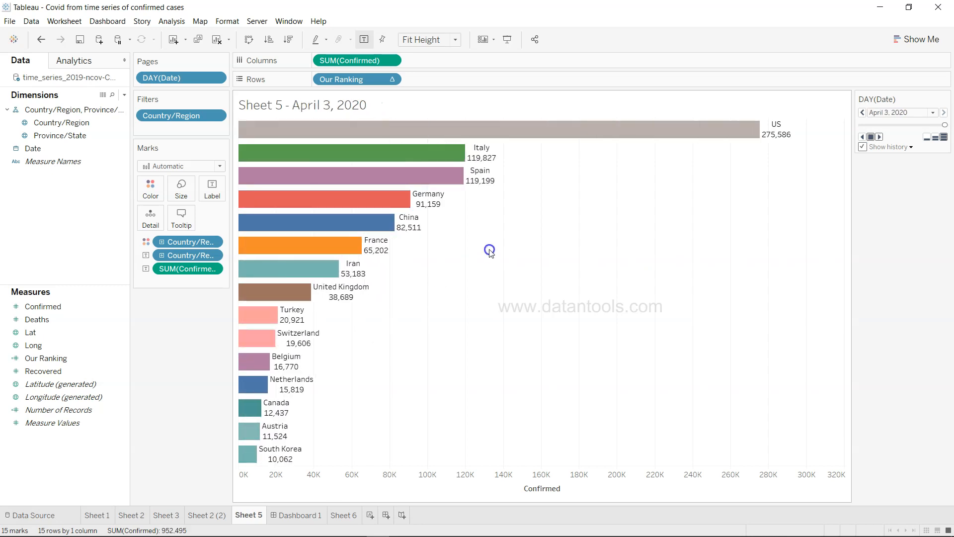
mouse_move(712, 164)
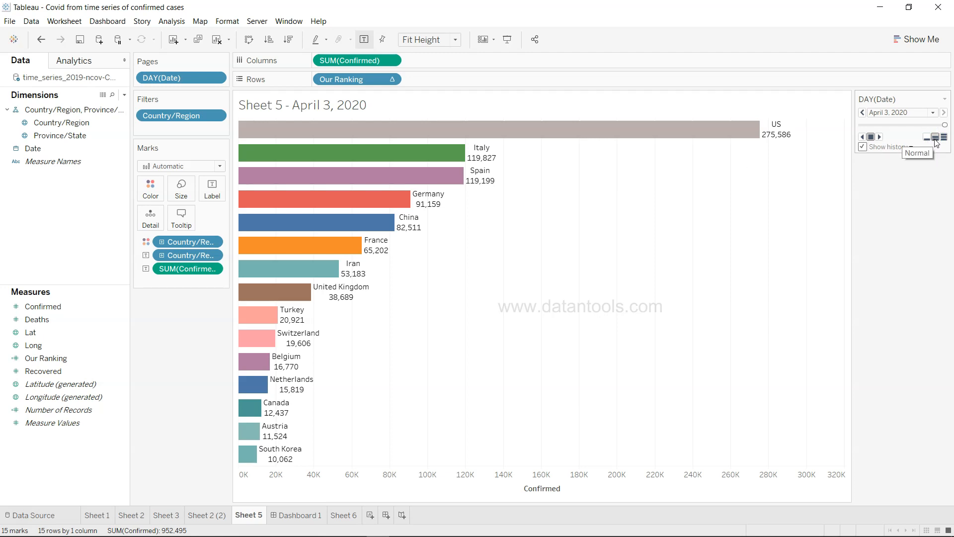
mouse_move(945, 136)
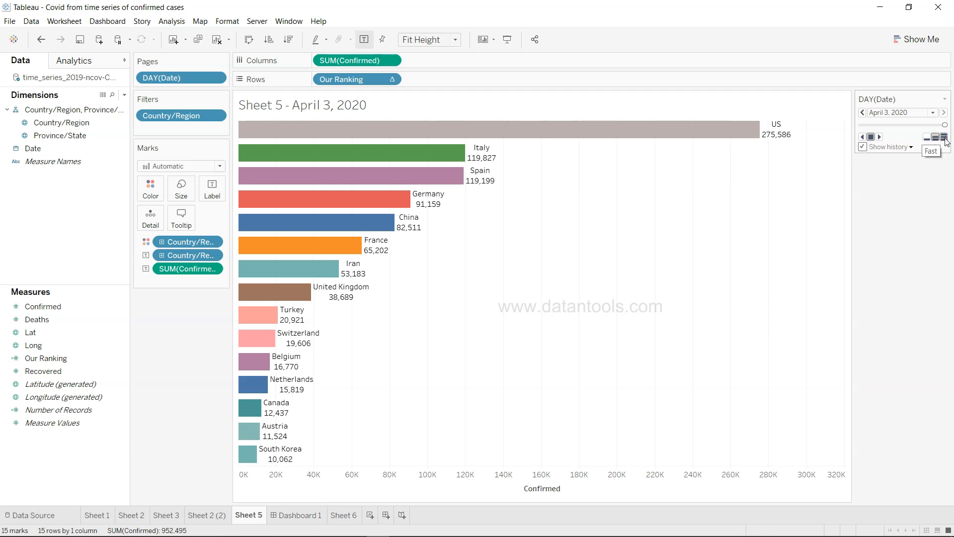
mouse_move(943, 135)
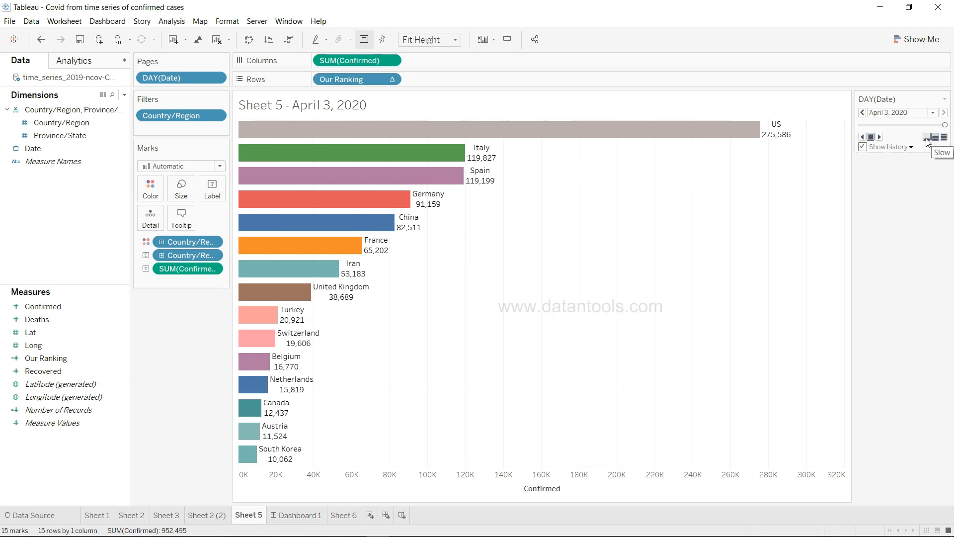
mouse_move(928, 135)
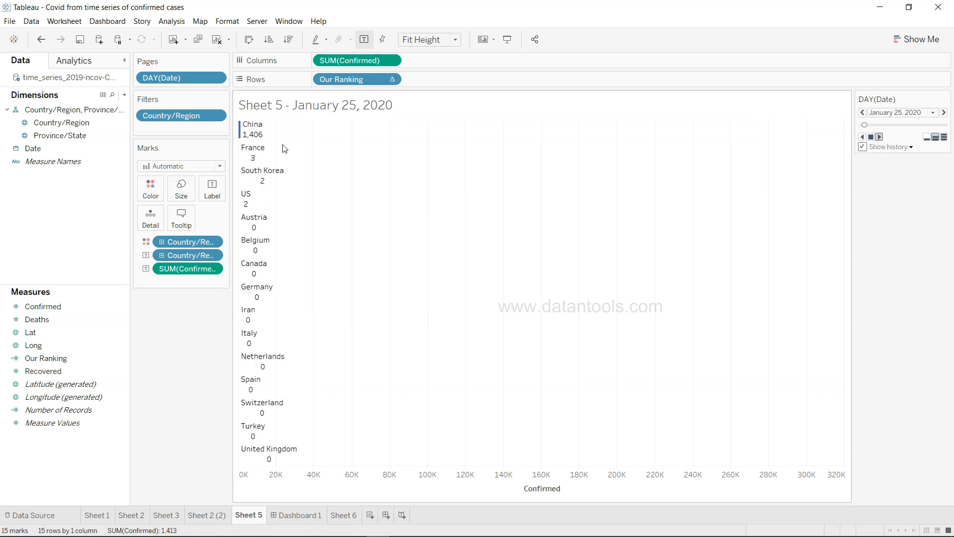
Play and pause the DAY(Date) pages animation from late February.
left_click(879, 136)
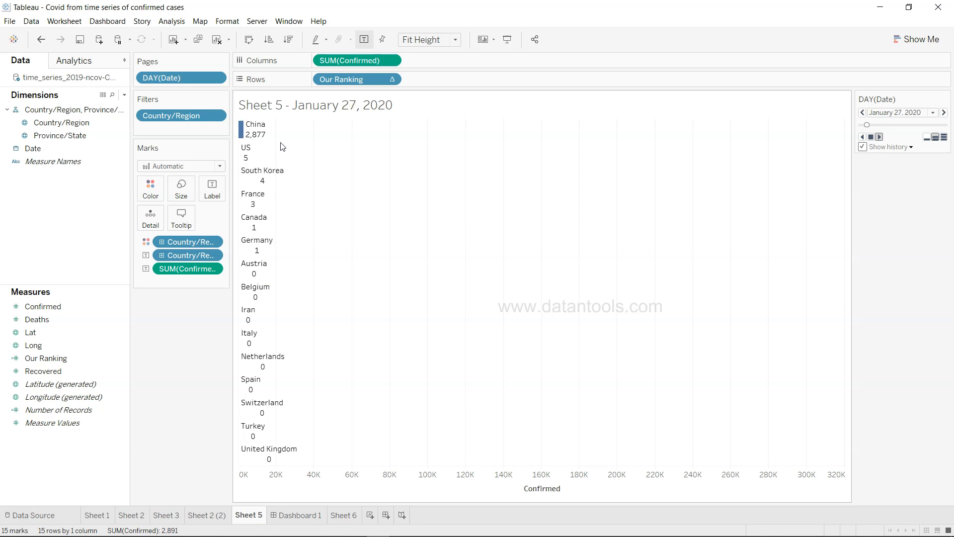
left_click(943, 112)
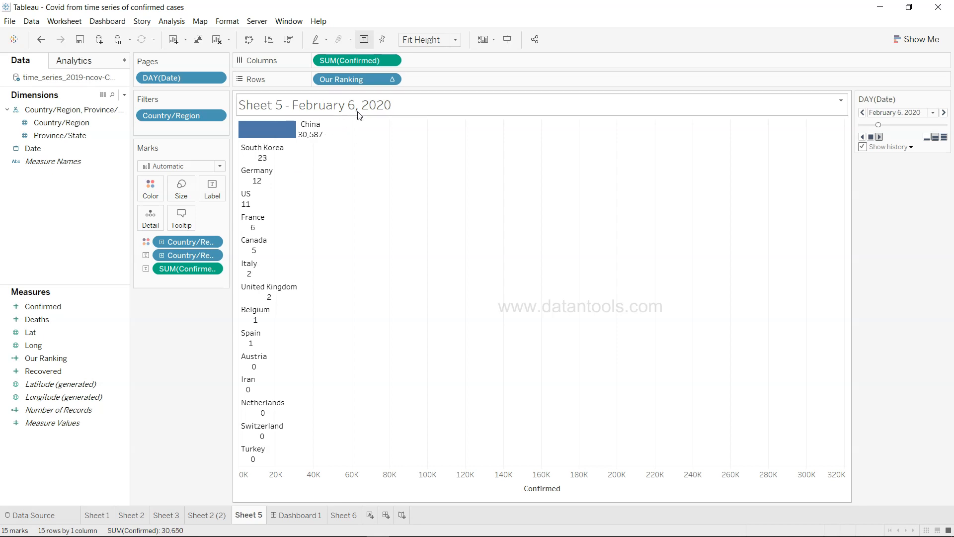
left_click(944, 113)
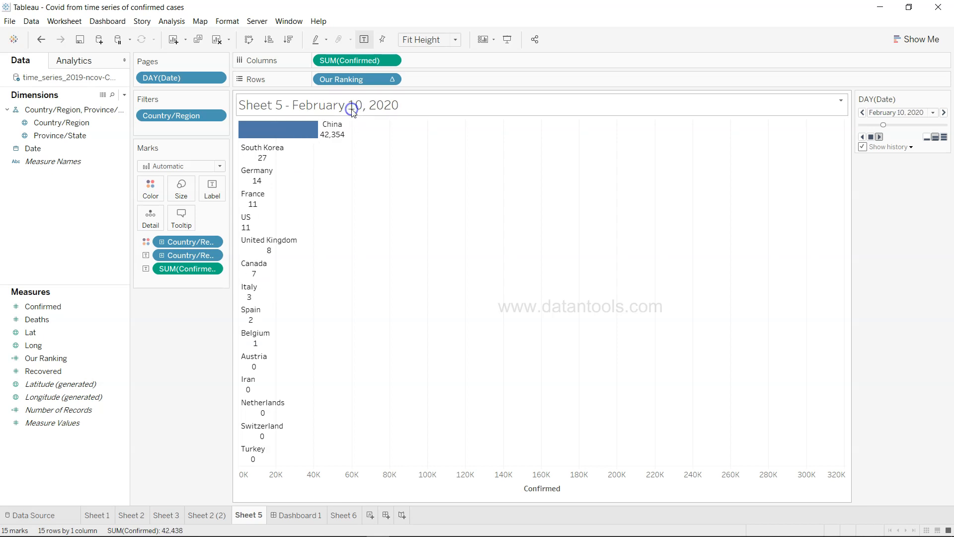
left_click(943, 113)
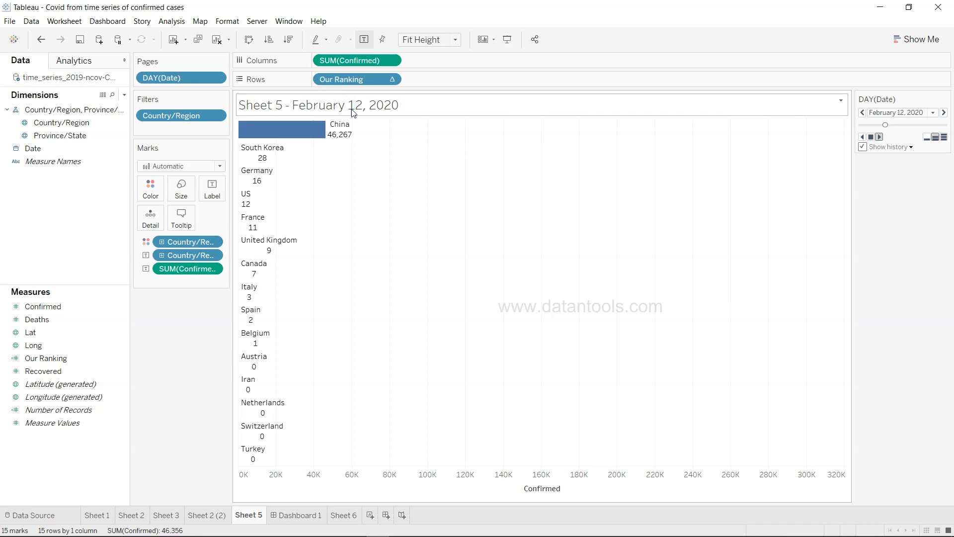
left_click(944, 113)
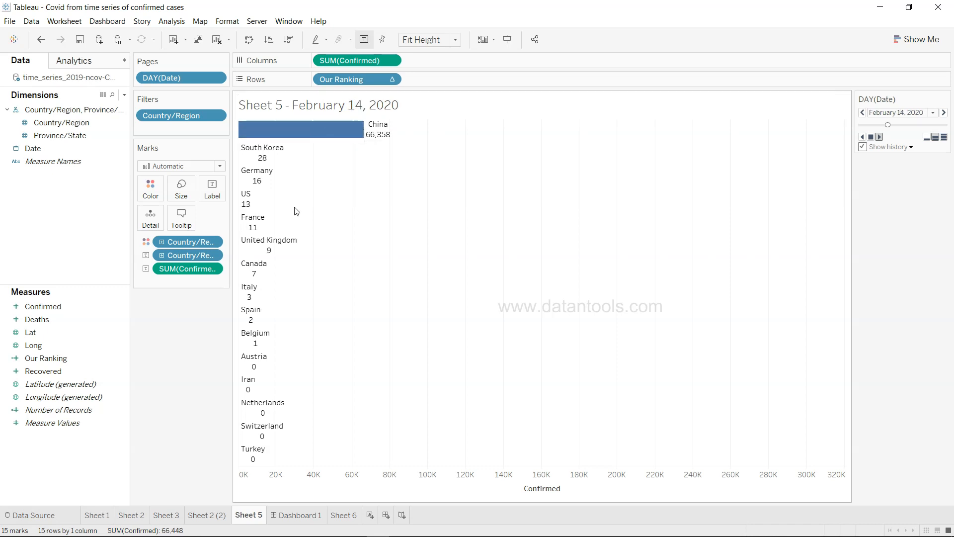
left_click(879, 136)
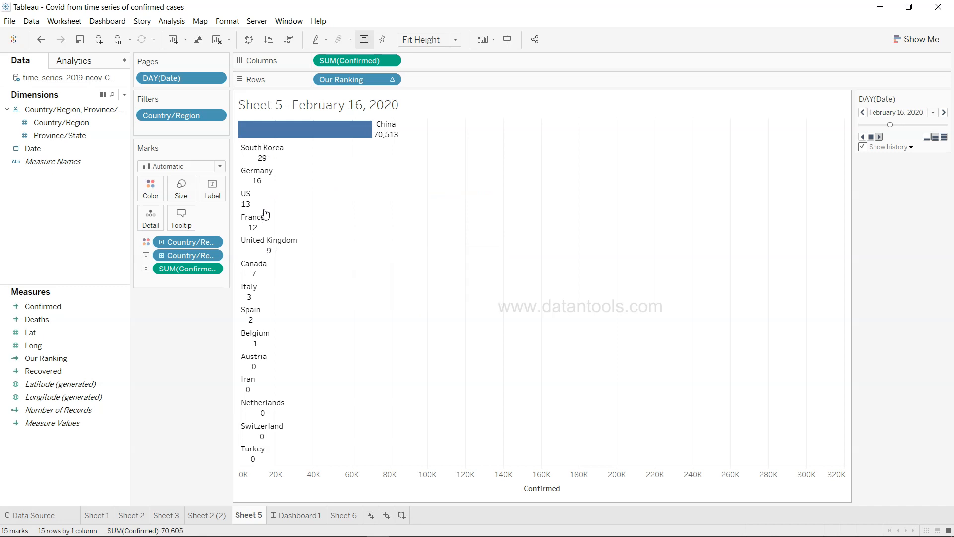
left_click(944, 113)
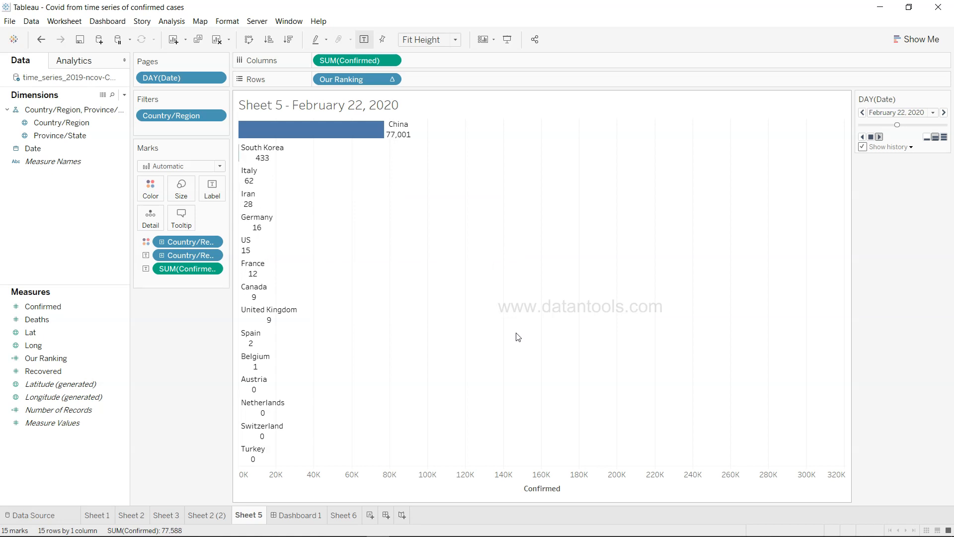
left_click(944, 113)
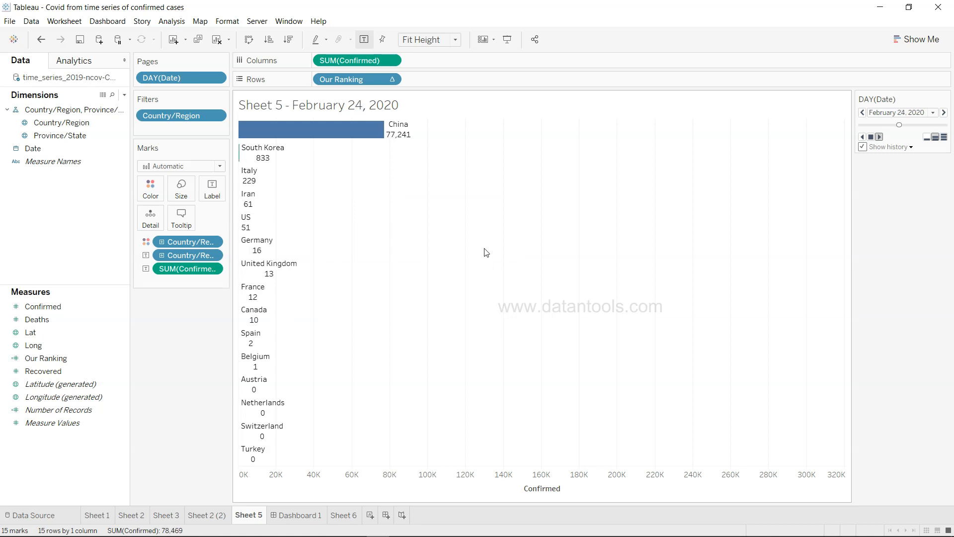
Step forward a few dates, then play through to April 3, 2020 and stop.
left_click(901, 124)
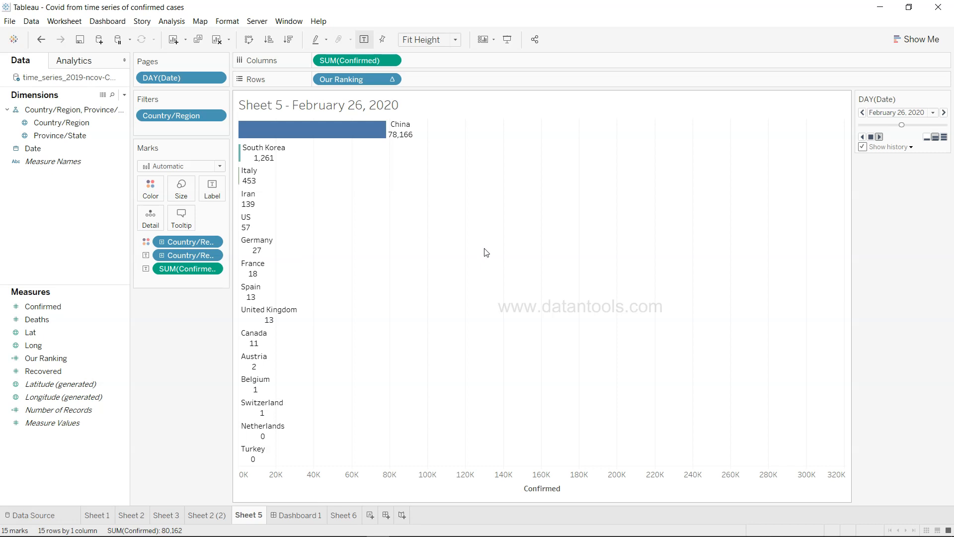
left_click(944, 113)
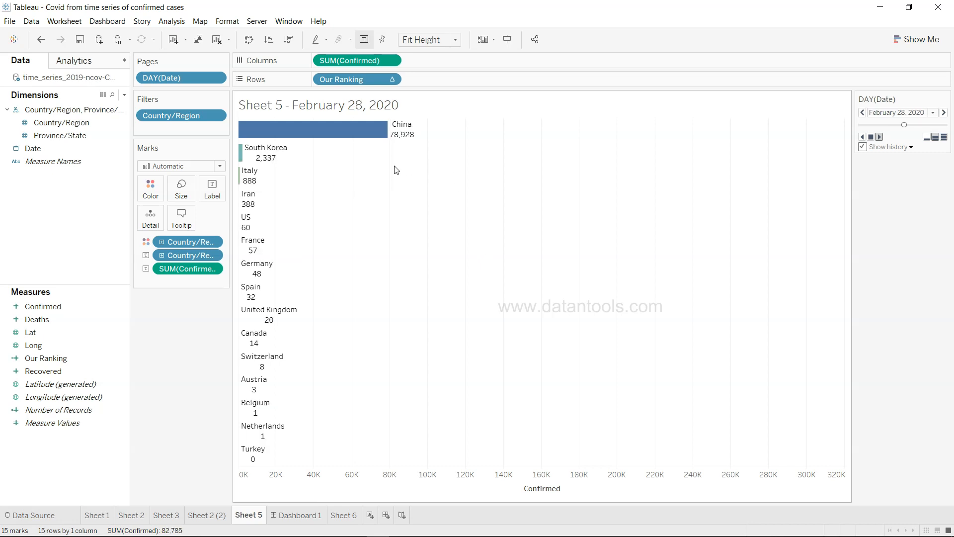
left_click(944, 112)
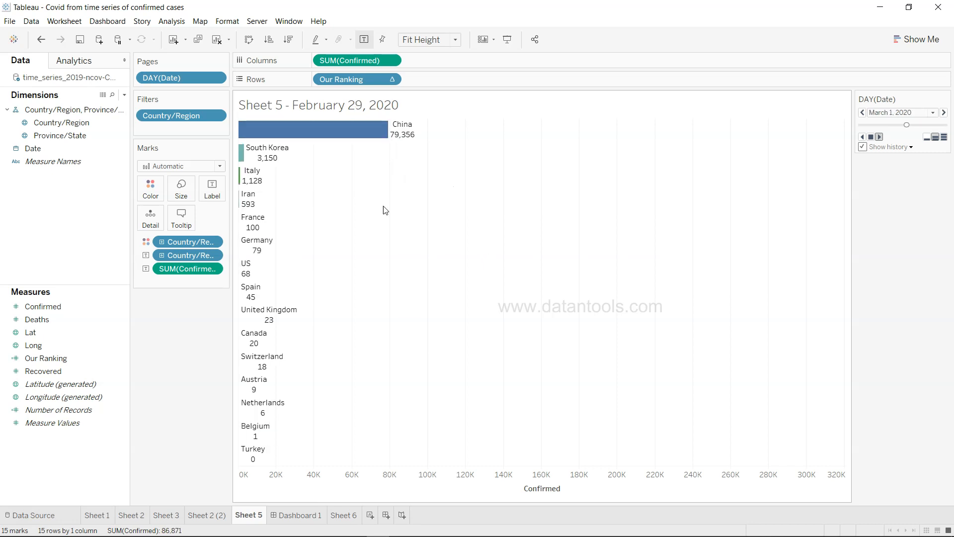
left_click(944, 113)
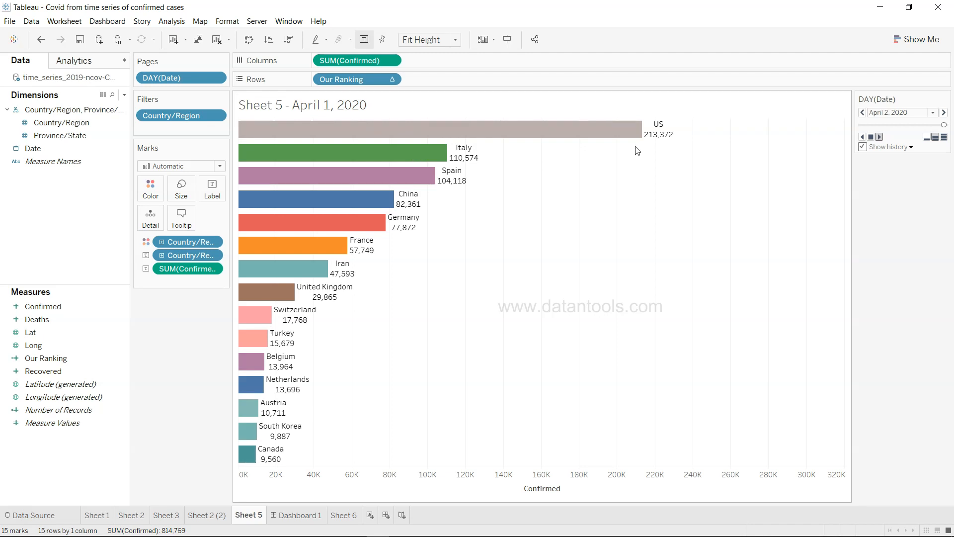
left_click(943, 113)
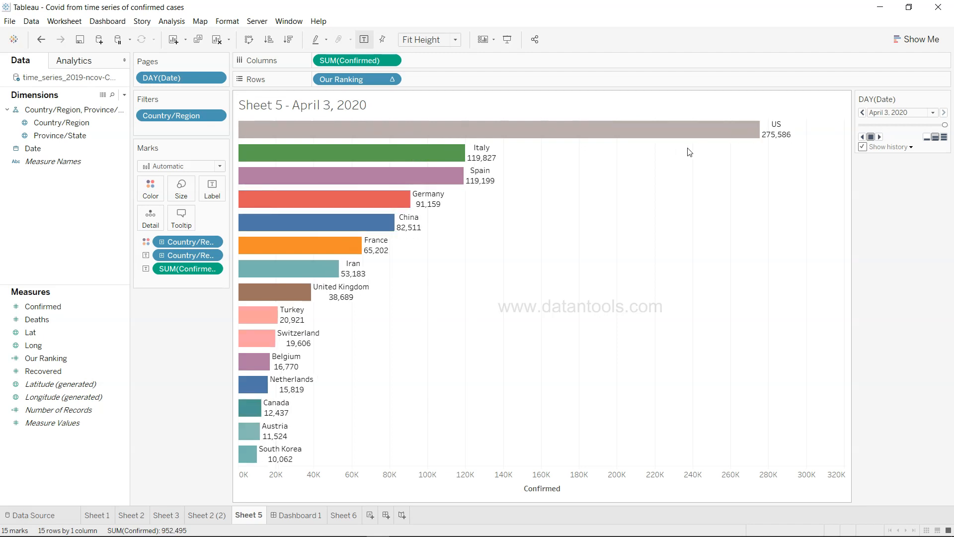
mouse_move(773, 146)
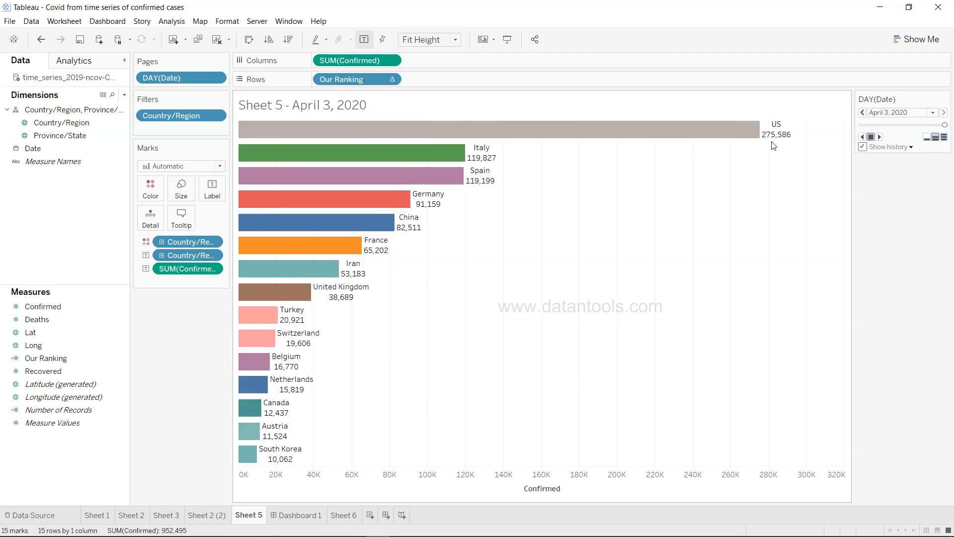
mouse_move(779, 129)
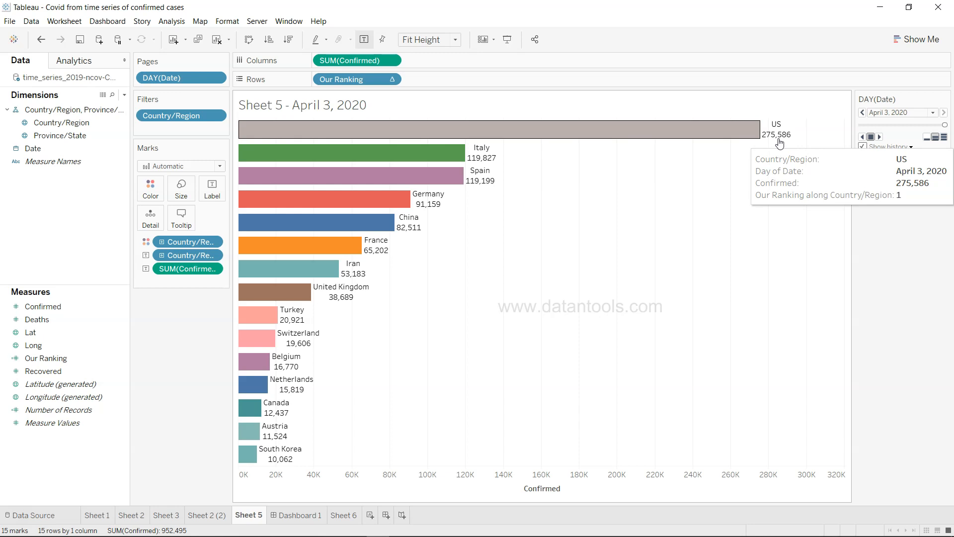
mouse_move(564, 267)
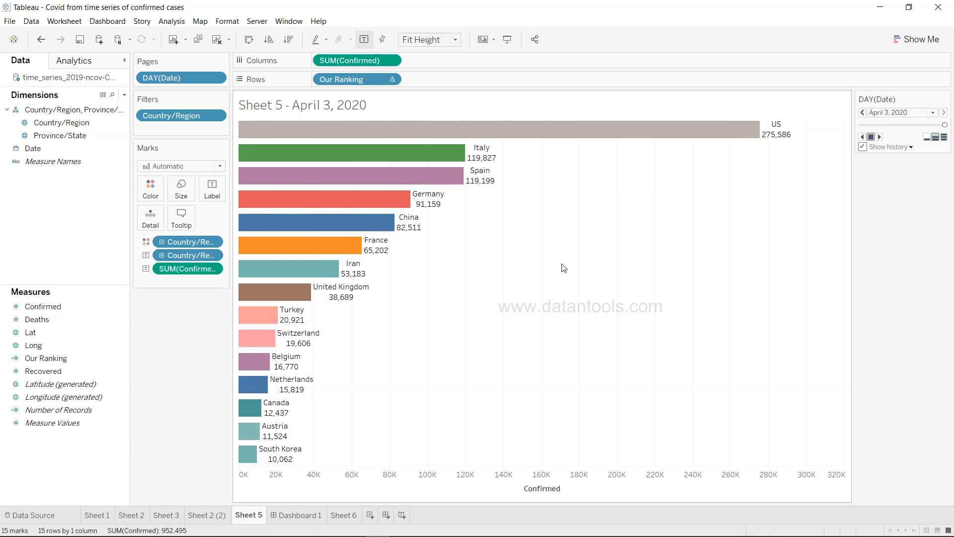
mouse_move(401, 307)
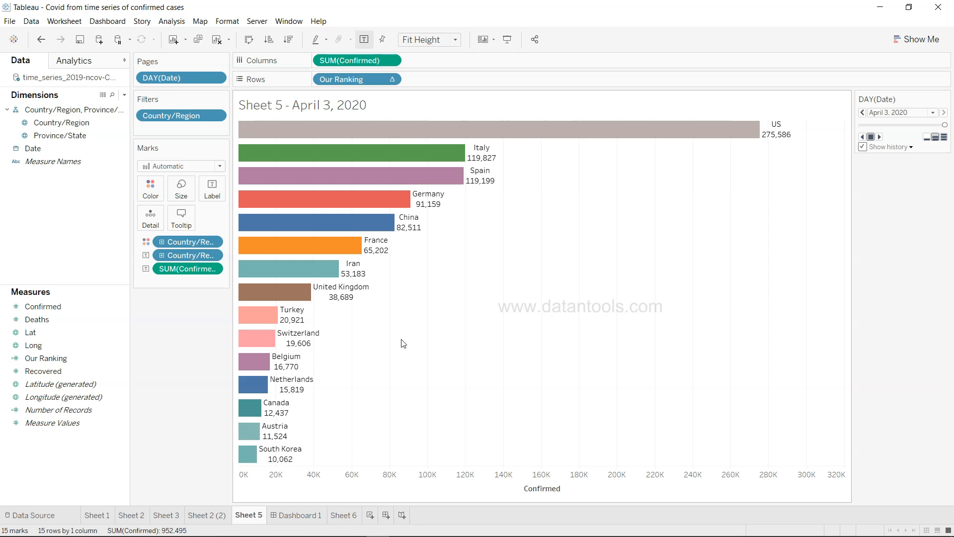
mouse_move(424, 355)
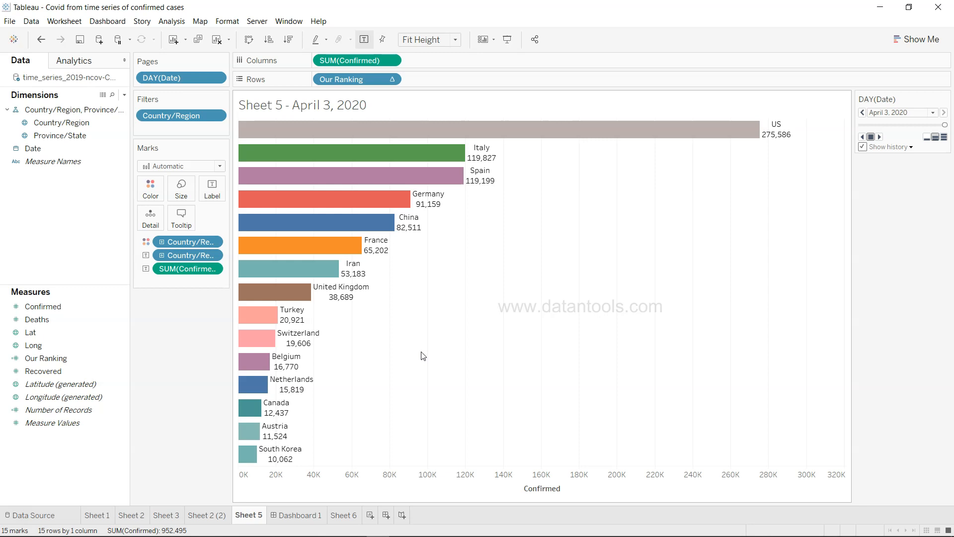
mouse_move(407, 380)
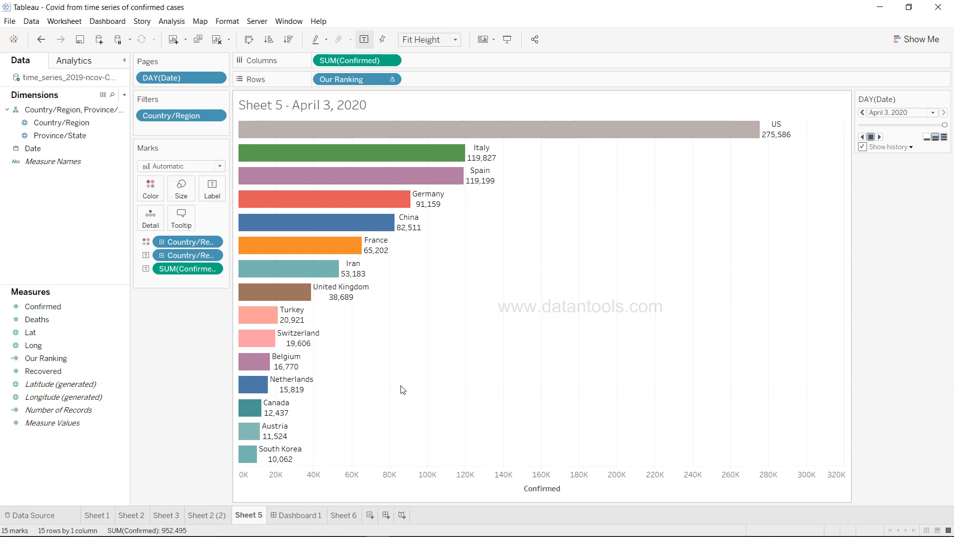
mouse_move(384, 456)
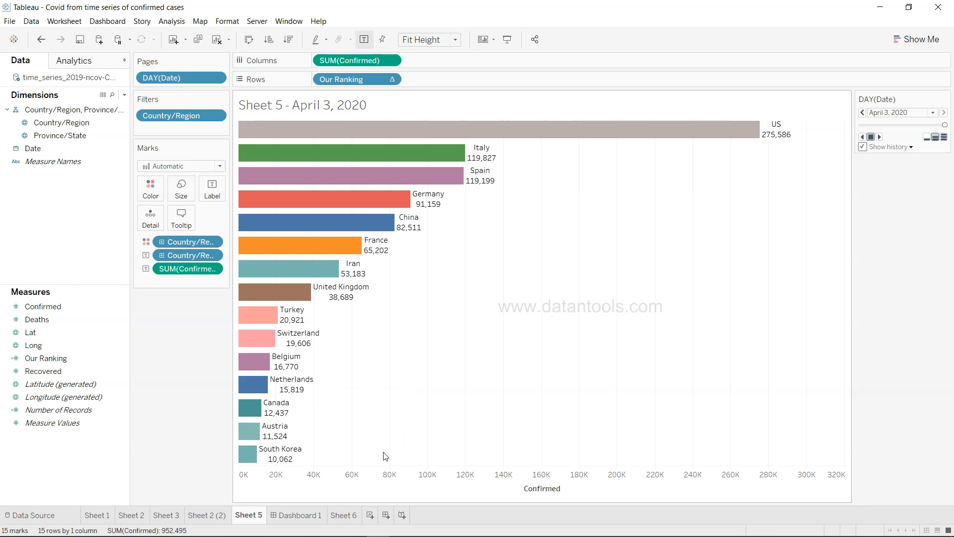
mouse_move(383, 527)
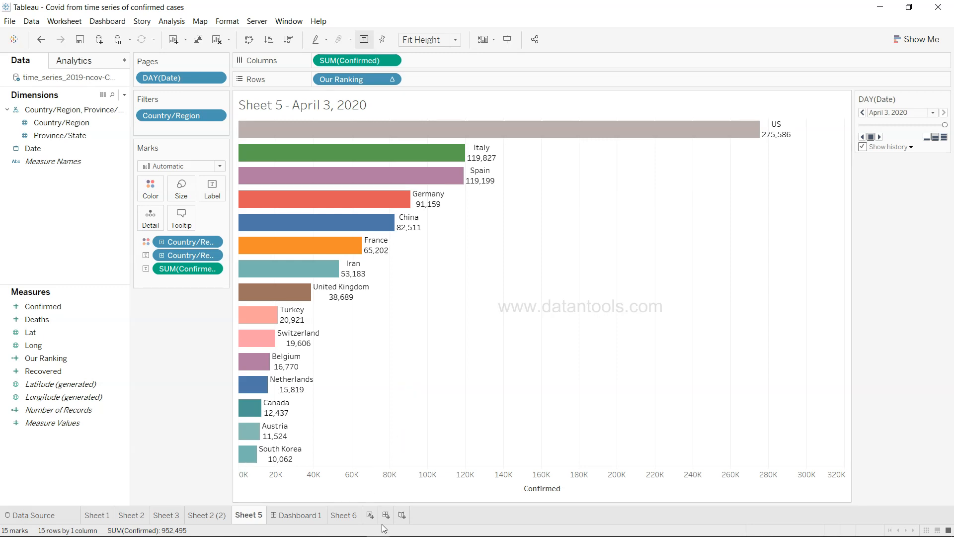
mouse_move(369, 413)
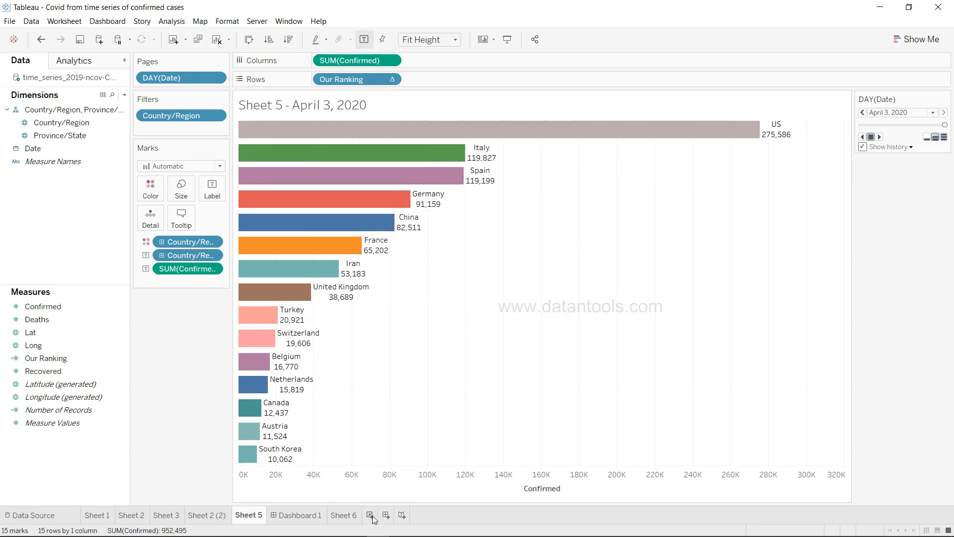
mouse_move(370, 515)
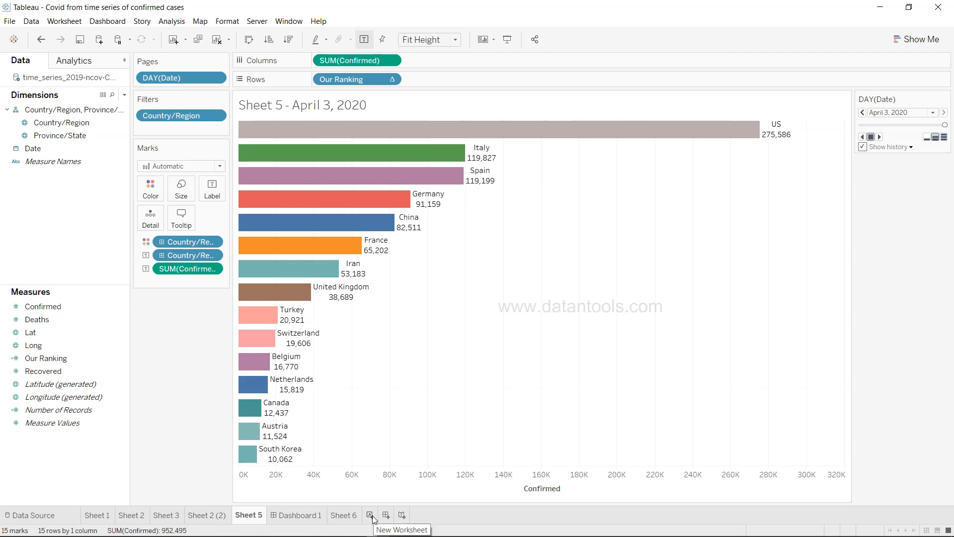
On a new sheet, colour a SUM(Confirmed) bar by country, filtered to Top 15 by Confirmed.
left_click(369, 515)
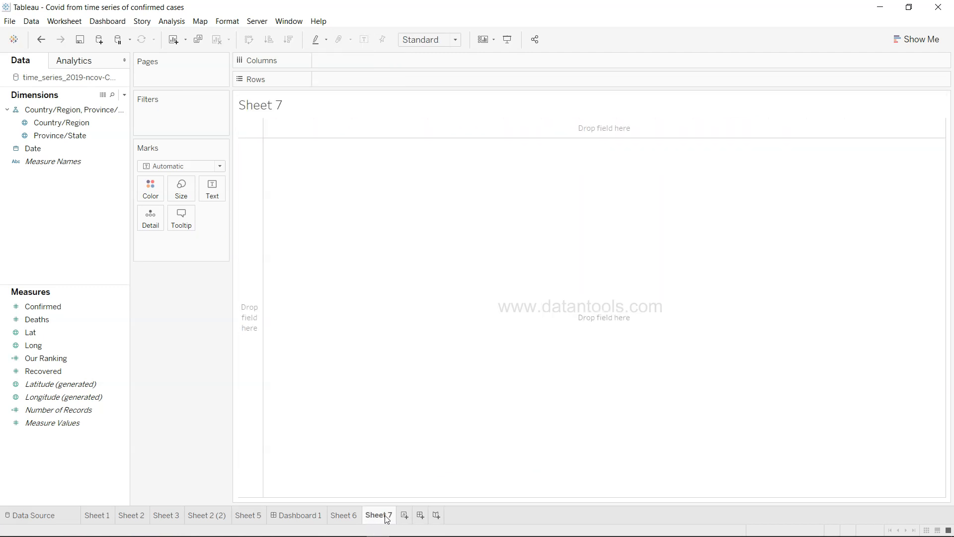
mouse_move(192, 378)
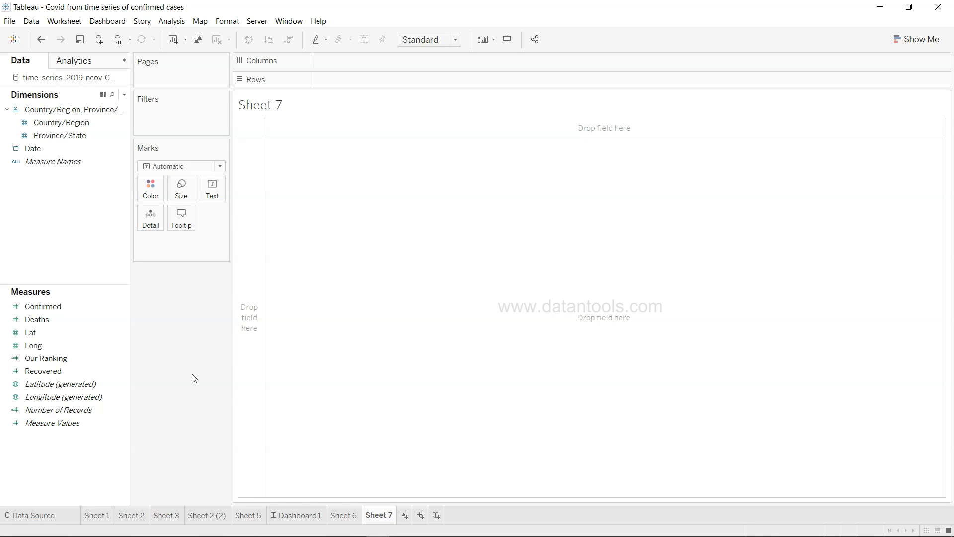
left_click(43, 307)
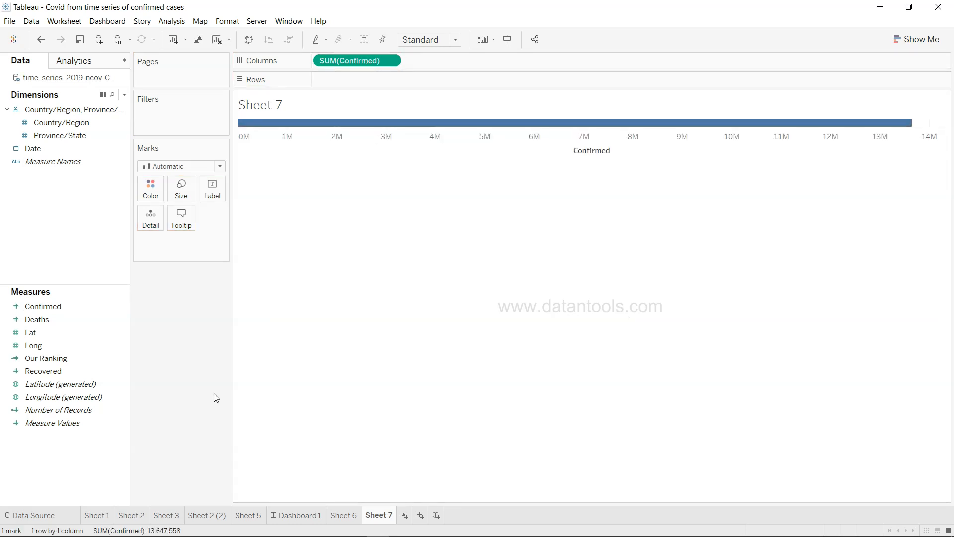
left_click(61, 122)
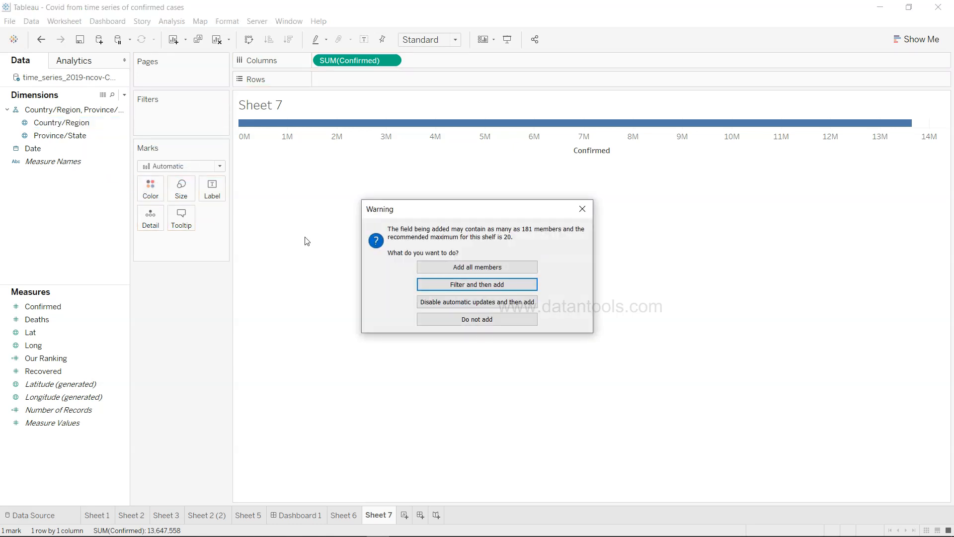
mouse_move(477, 267)
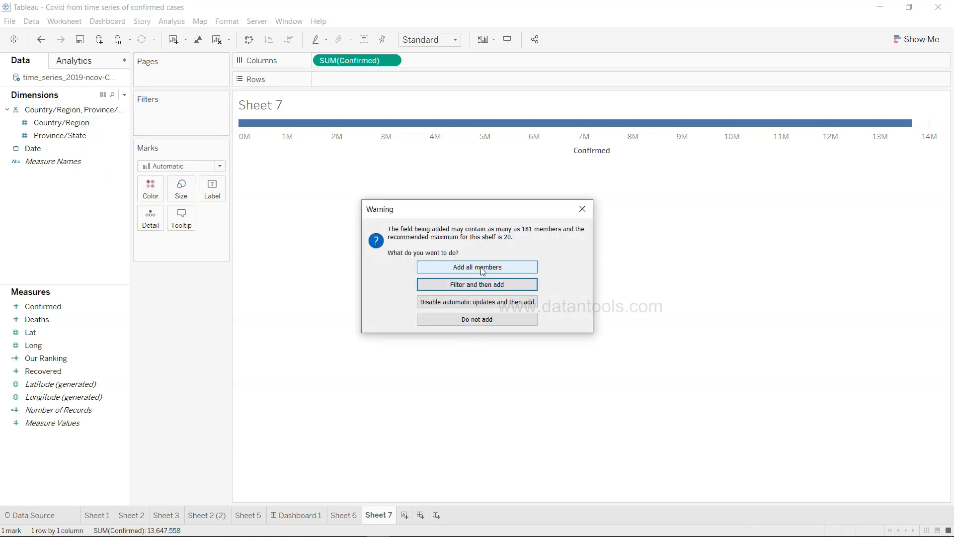
left_click(477, 266)
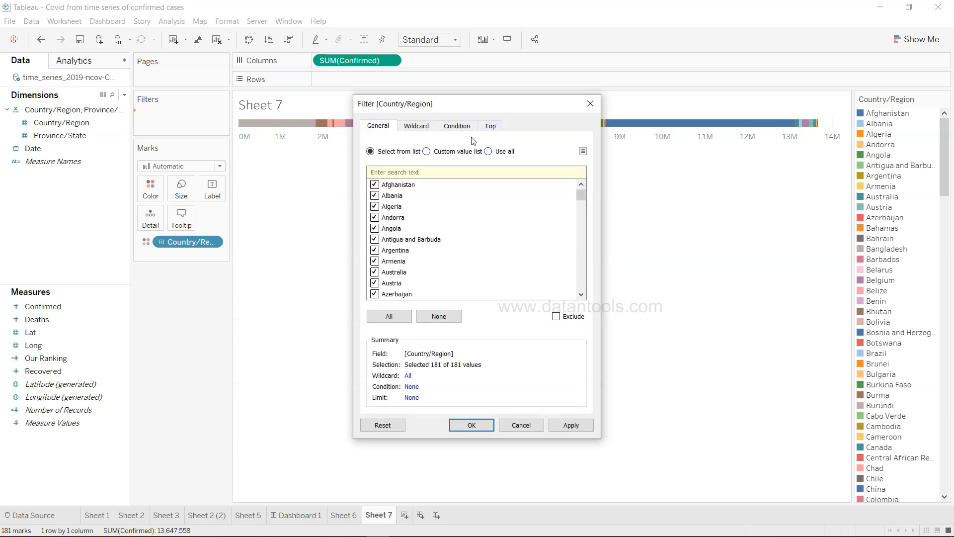
left_click(490, 126)
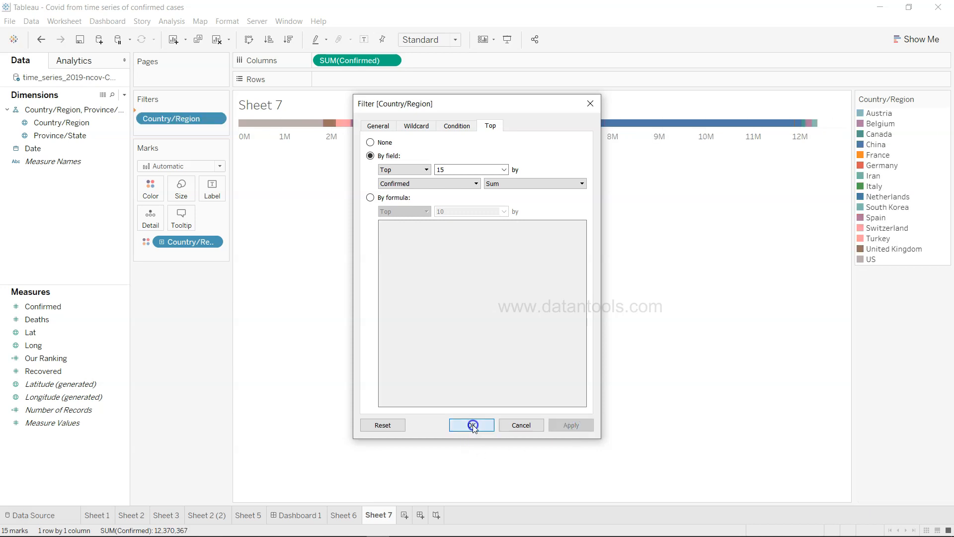
left_click(471, 425)
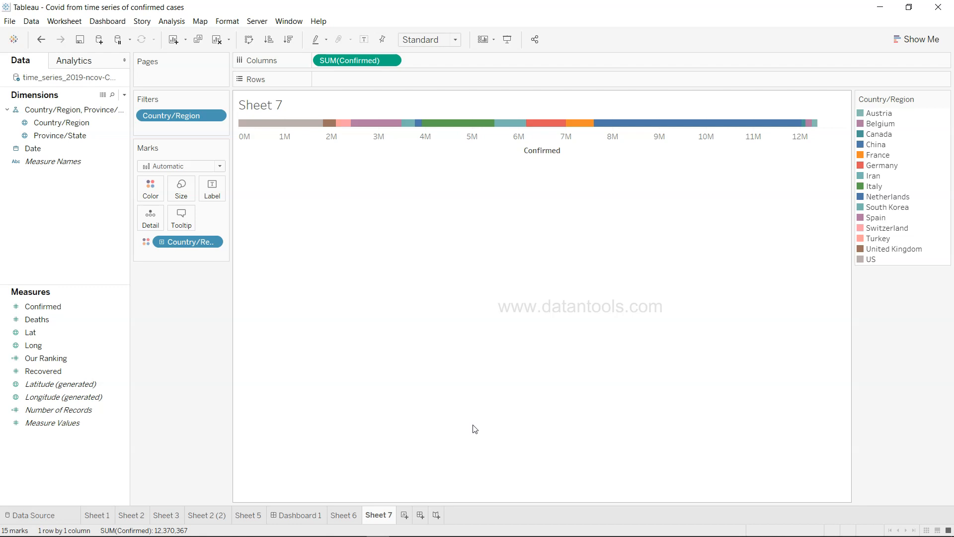
mouse_move(545, 329)
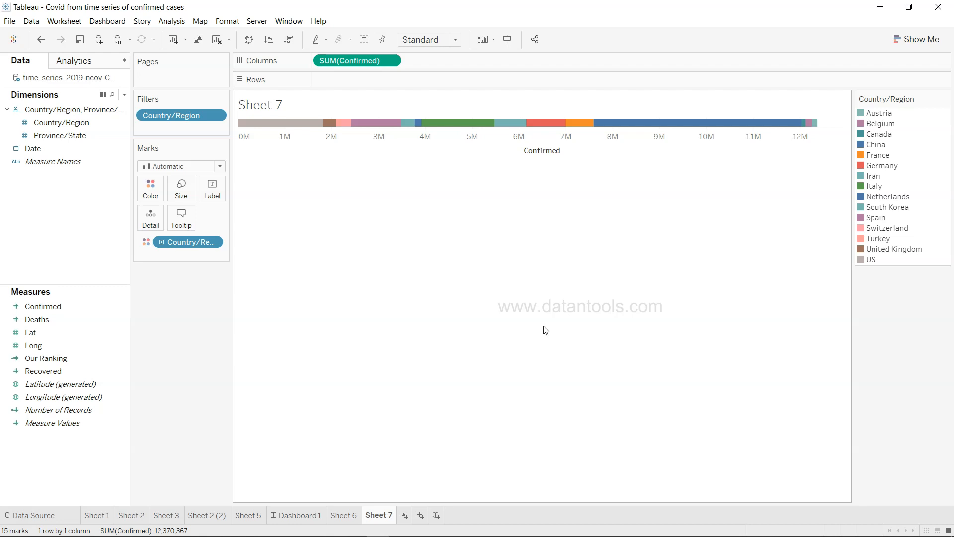
mouse_move(727, 256)
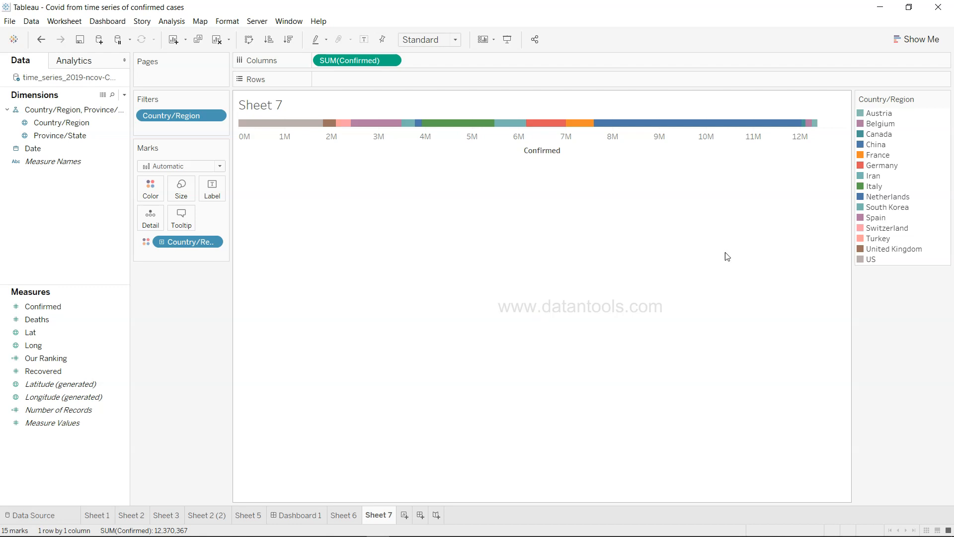
mouse_move(916, 239)
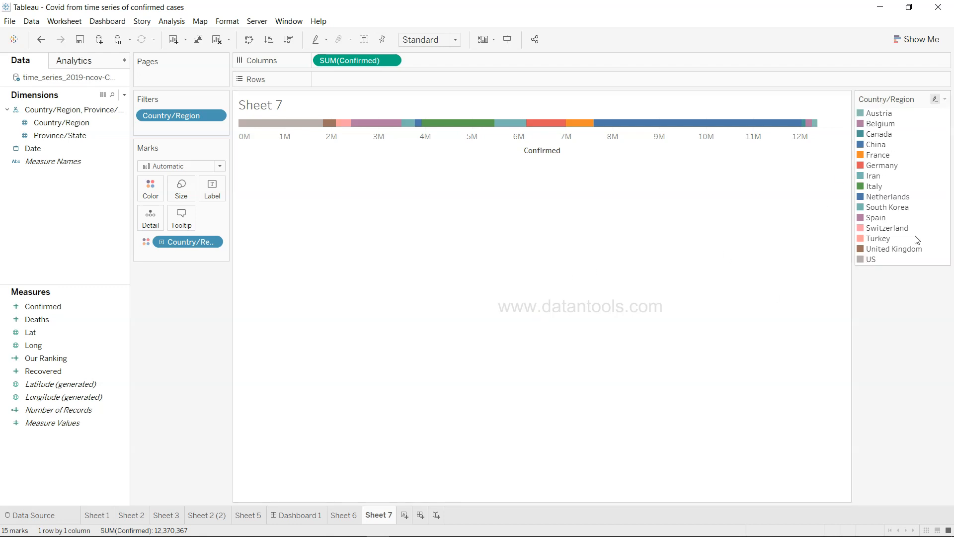
mouse_move(571, 328)
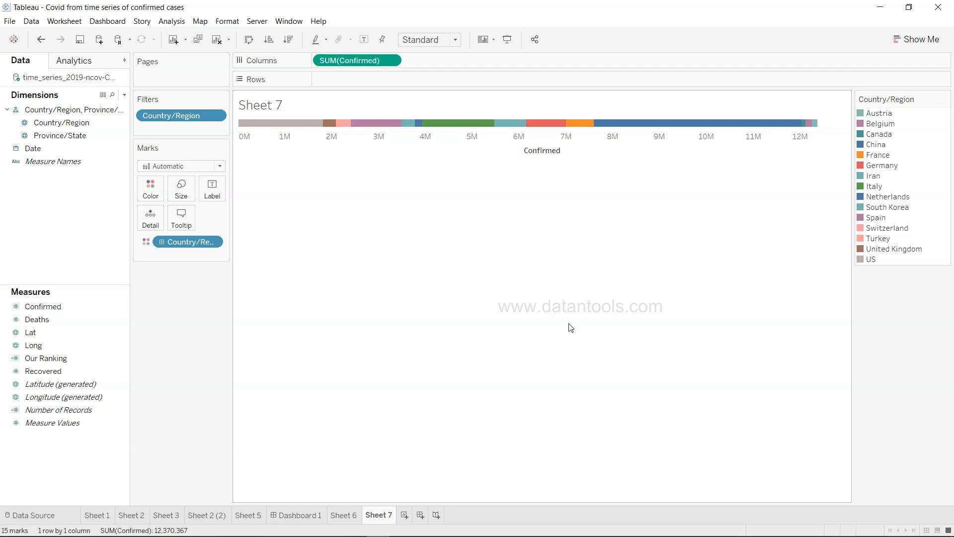
mouse_move(367, 352)
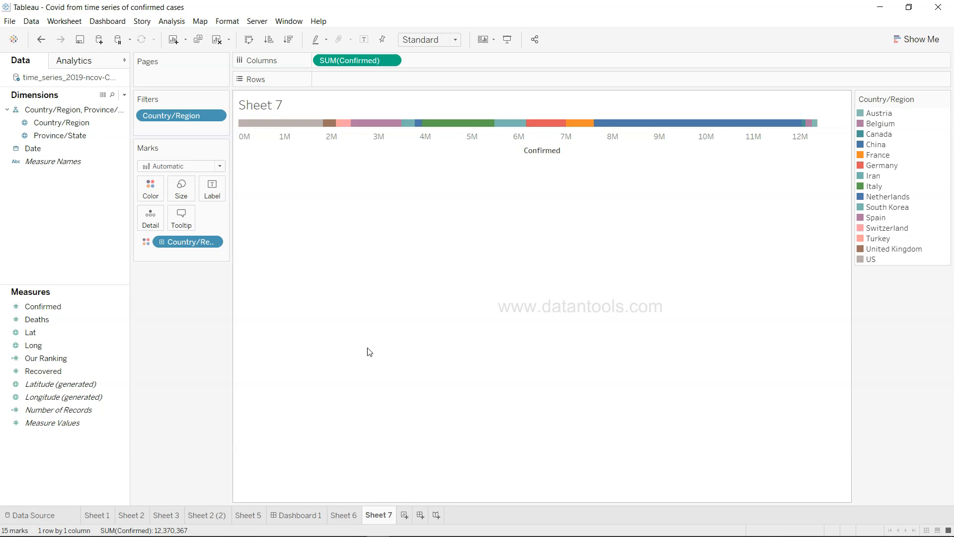
mouse_move(203, 303)
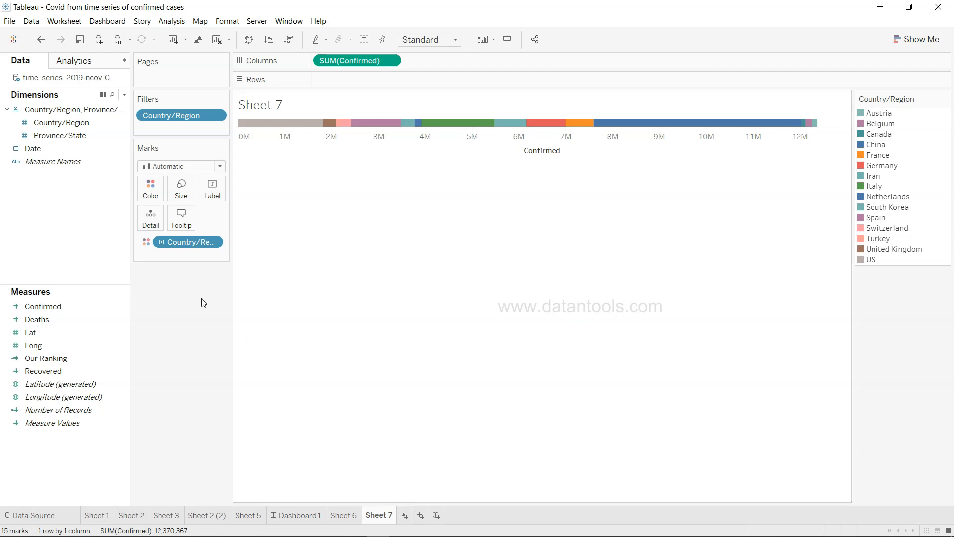
mouse_move(168, 307)
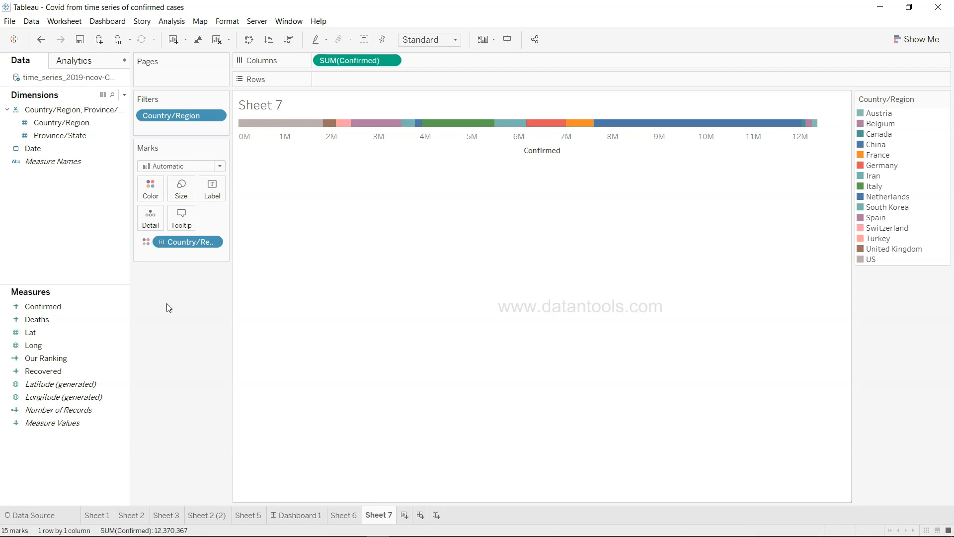
left_click(45, 358)
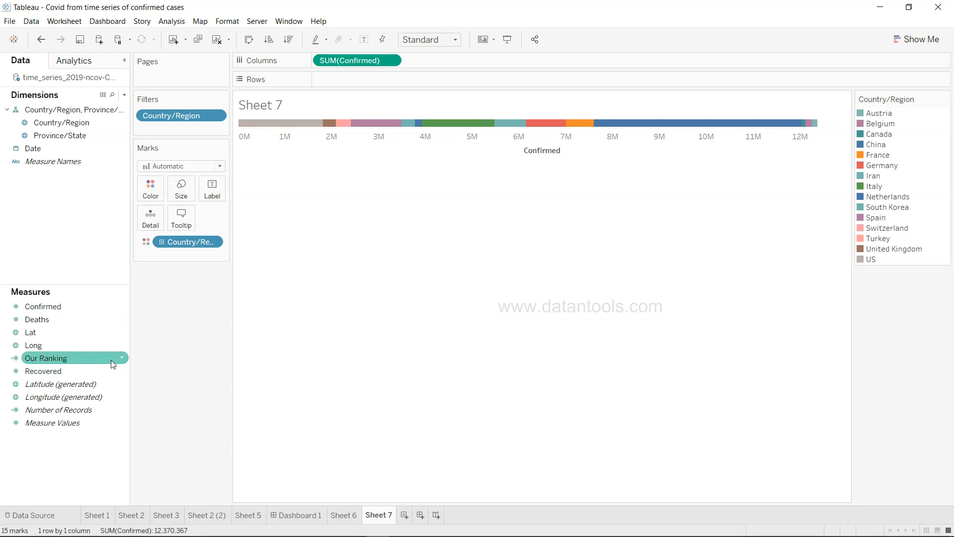
right_click(46, 358)
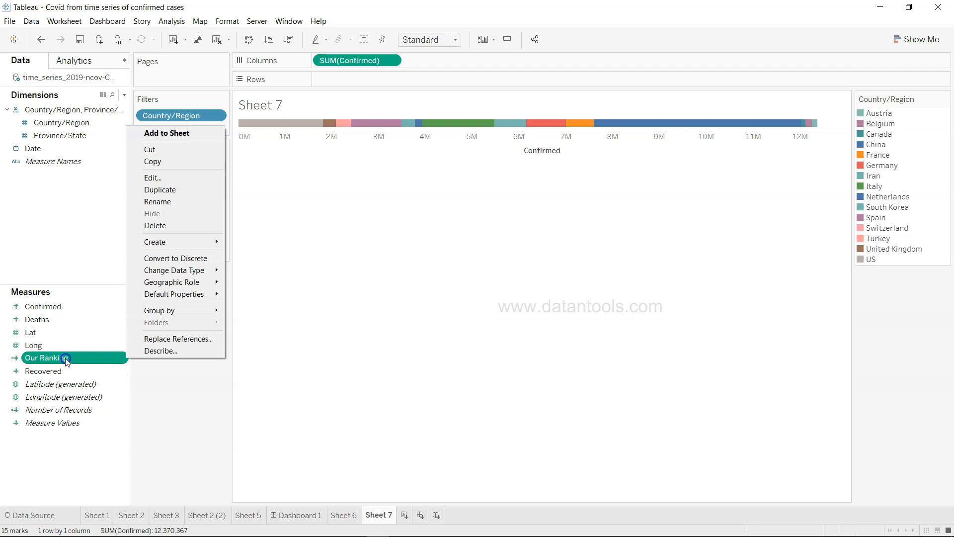
mouse_move(152, 177)
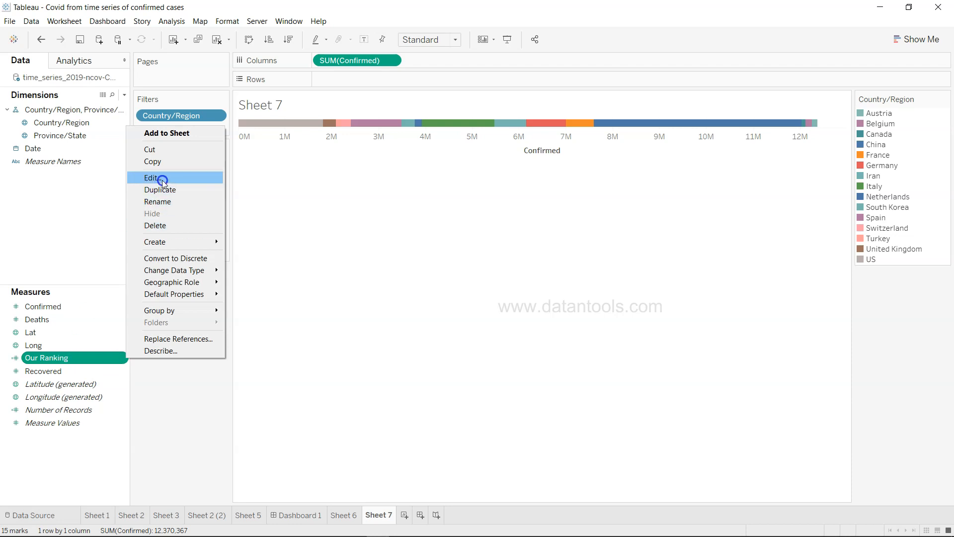
left_click(151, 178)
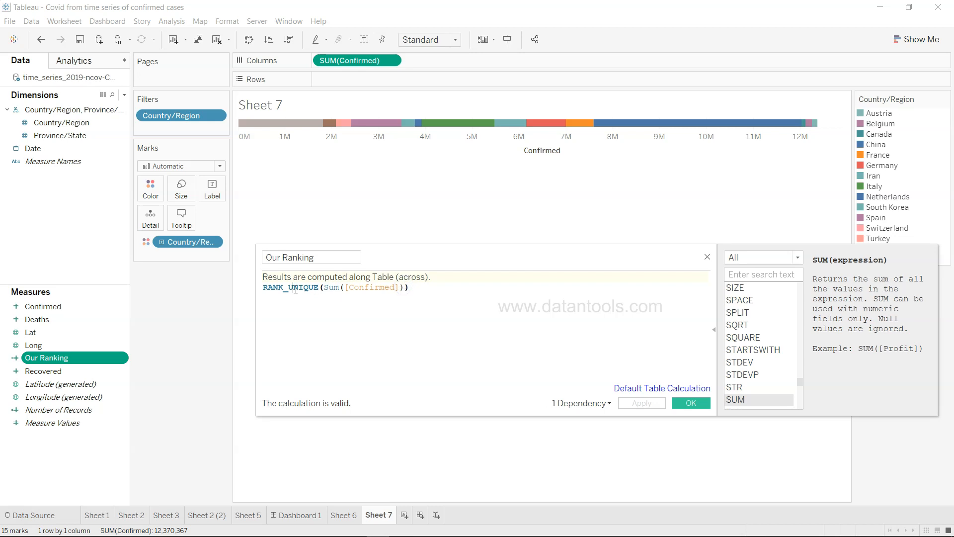
left_click(757, 286)
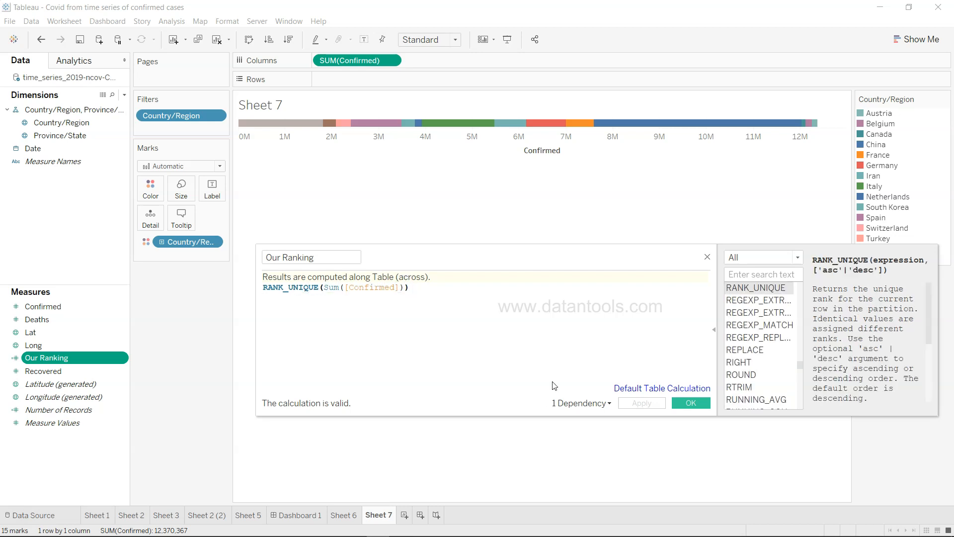
left_click(690, 403)
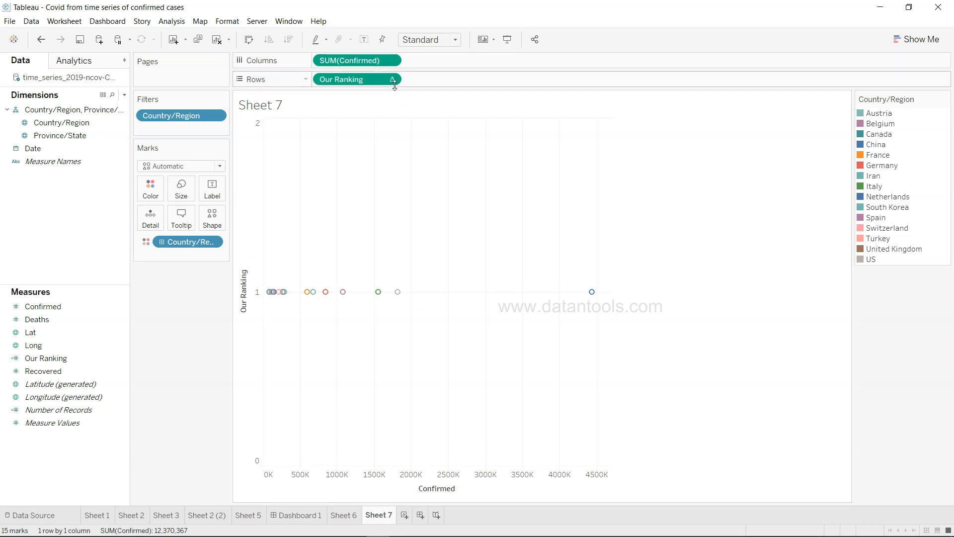
Compute Our Ranking using Country/Region and convert the pill to Discrete.
left_click(393, 79)
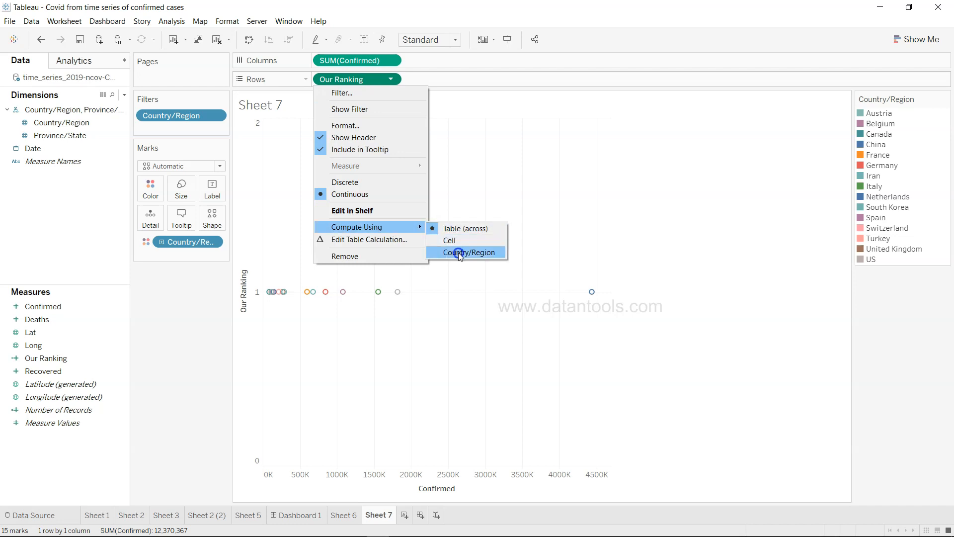
left_click(468, 252)
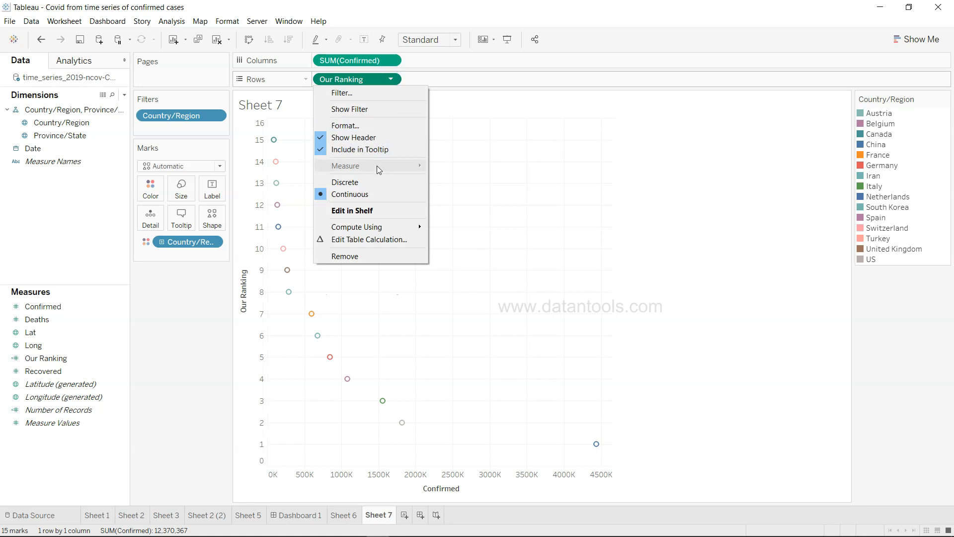
left_click(345, 182)
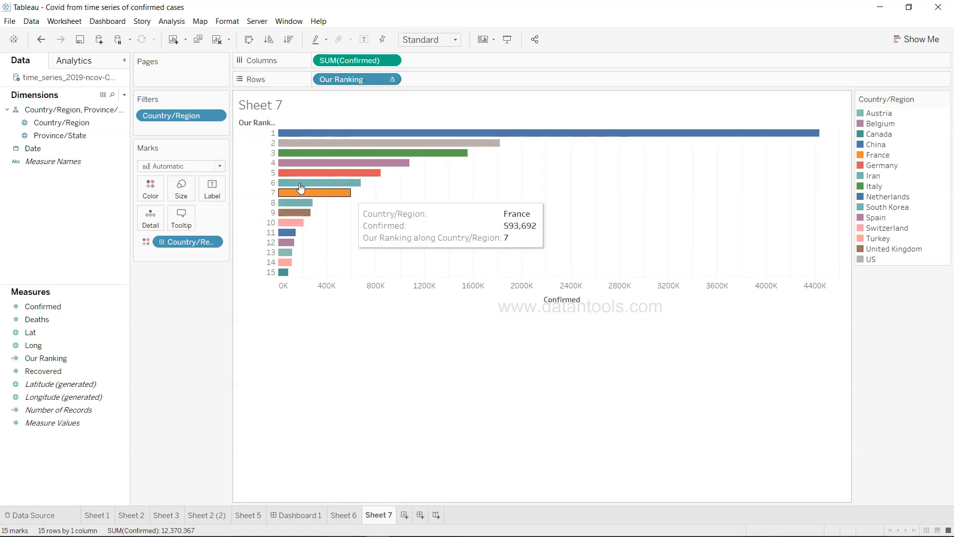
mouse_move(319, 182)
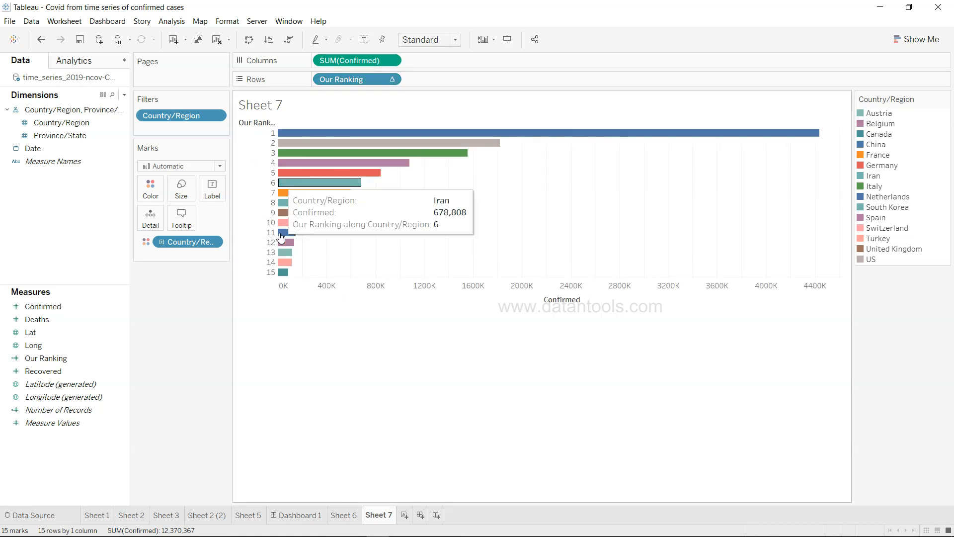
mouse_move(445, 176)
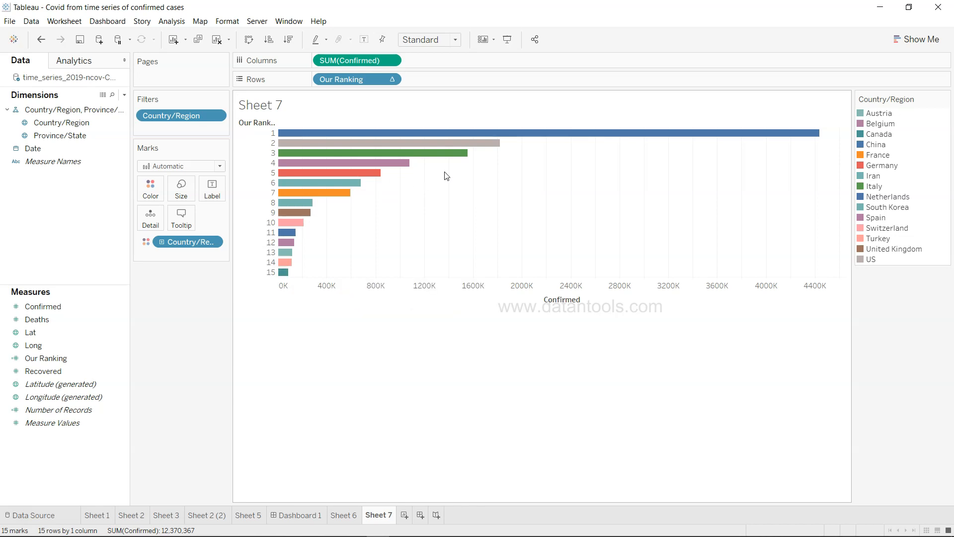
mouse_move(523, 157)
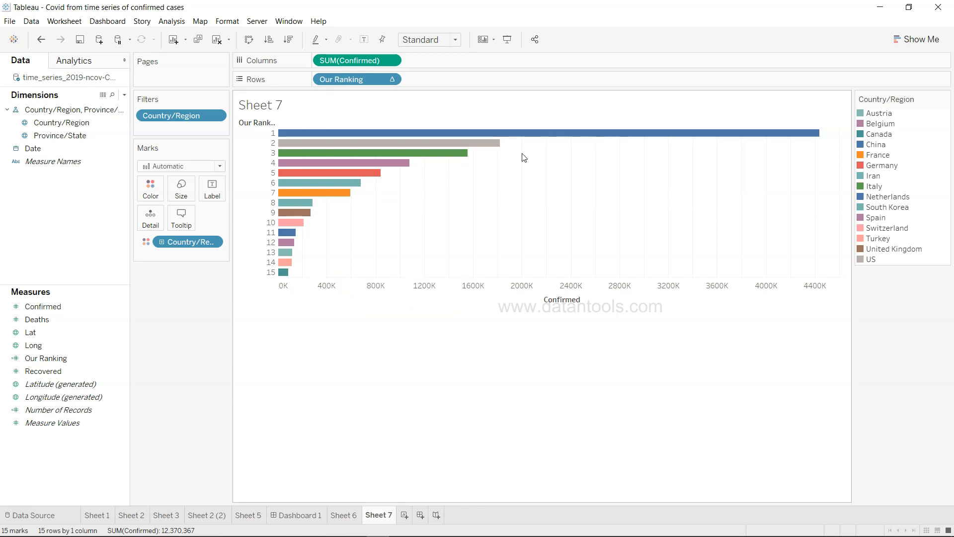
mouse_move(884, 145)
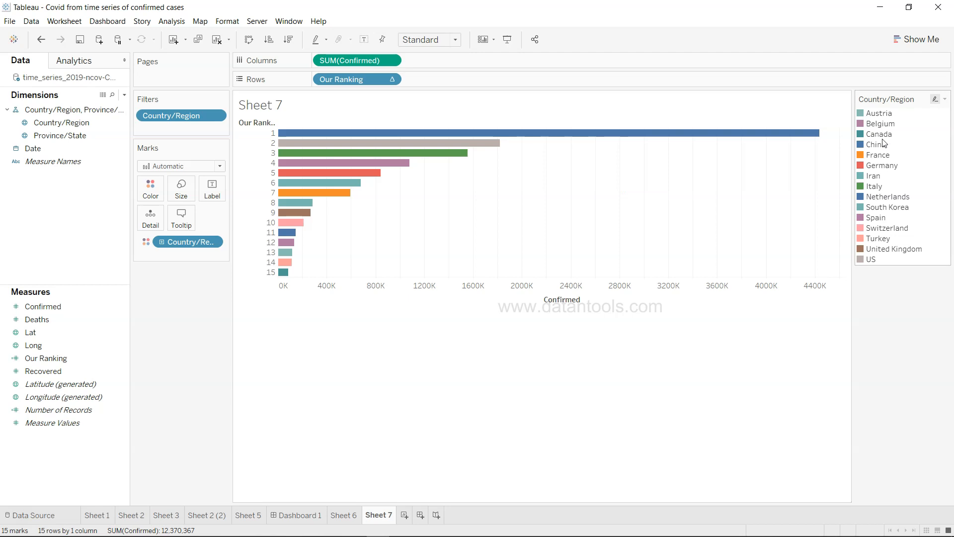
mouse_move(860, 92)
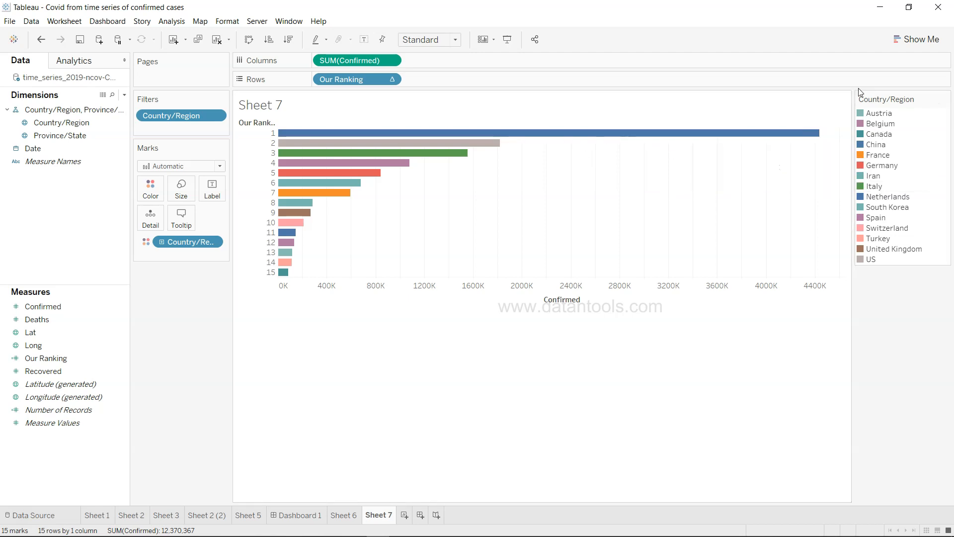
mouse_move(872, 261)
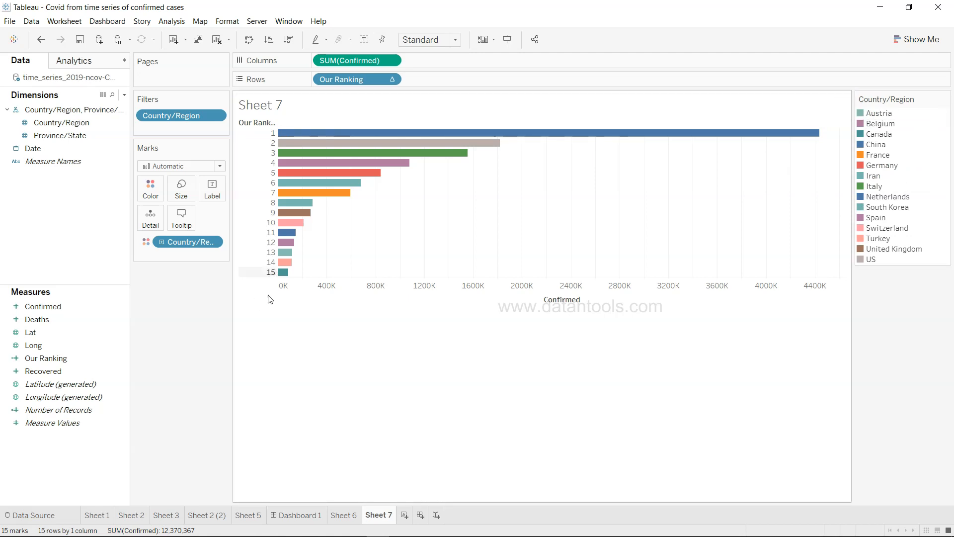
Turn on Show mark labels for the ranked bars.
left_click(212, 187)
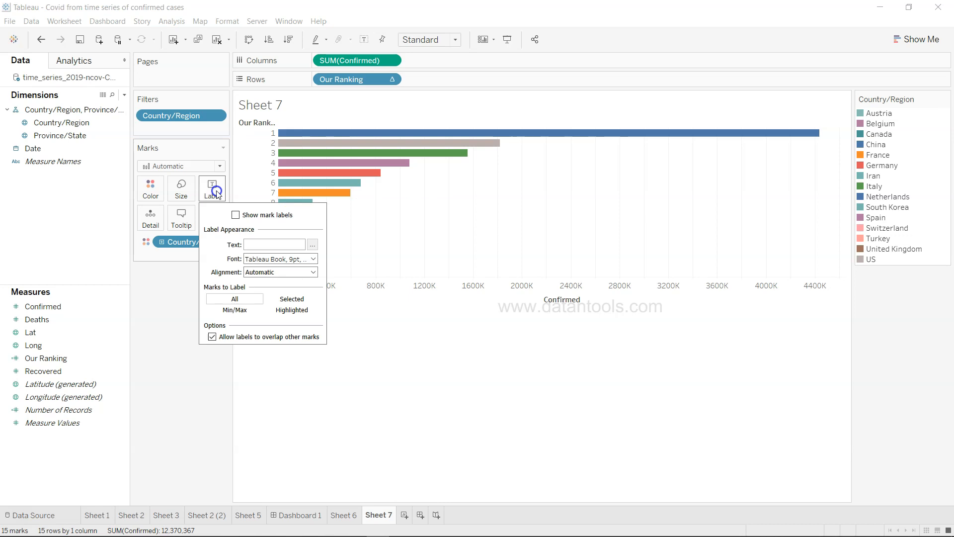
left_click(236, 214)
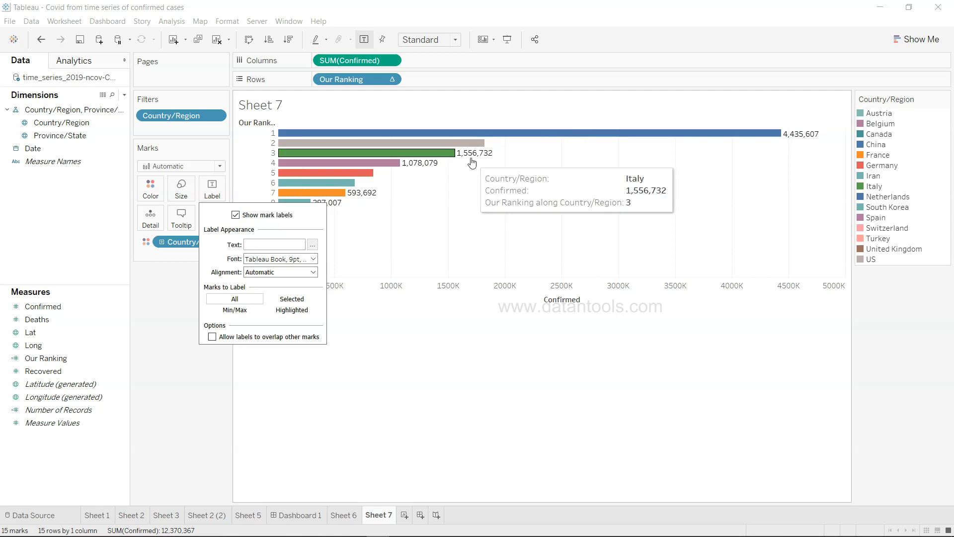
mouse_move(803, 133)
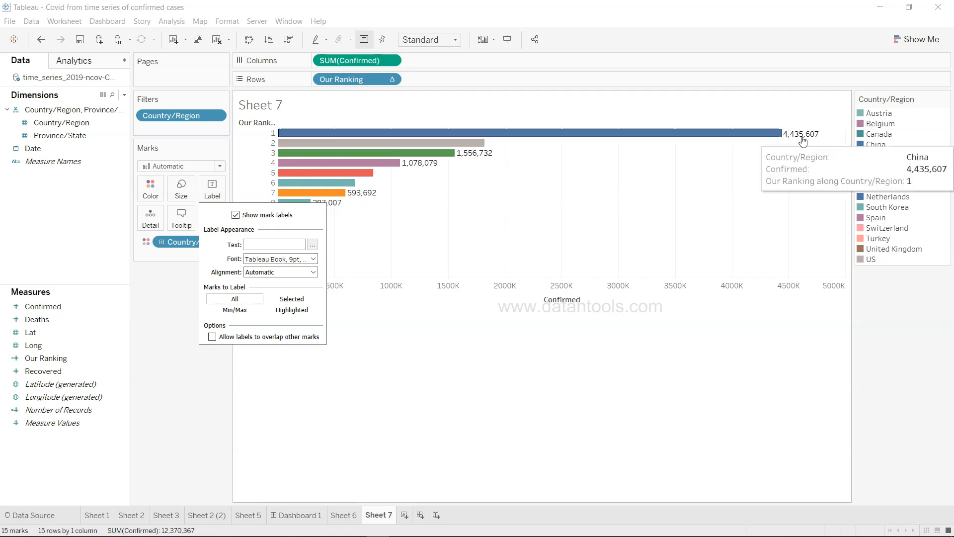
mouse_move(803, 134)
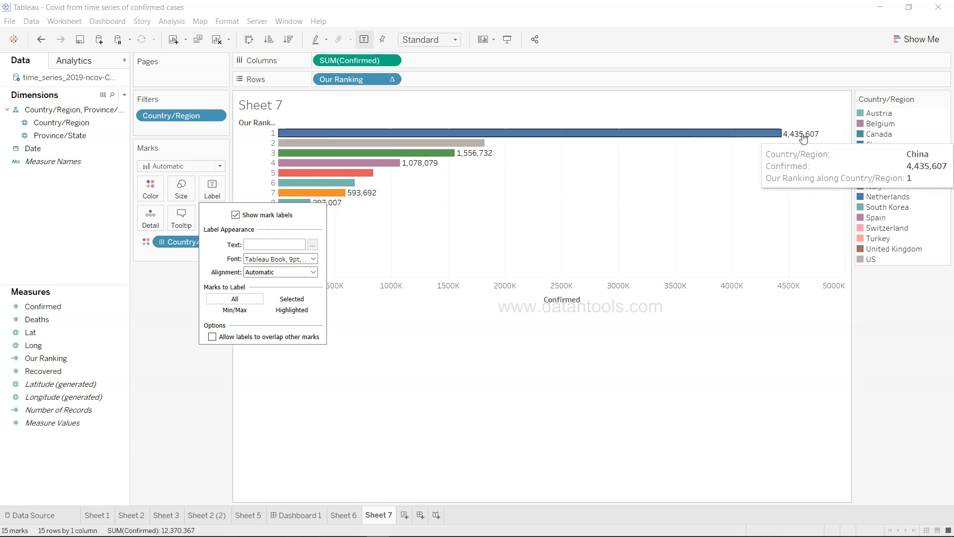
mouse_move(310, 347)
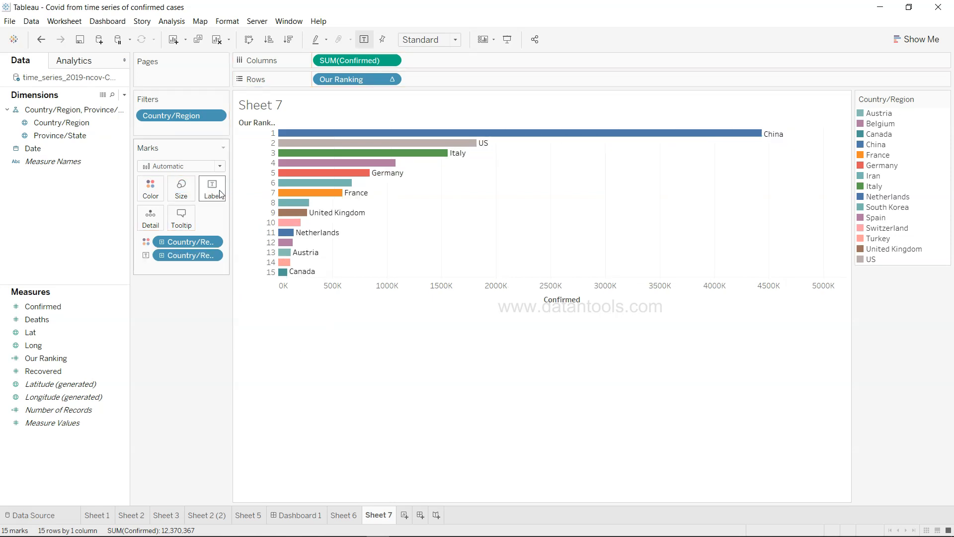
mouse_move(216, 230)
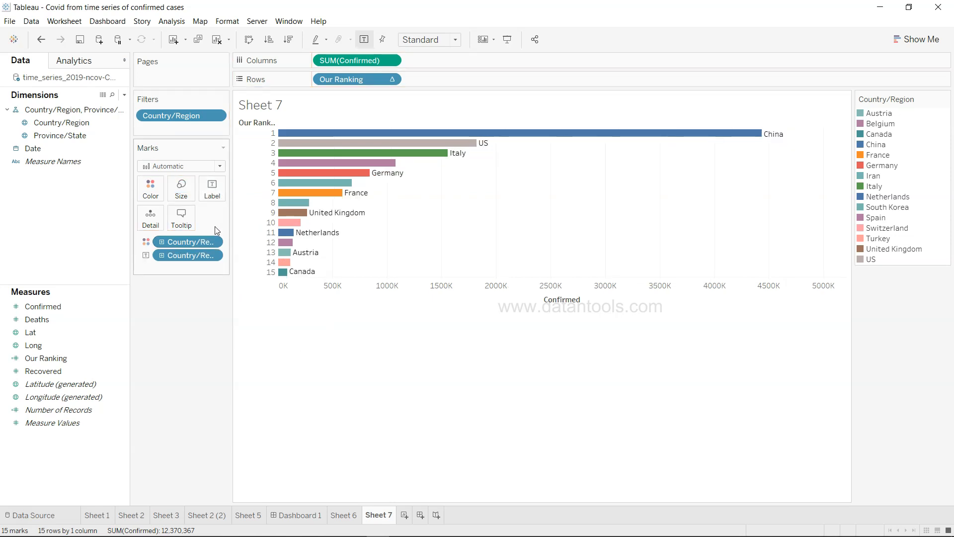
mouse_move(429, 152)
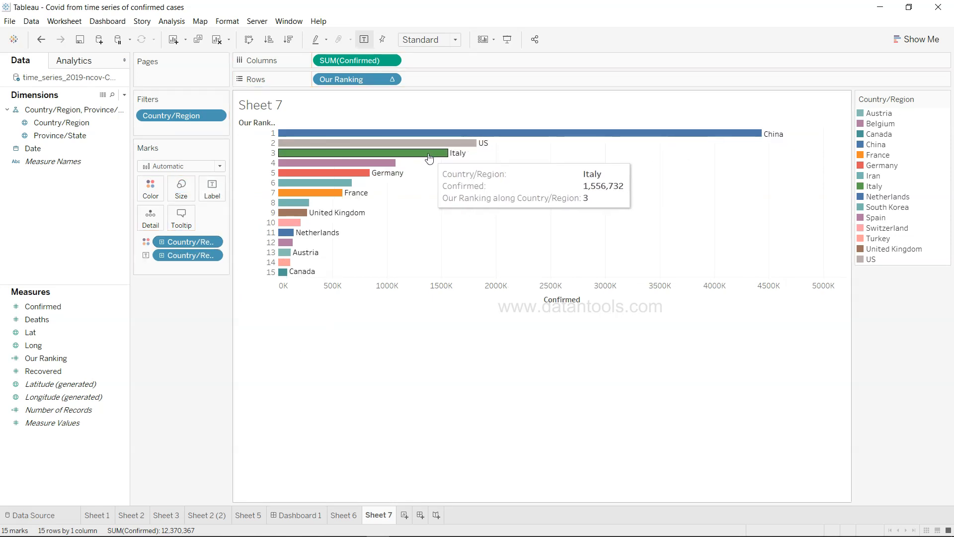
mouse_move(429, 134)
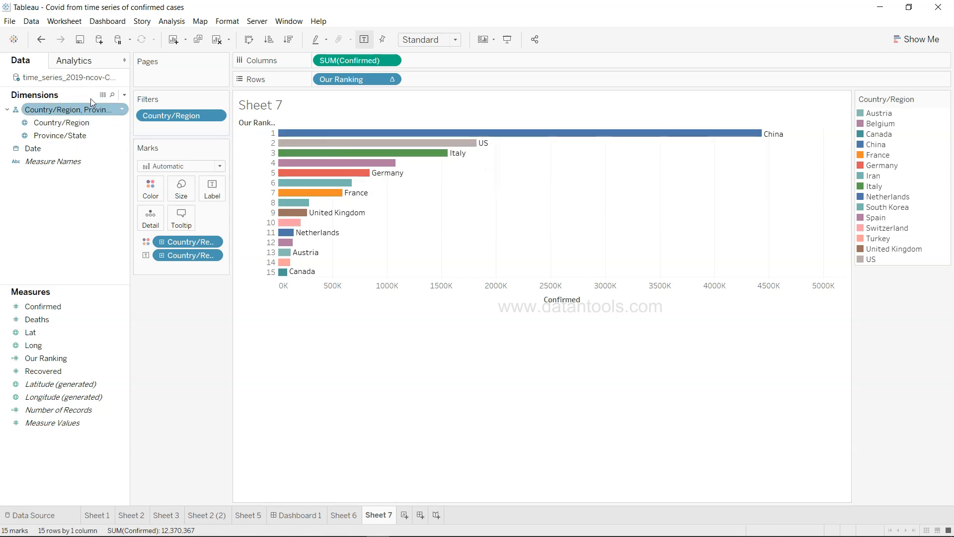
Drop Date on the Pages shelf and set it to the exact Day date part.
left_click(32, 149)
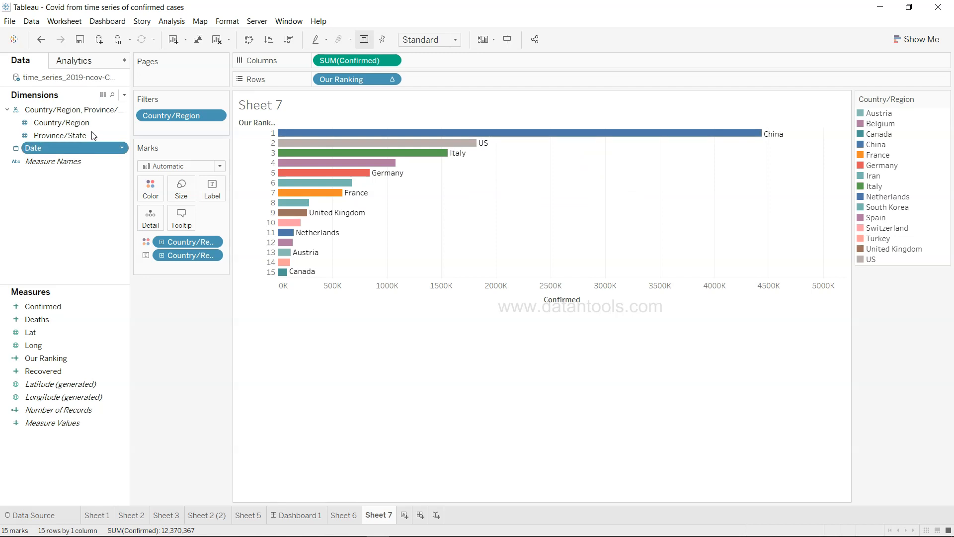
left_click_drag(32, 148, 180, 78)
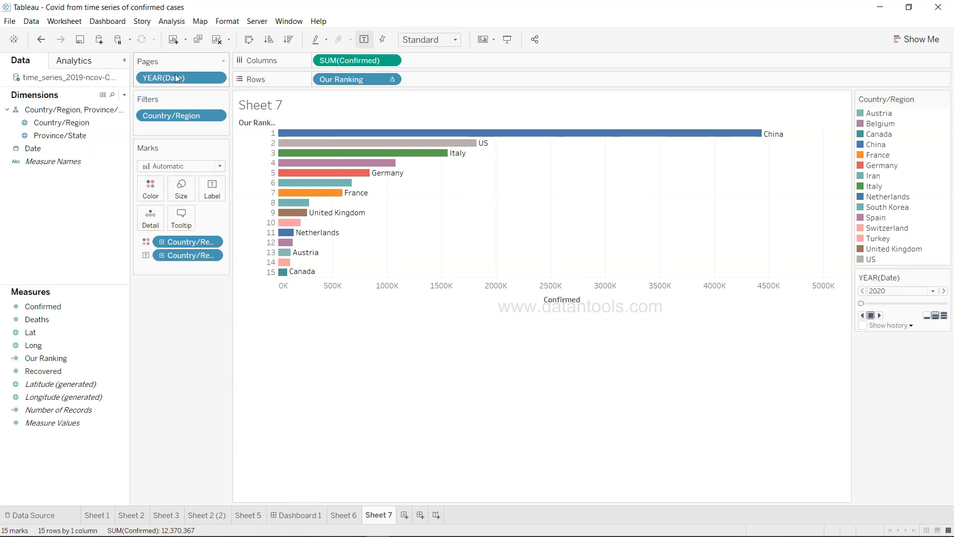
mouse_move(179, 78)
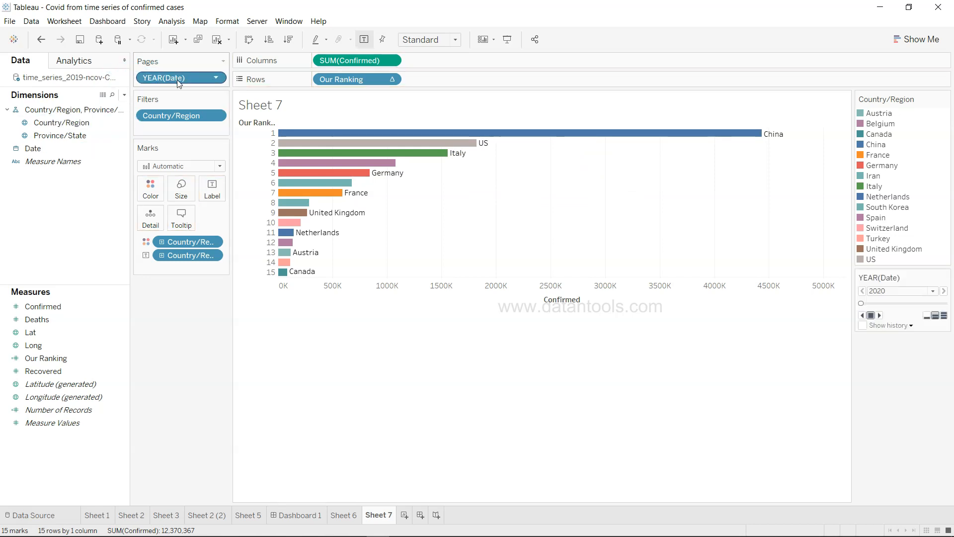
mouse_move(214, 84)
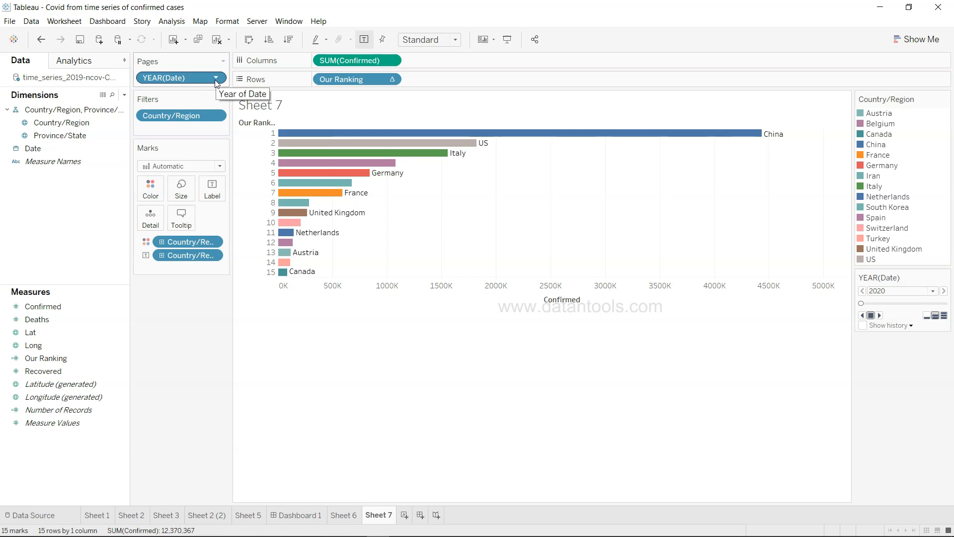
left_click(215, 78)
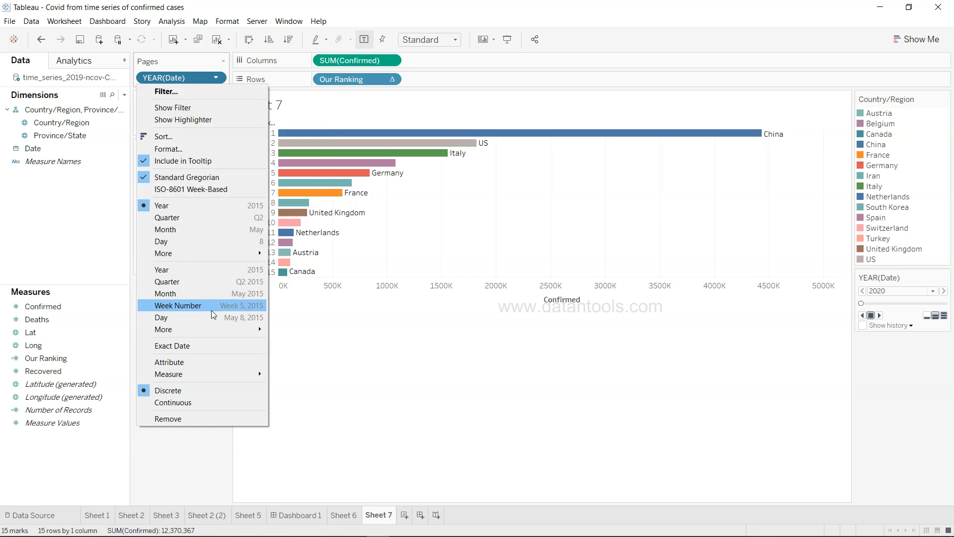
left_click(161, 317)
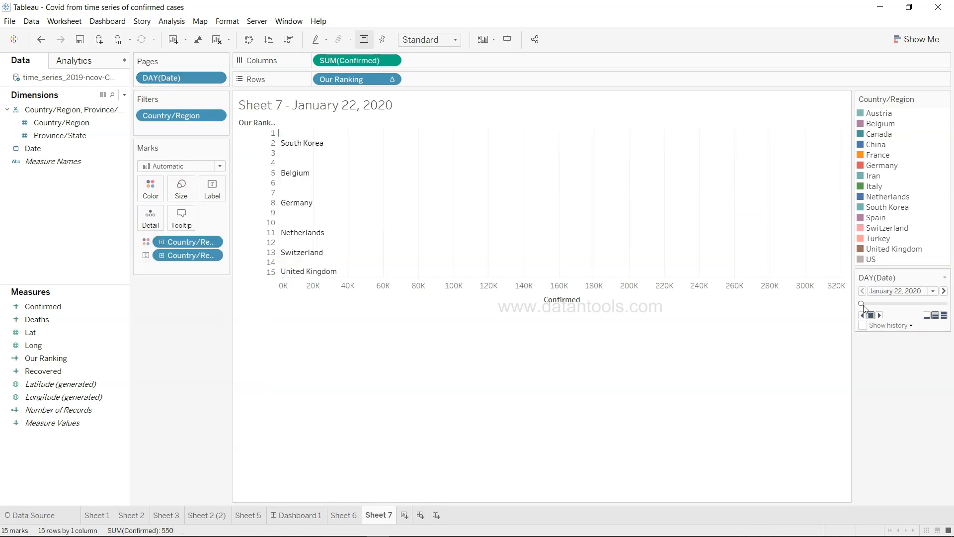
left_click(943, 98)
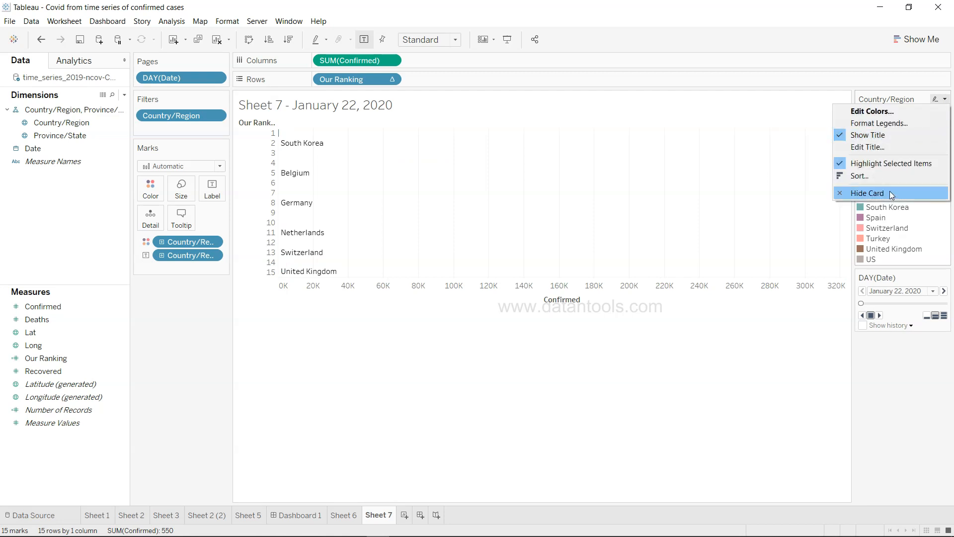
Hide the country colour legend and set the view to Fit Height.
left_click(867, 193)
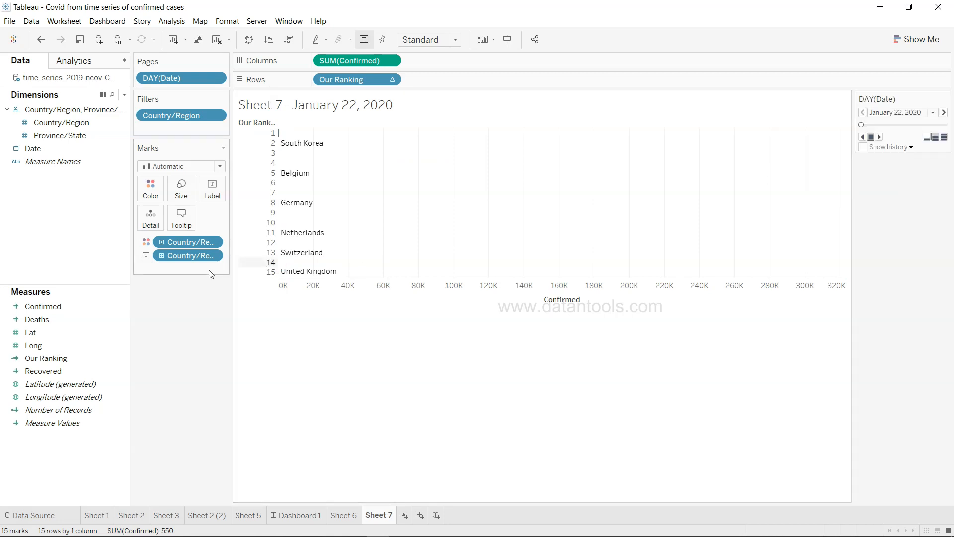
mouse_move(102, 180)
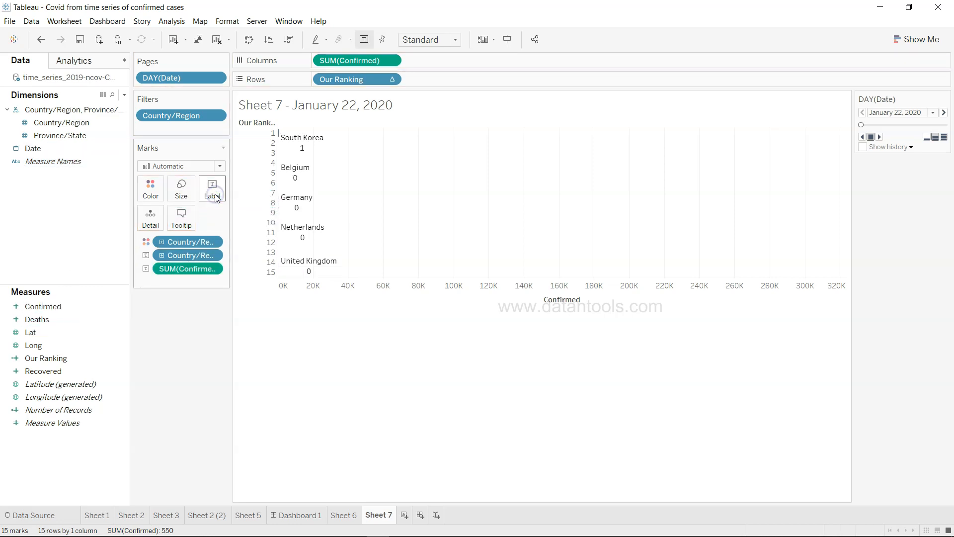
mouse_move(529, 109)
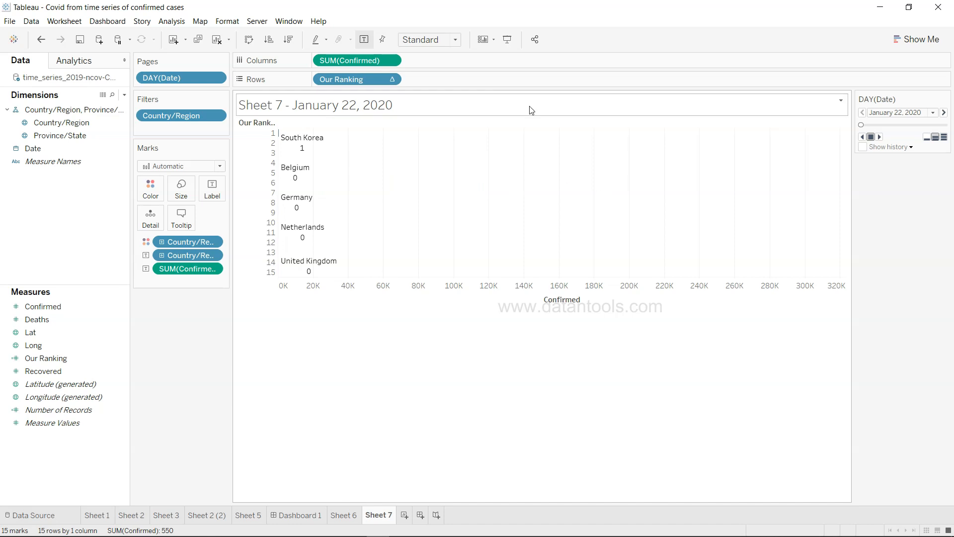
left_click(428, 39)
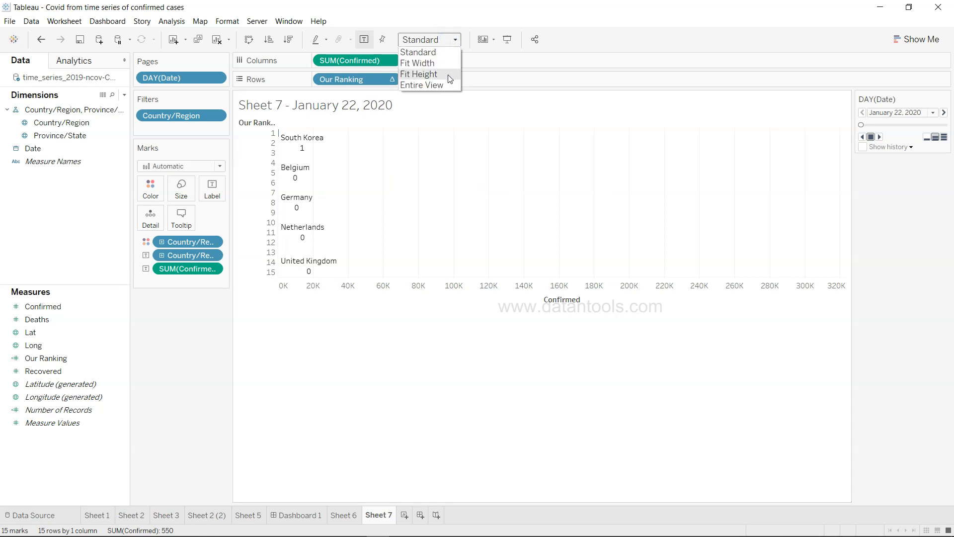
left_click(418, 74)
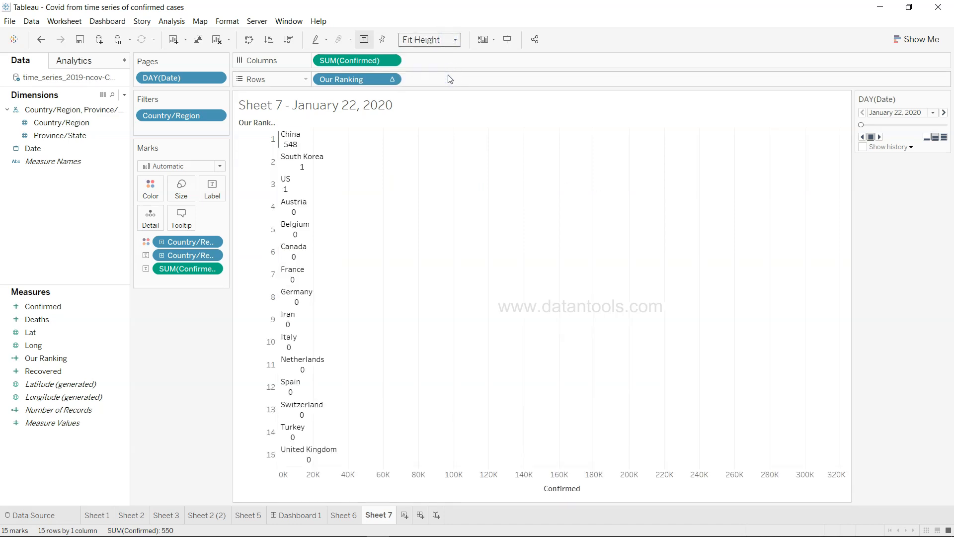
Enter Presentation Mode and start the day-by-day animation from January 22, 2020.
left_click(426, 40)
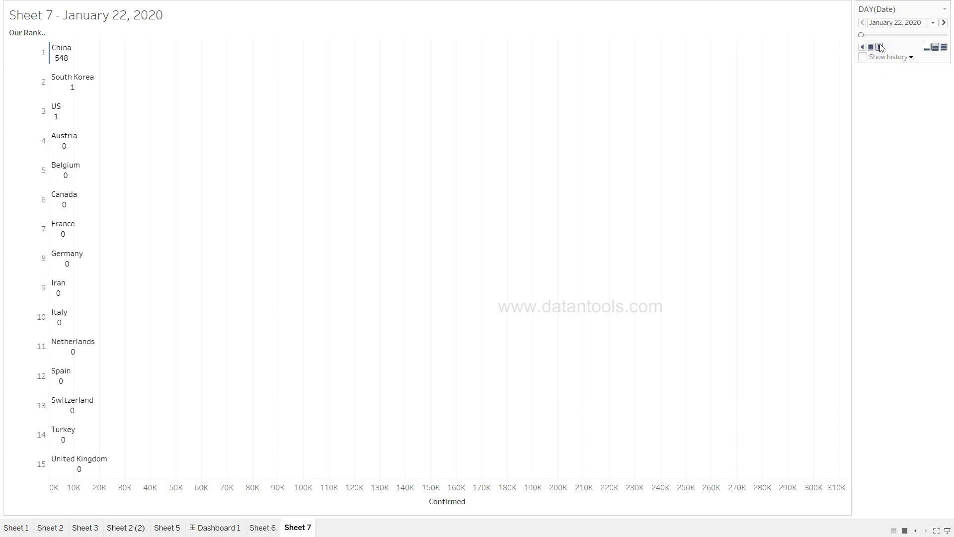
left_click(926, 23)
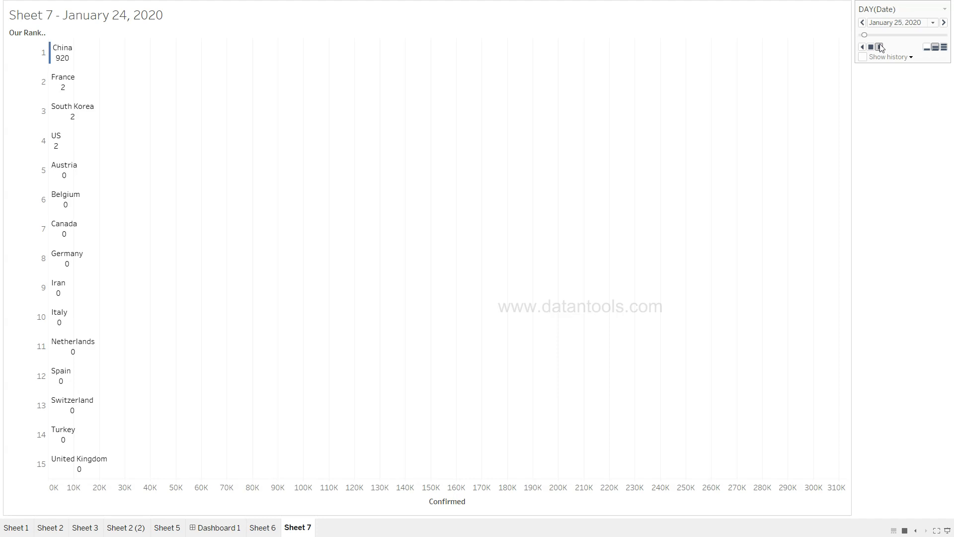
left_click(944, 22)
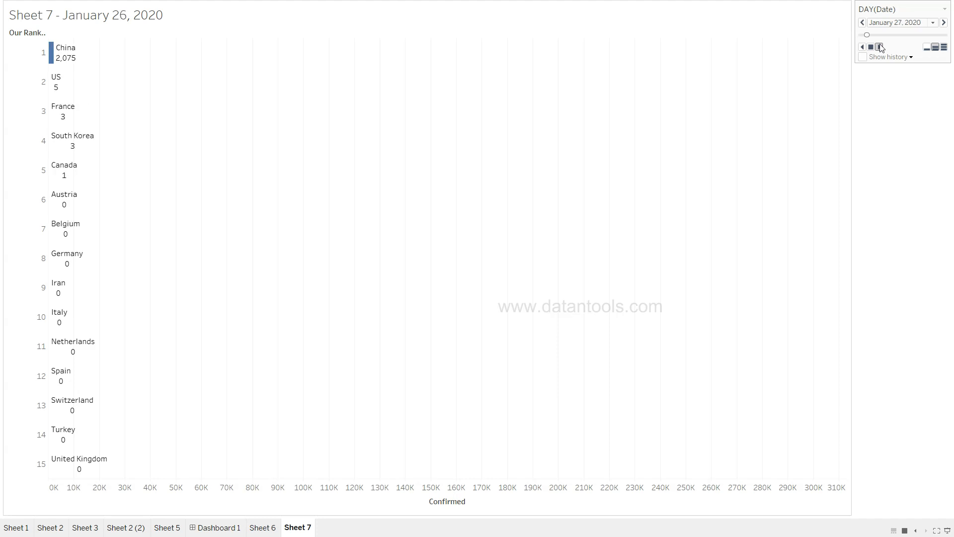
left_click(878, 47)
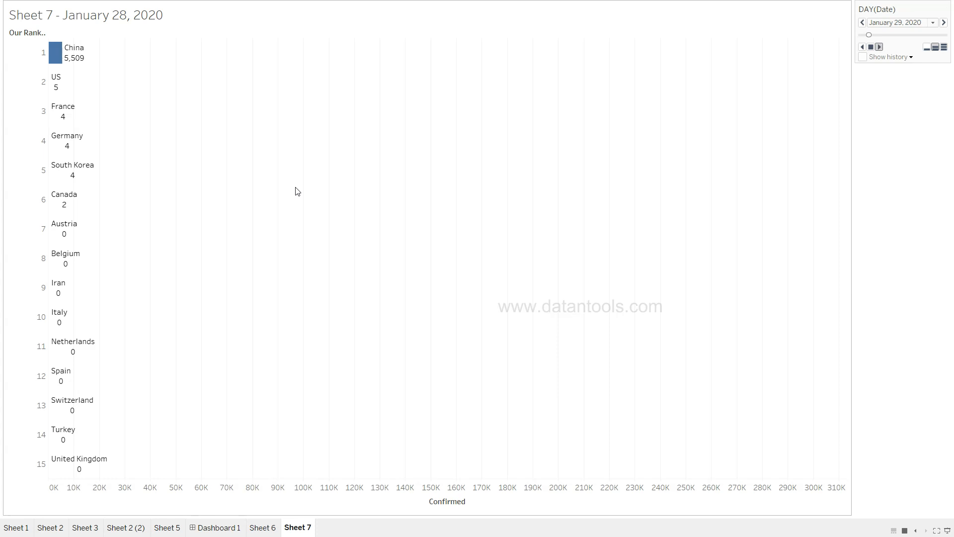
Keep playing the daily pages through February 29, 2020, with China at 79,356.
left_click(944, 22)
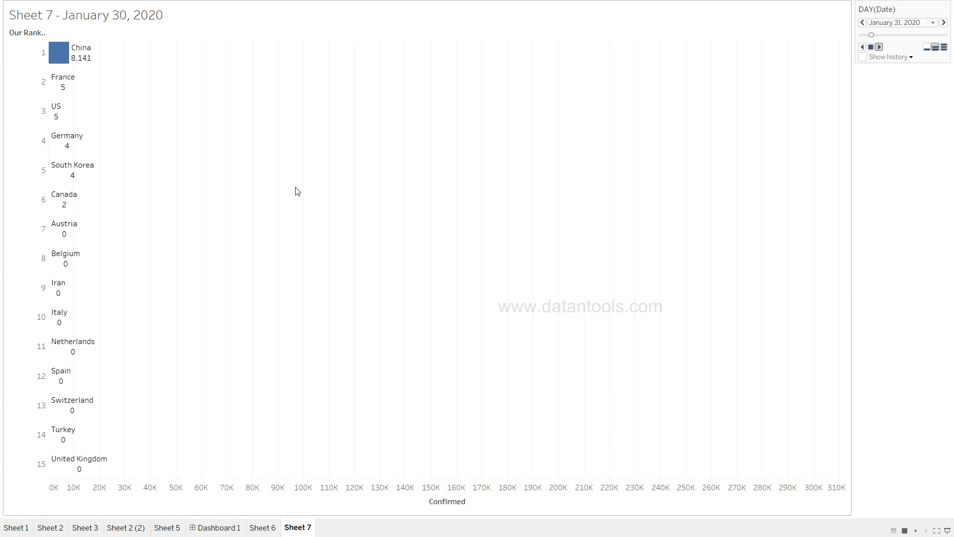
left_click(944, 22)
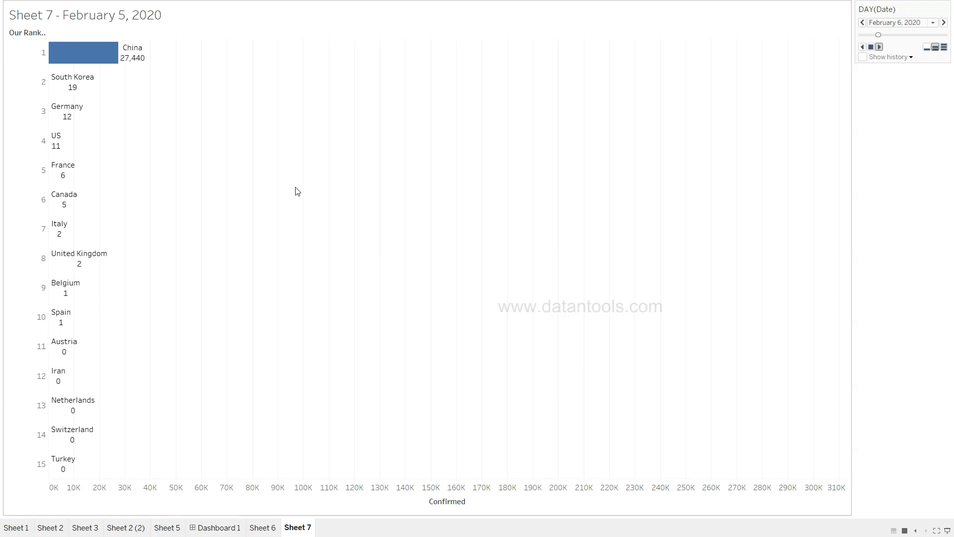
left_click(944, 23)
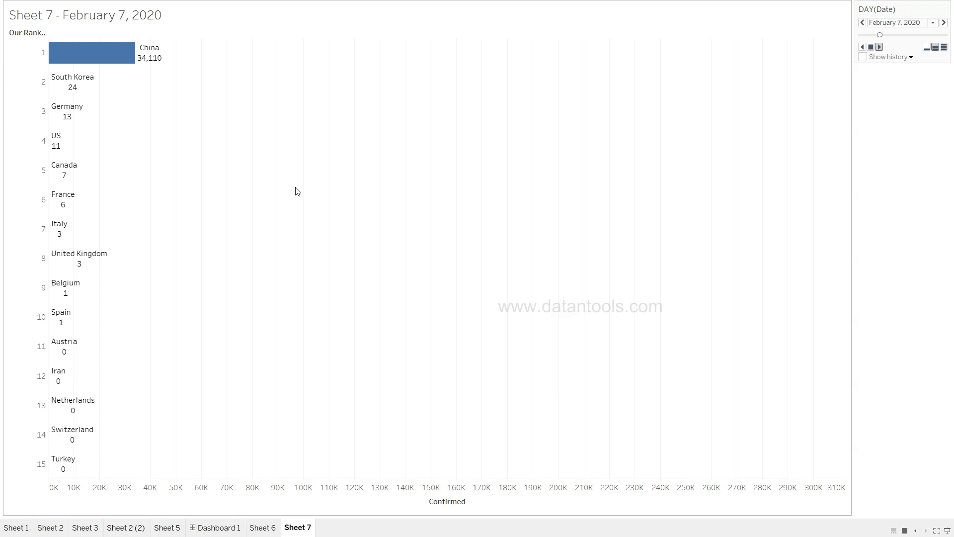
left_click(943, 23)
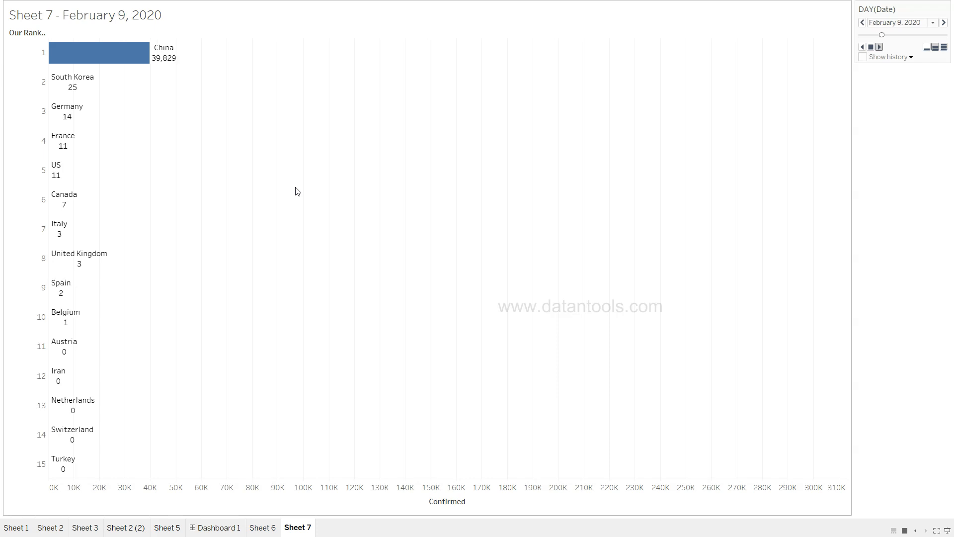
left_click(943, 22)
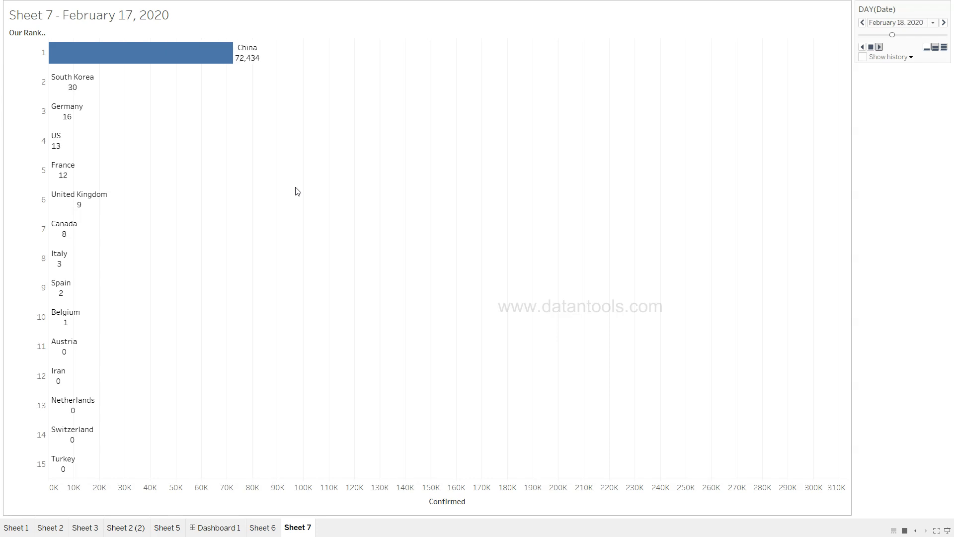
left_click(944, 22)
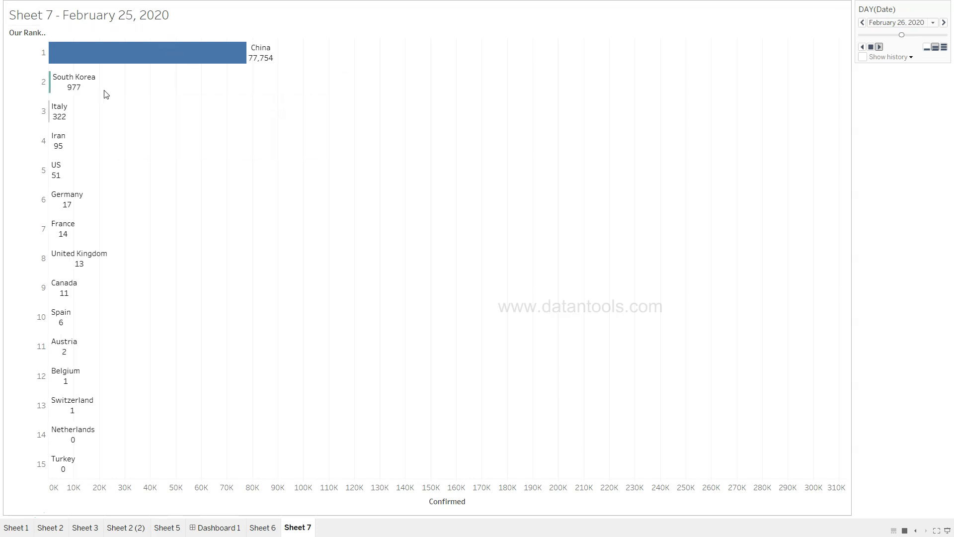
left_click(943, 22)
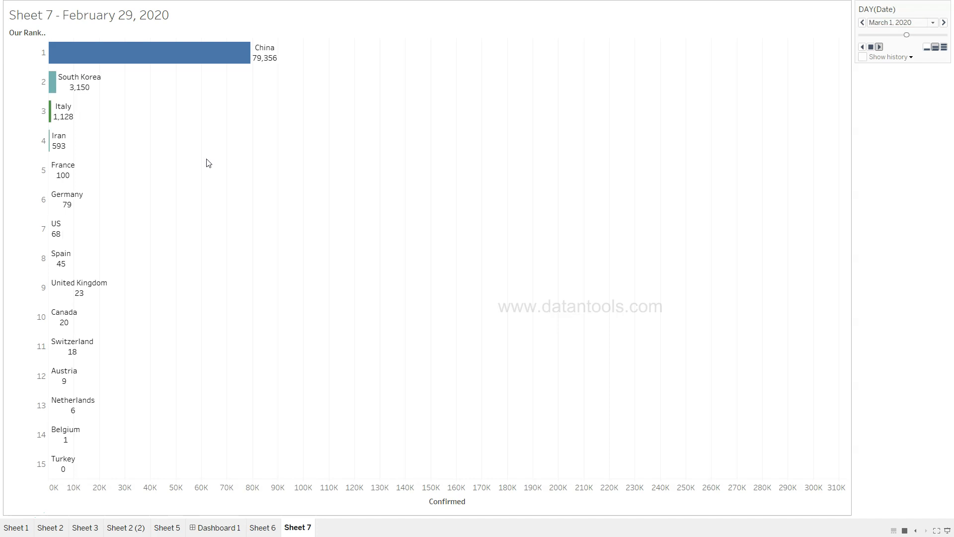
Play the race chart through to April 3, 2020, with the US leading at 275,586.
left_click(944, 23)
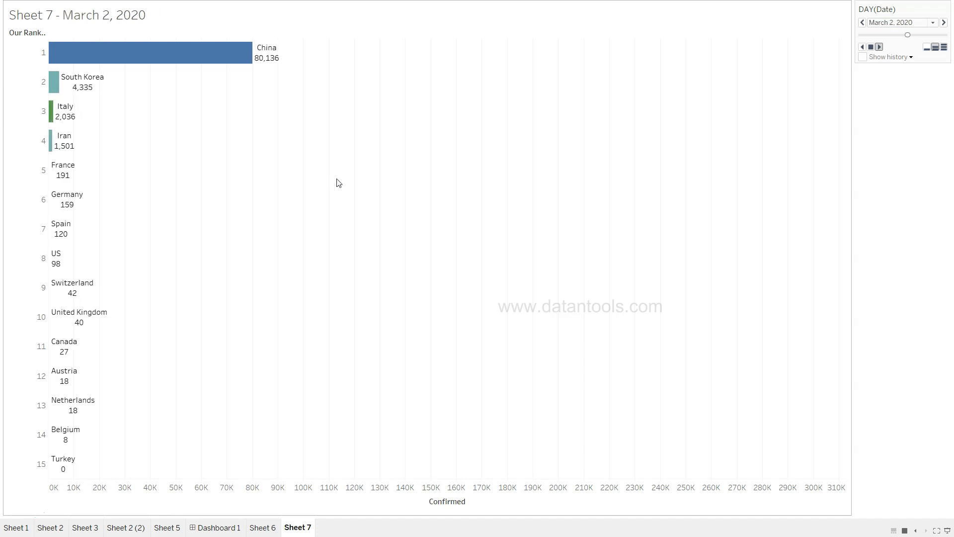
left_click(943, 23)
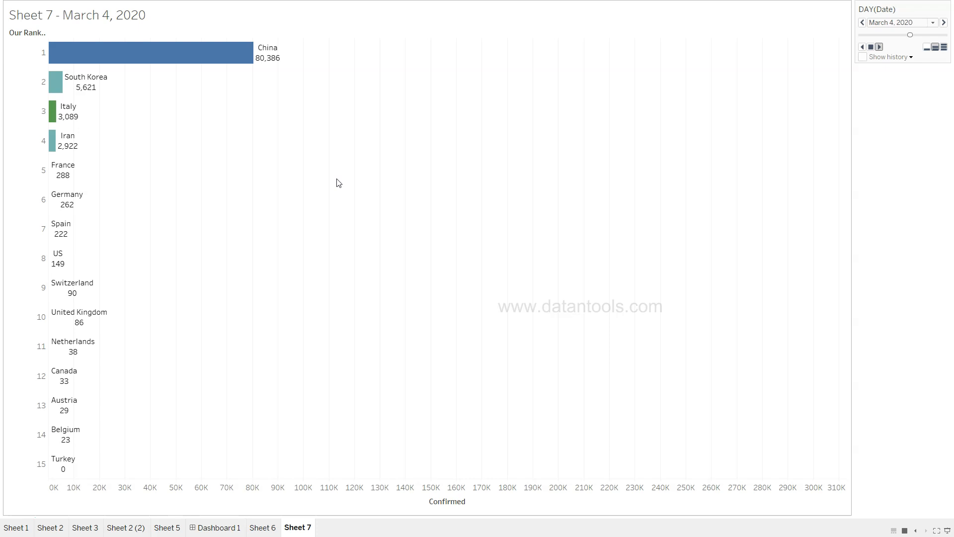
left_click(944, 22)
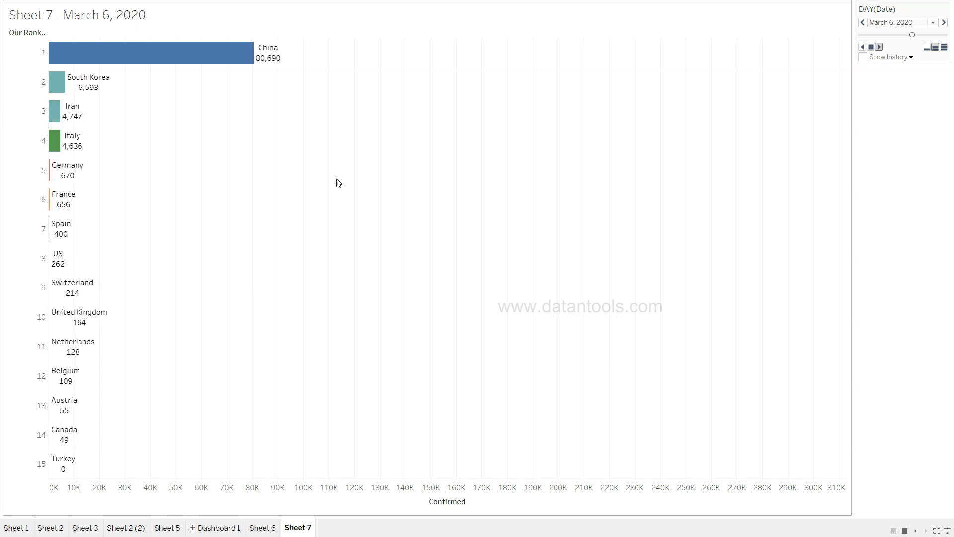
left_click(944, 22)
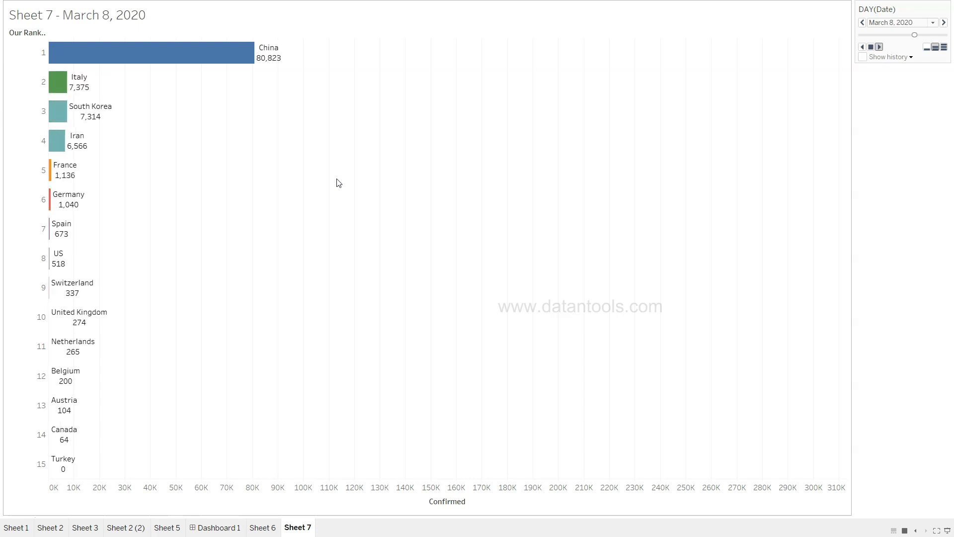
left_click(943, 22)
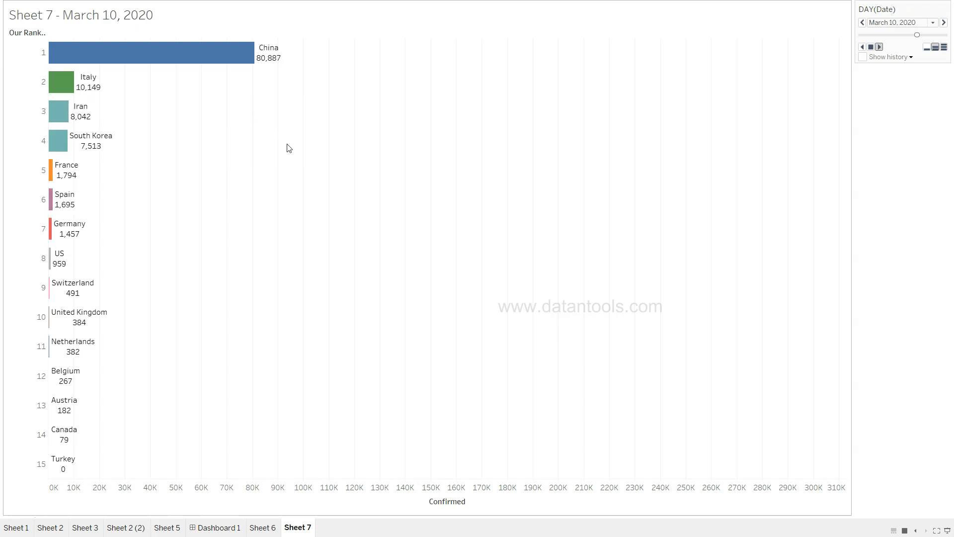
left_click(944, 23)
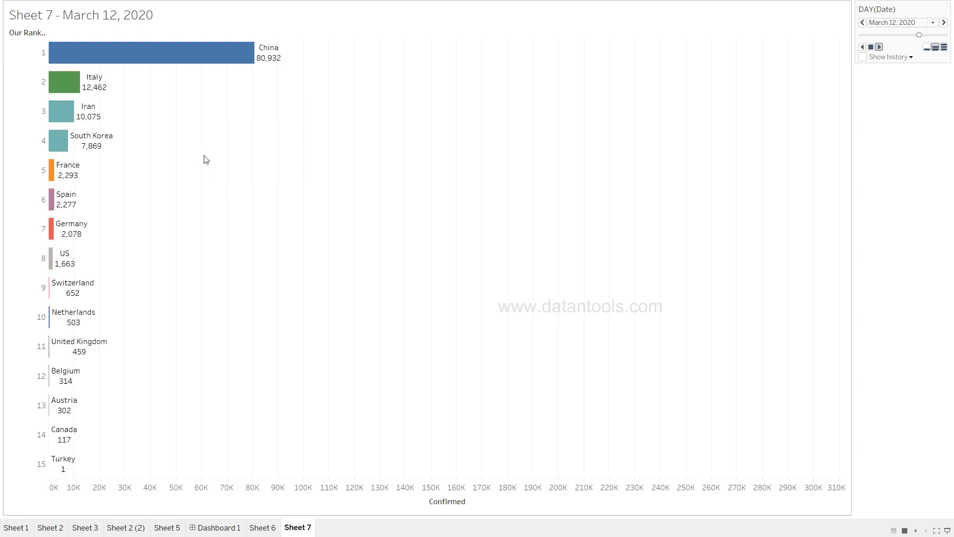
left_click(944, 22)
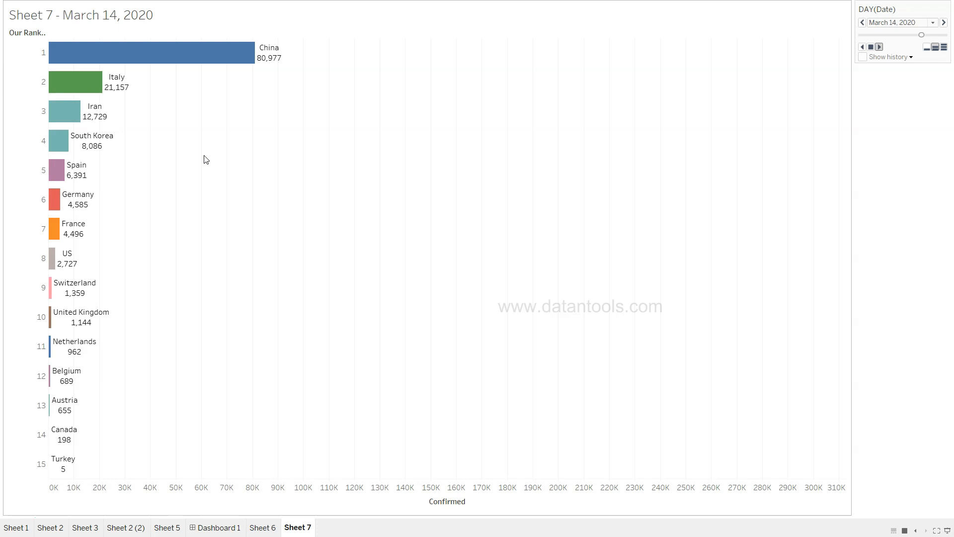
left_click(944, 22)
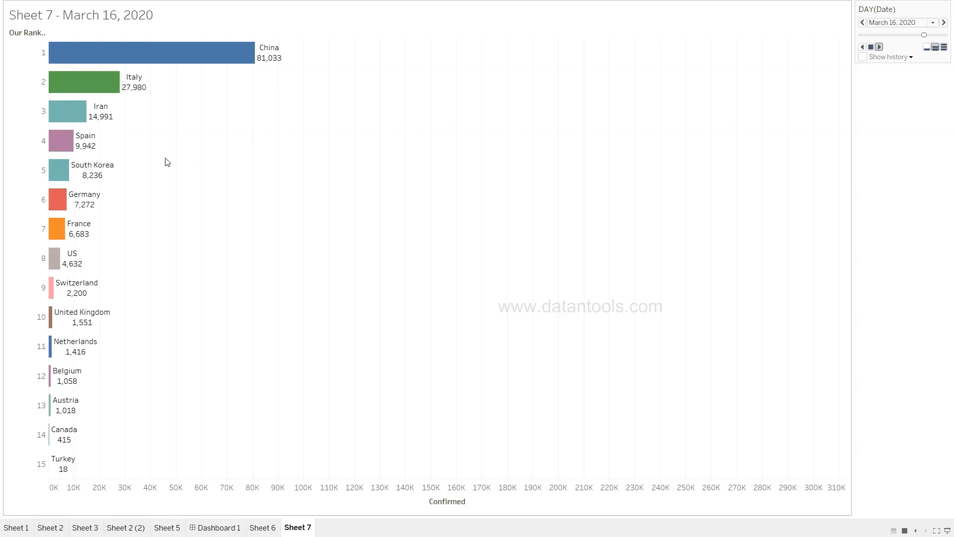
left_click(943, 22)
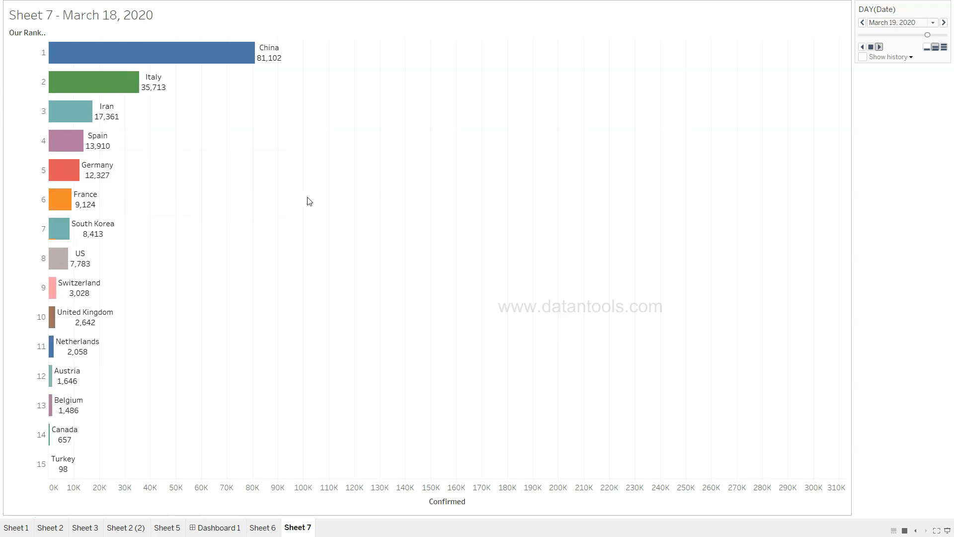
left_click(943, 22)
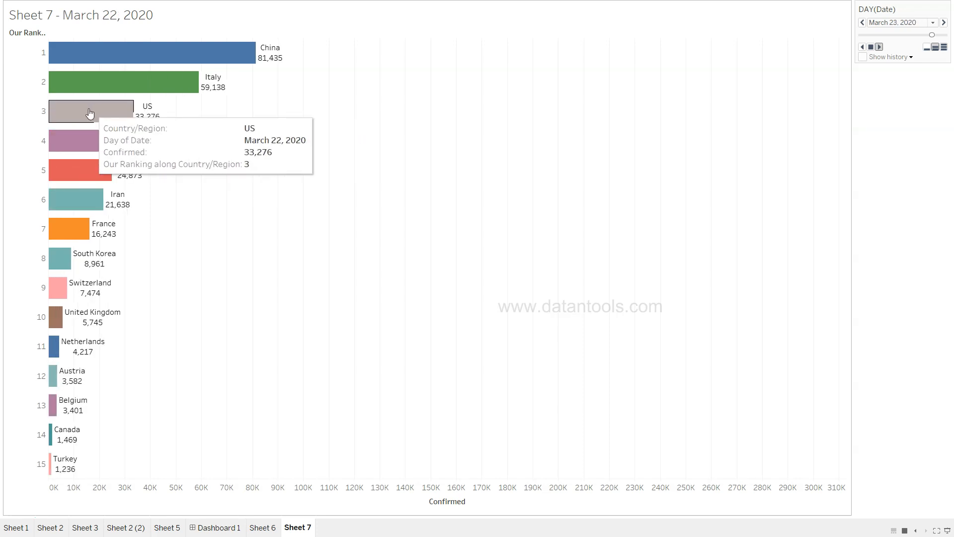
left_click(943, 22)
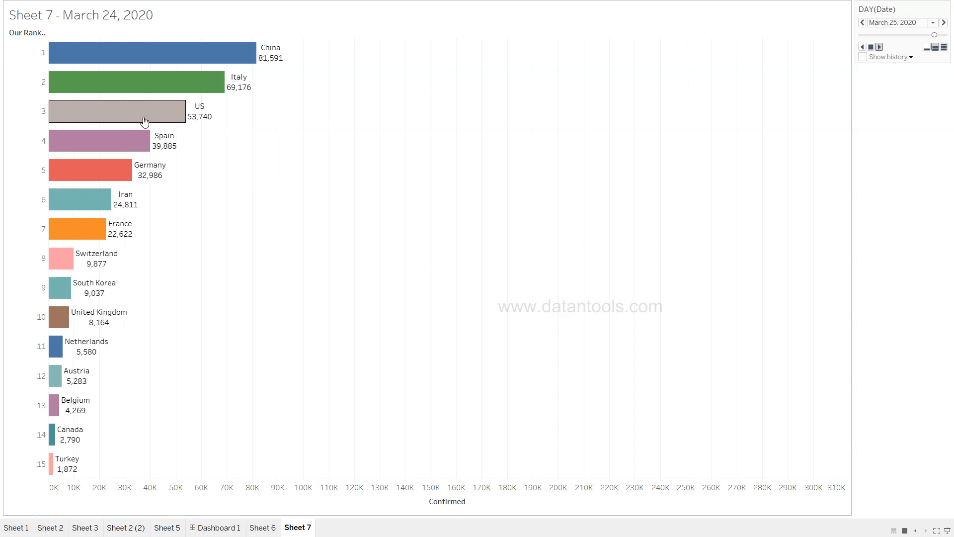
left_click(944, 22)
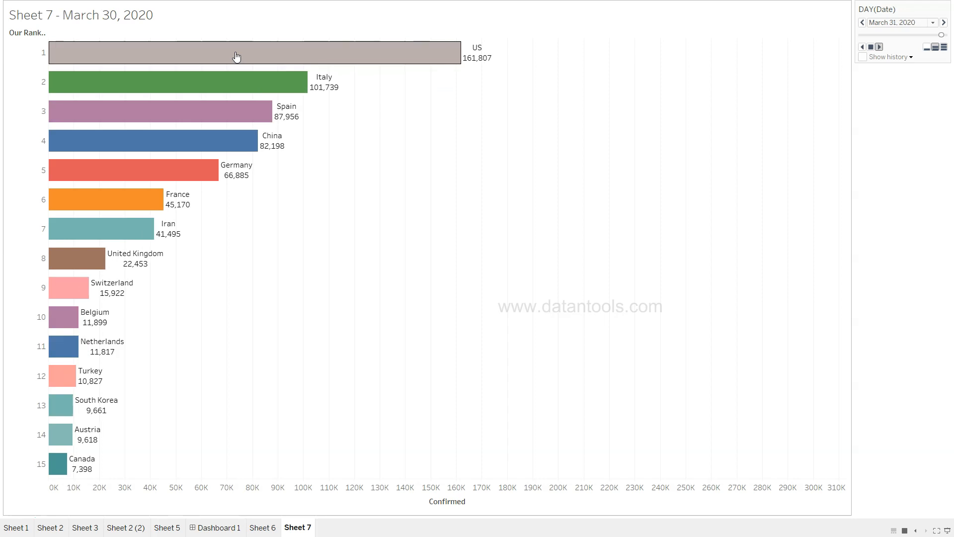
left_click(933, 22)
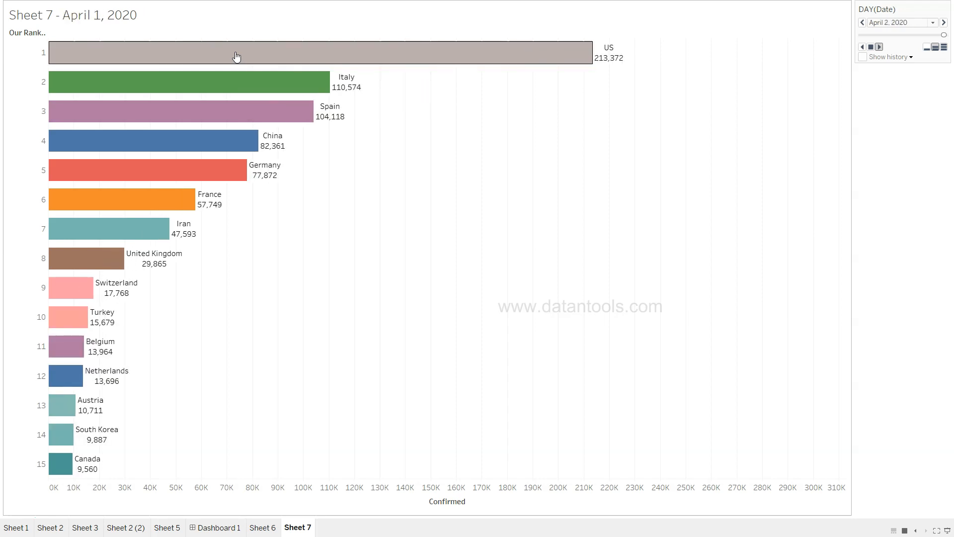
left_click(943, 23)
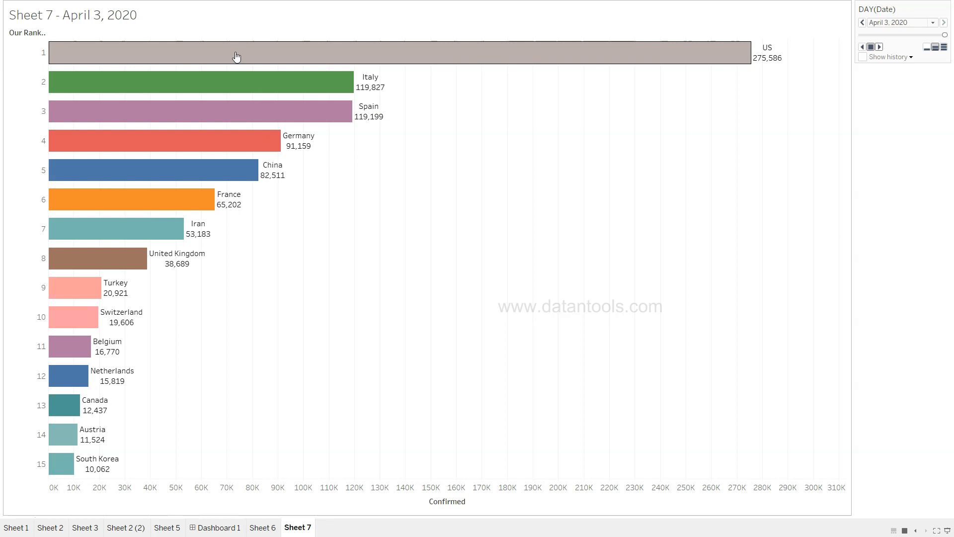
mouse_move(518, 114)
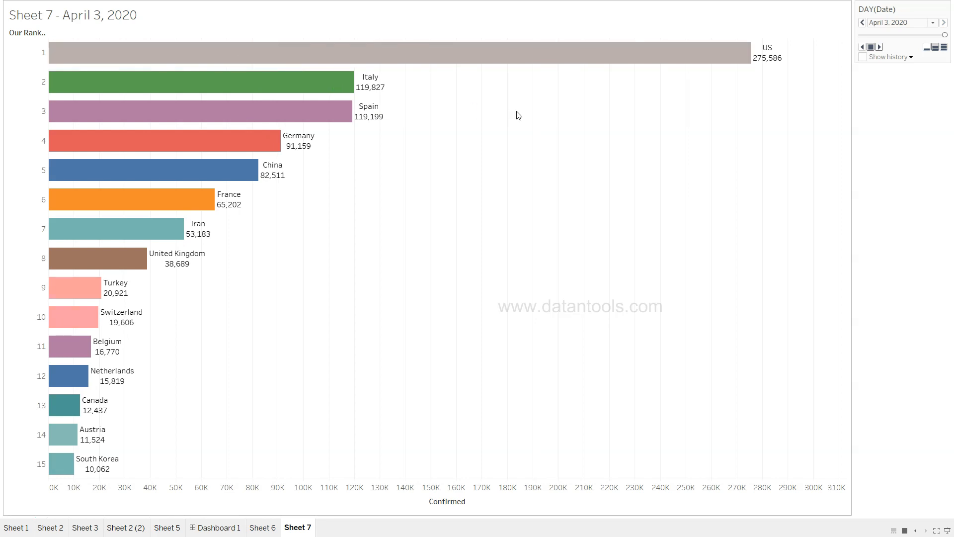
mouse_move(393, 113)
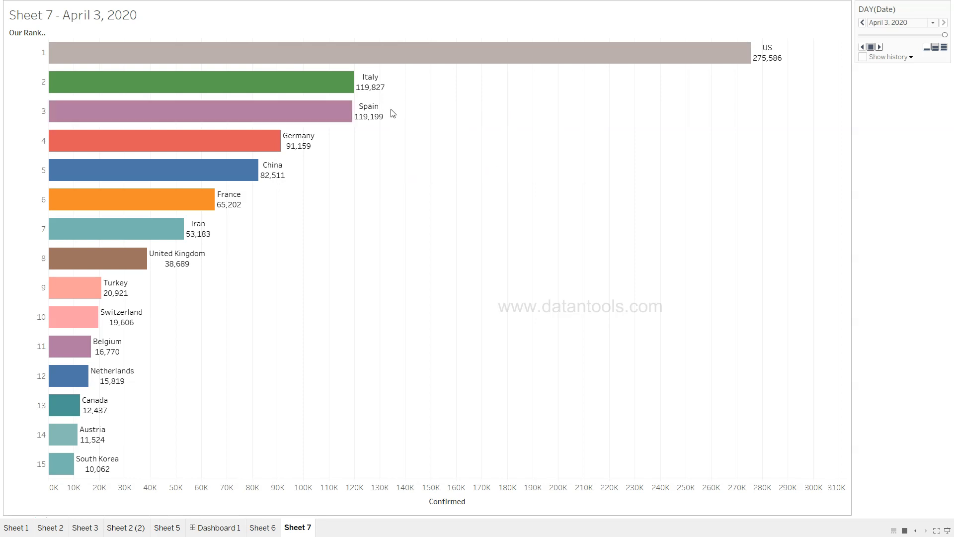
mouse_move(411, 126)
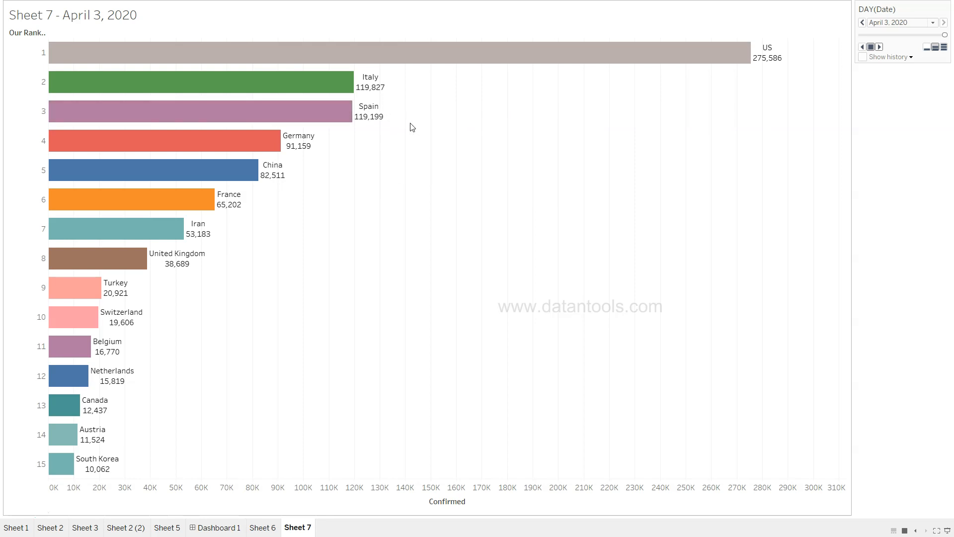
mouse_move(423, 202)
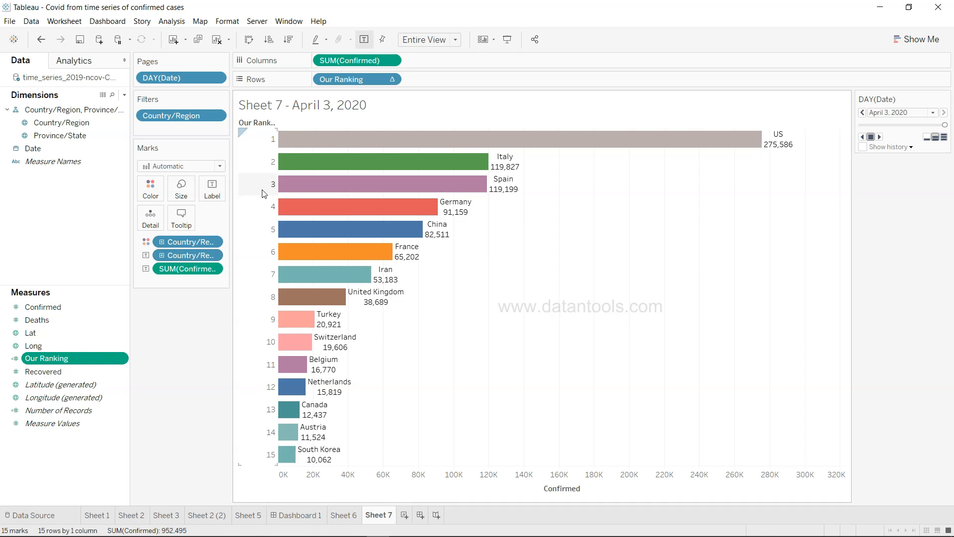
Uncheck Show Header for Our Ranking and clear the Spain bar selection.
right_click(273, 184)
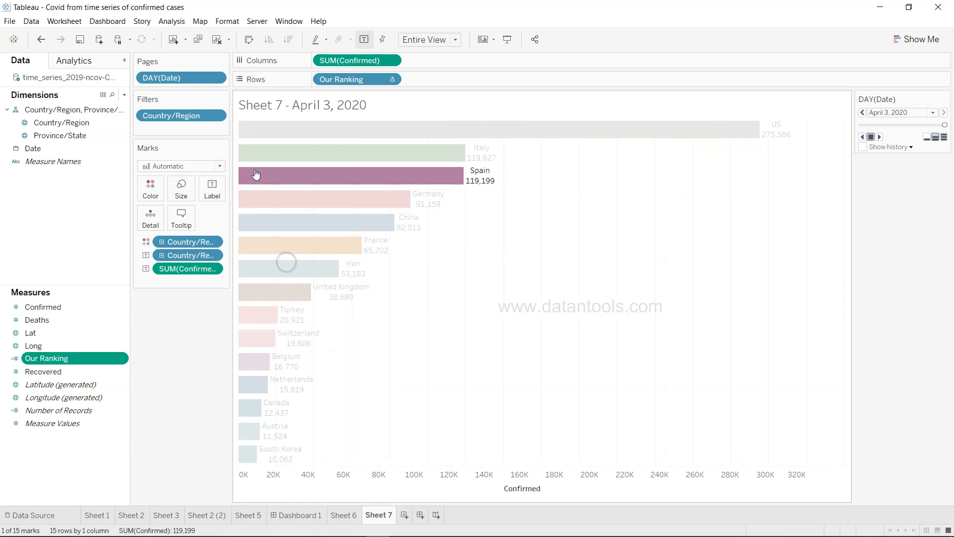
left_click(197, 312)
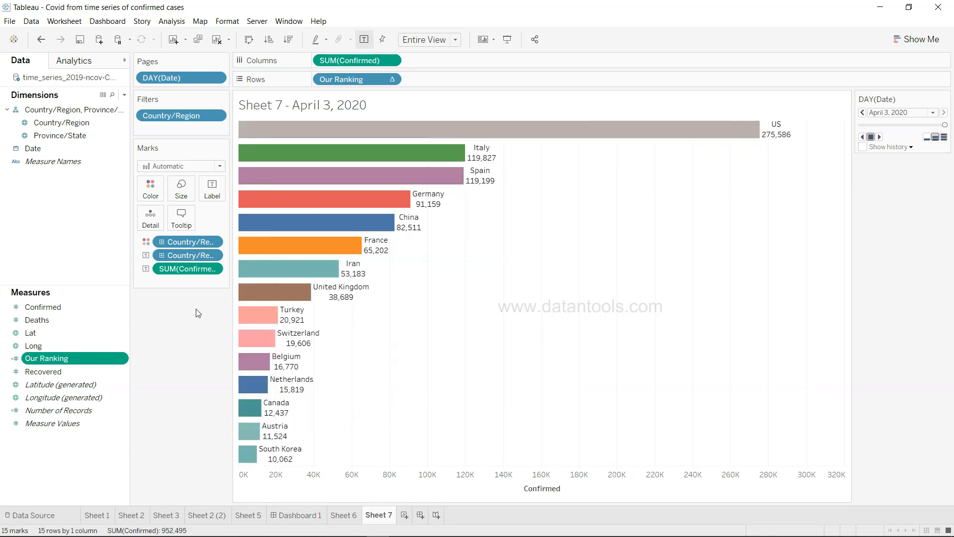
mouse_move(150, 188)
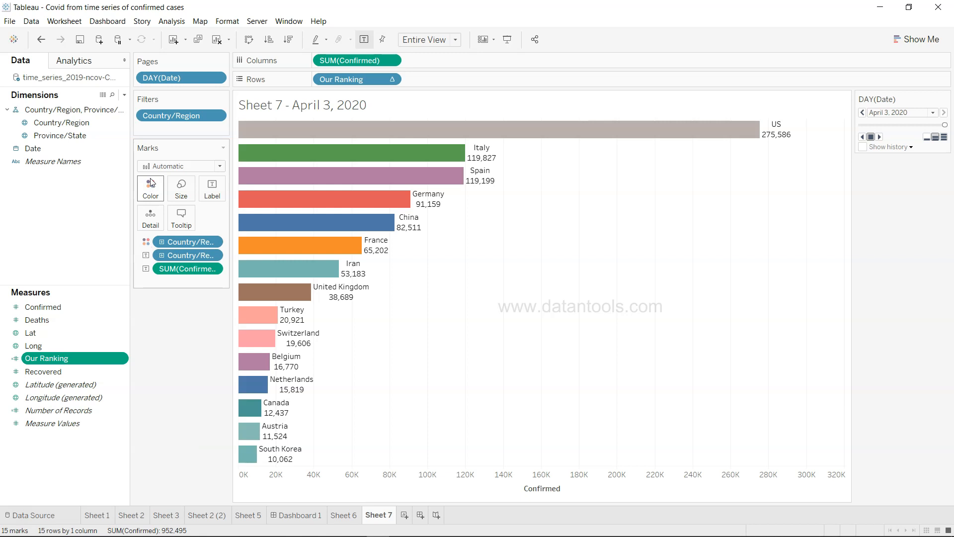
mouse_move(149, 188)
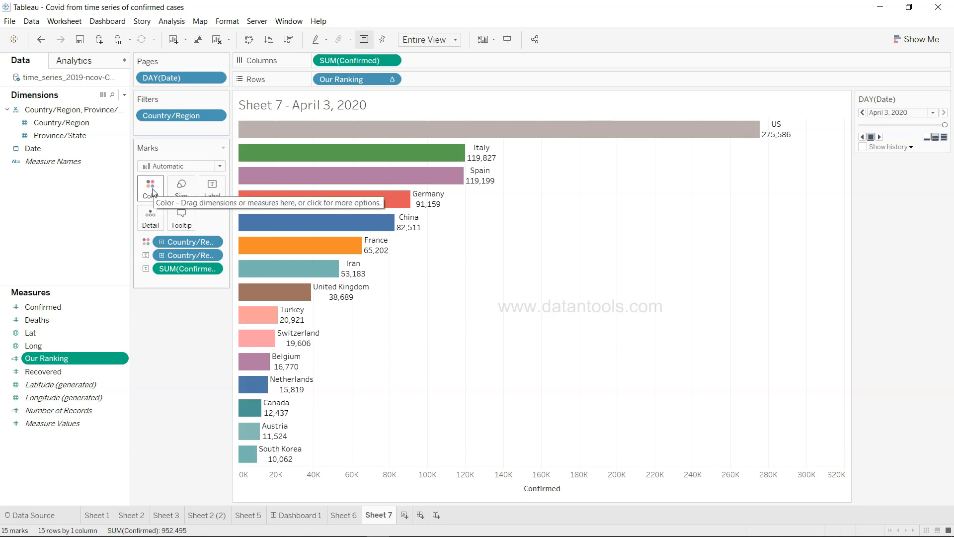
mouse_move(213, 439)
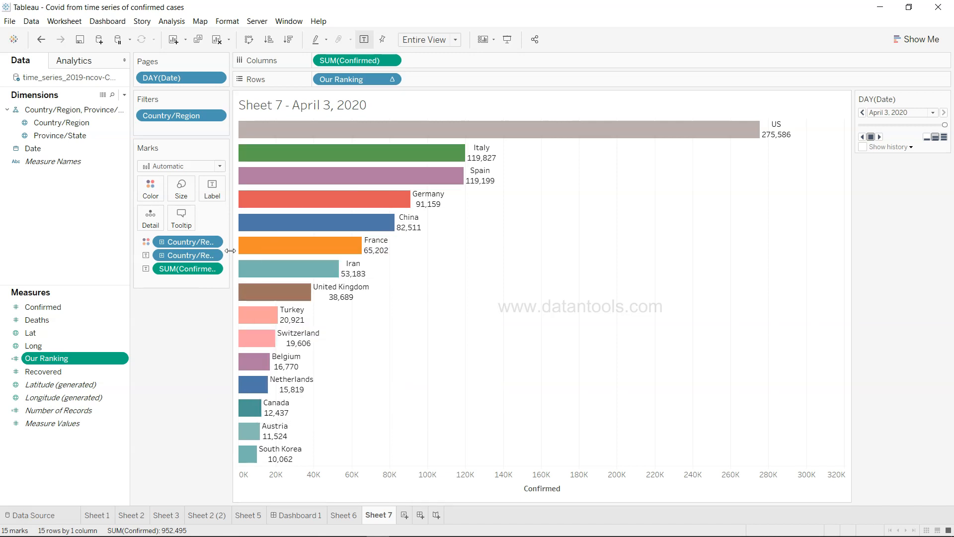
mouse_move(439, 389)
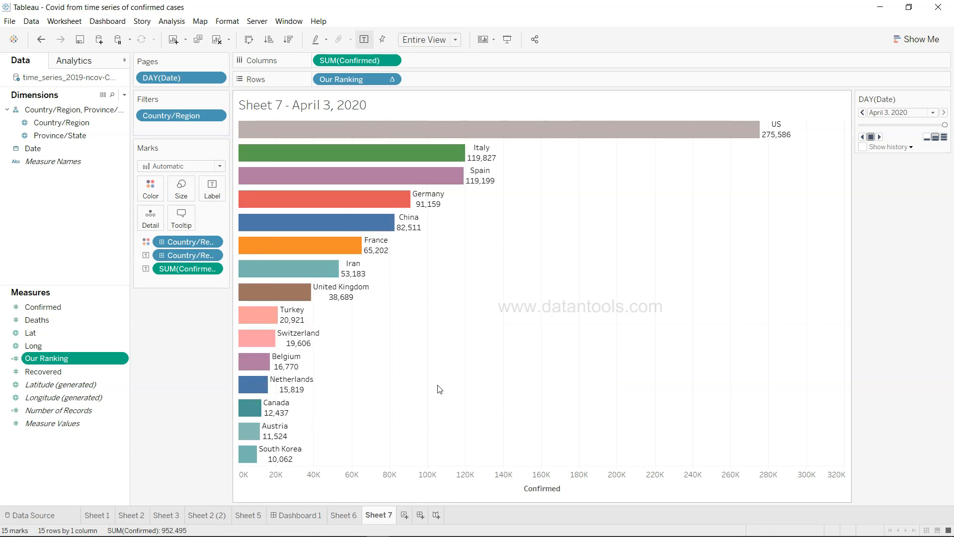
mouse_move(576, 488)
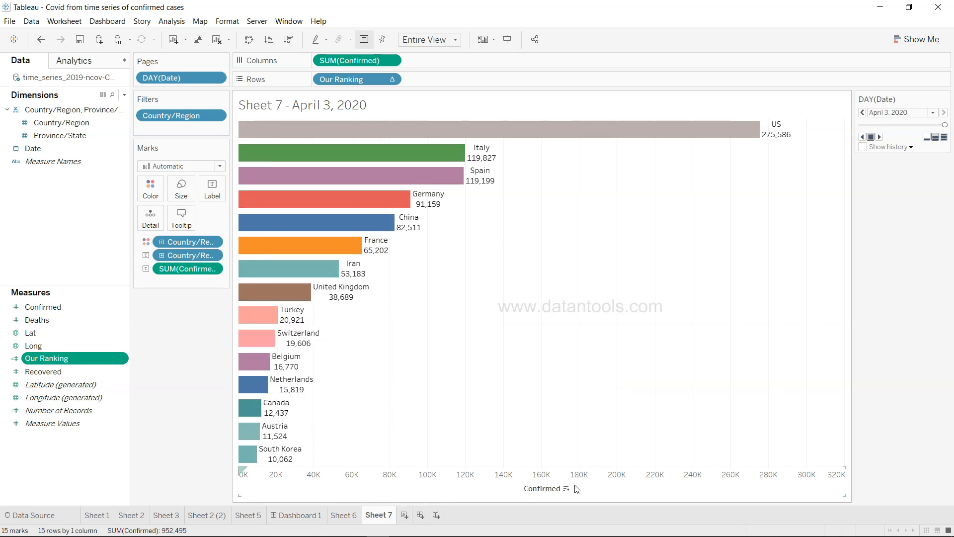
mouse_move(511, 223)
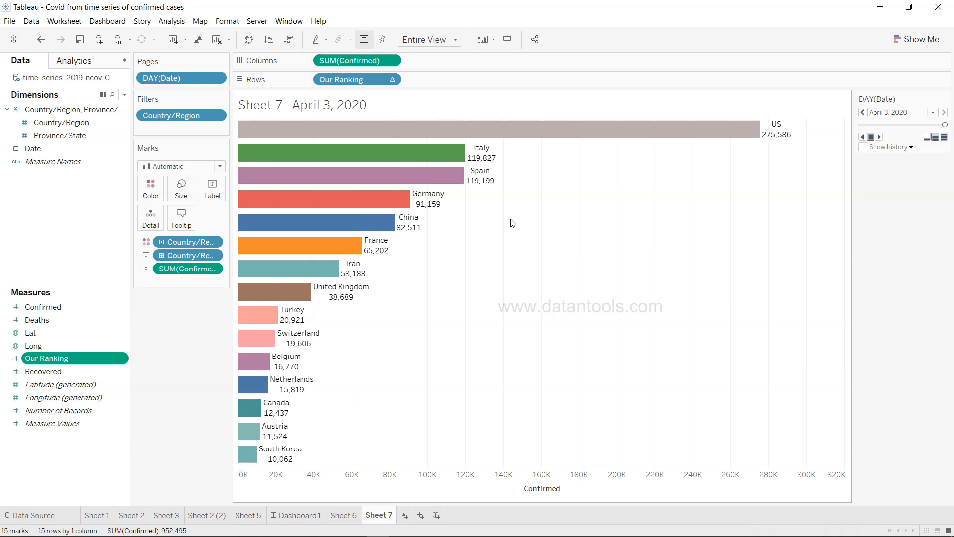
Hide the Confirmed value axis header beneath the race chart via its context menu.
right_click(575, 475)
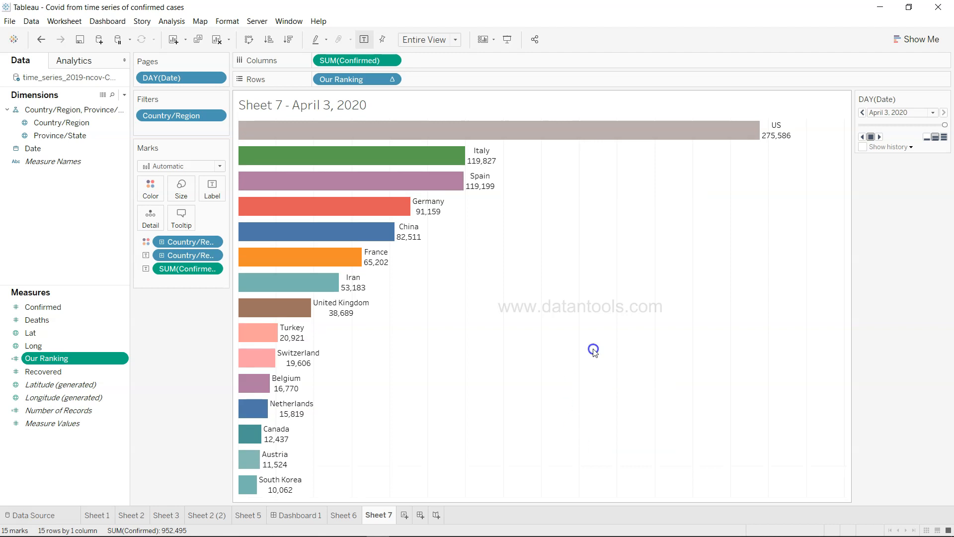
mouse_move(542, 341)
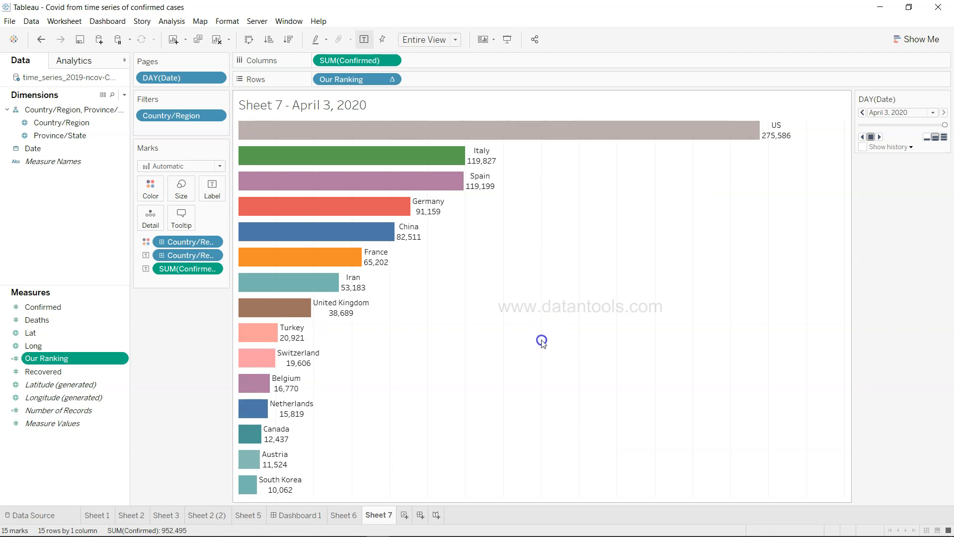
mouse_move(559, 338)
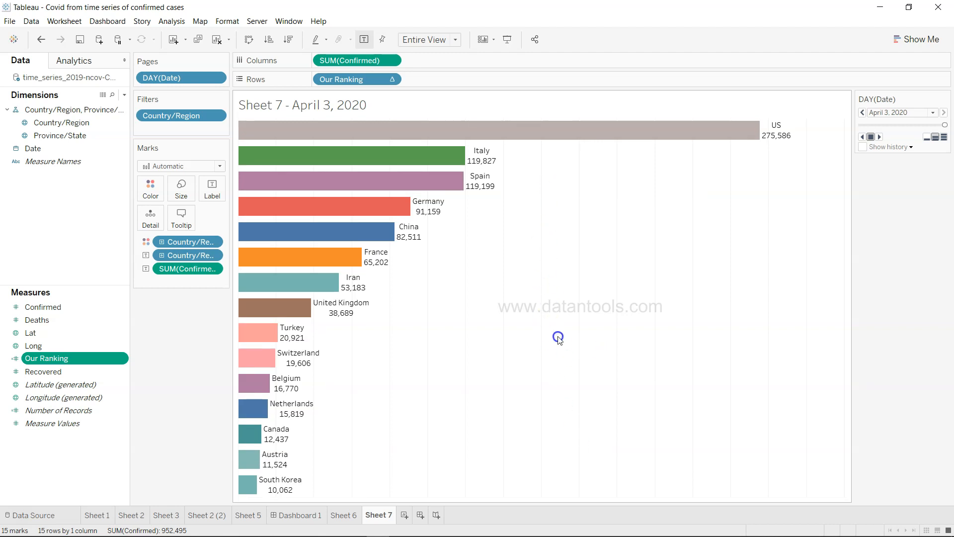
mouse_move(561, 376)
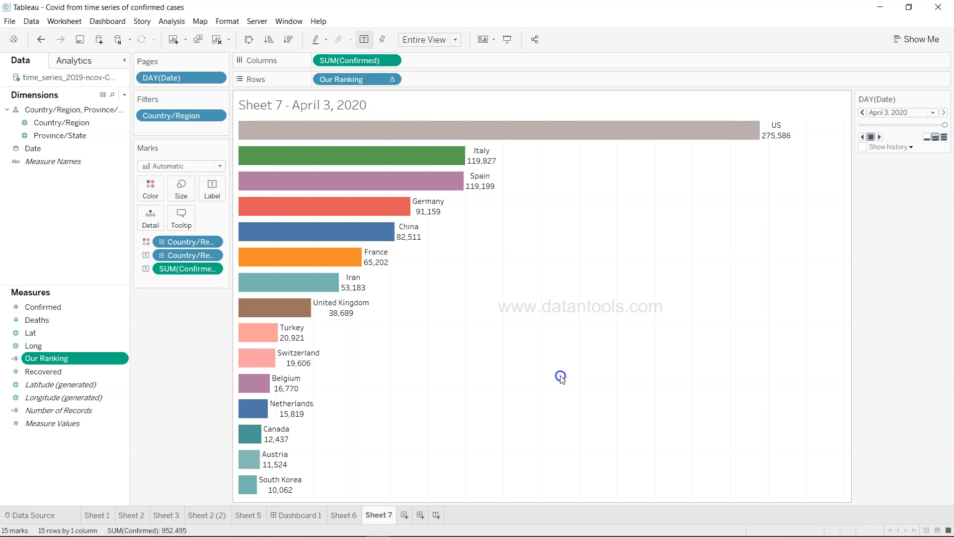
mouse_move(533, 347)
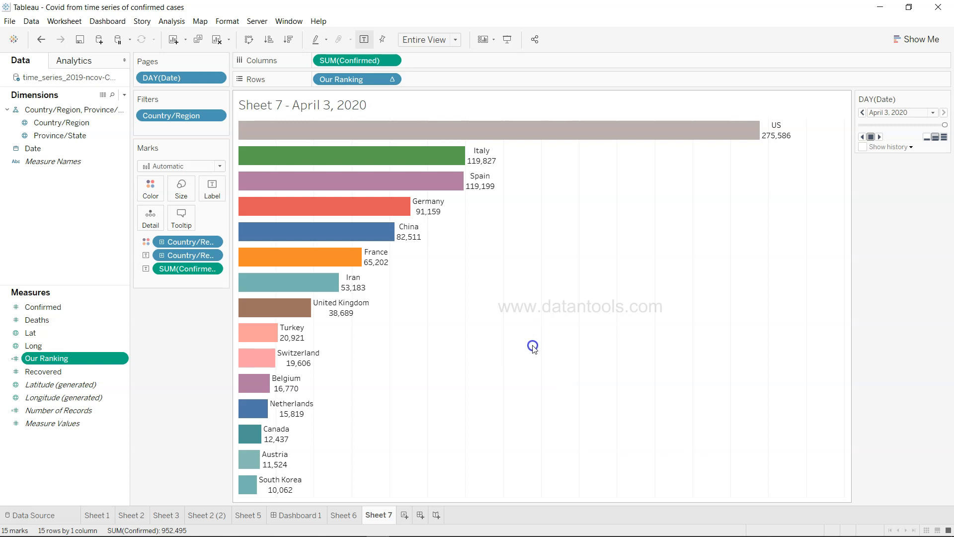
mouse_move(411, 436)
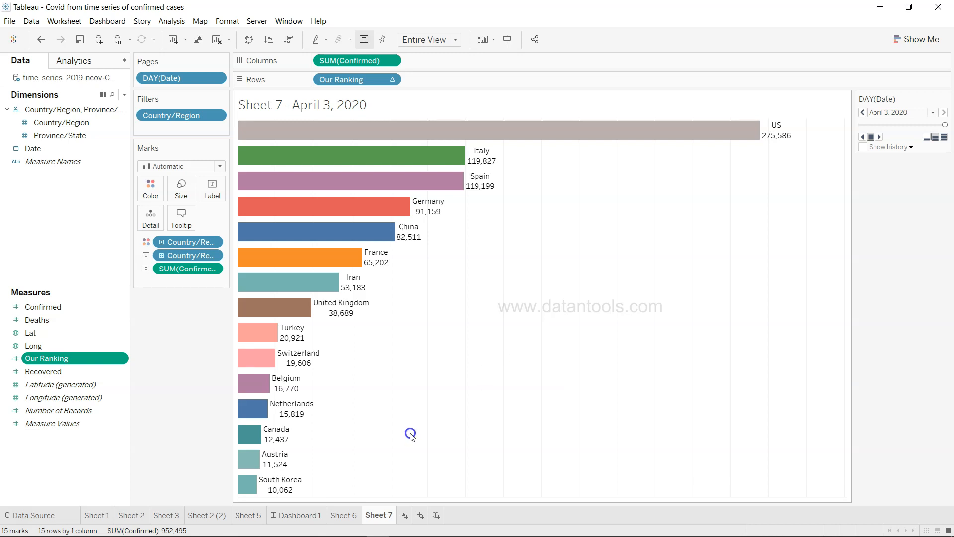
mouse_move(449, 313)
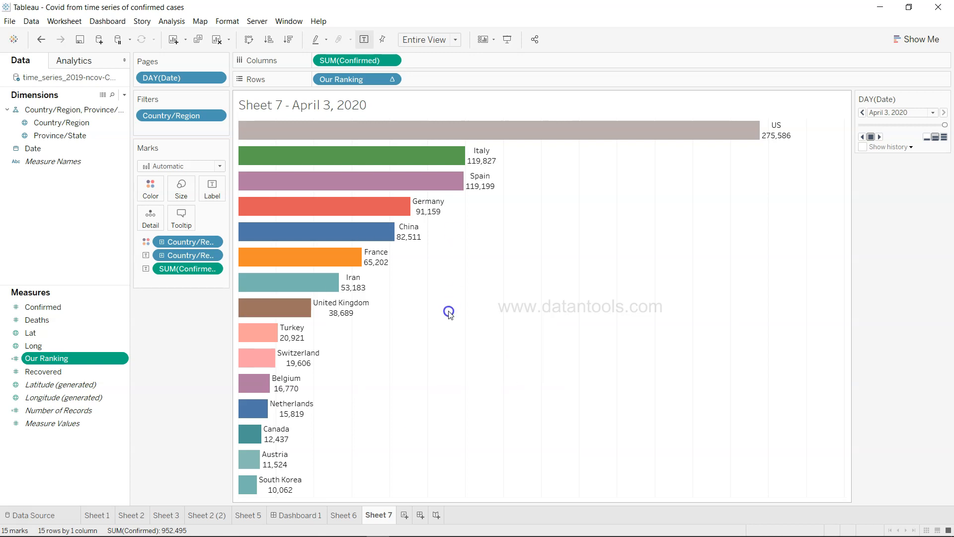